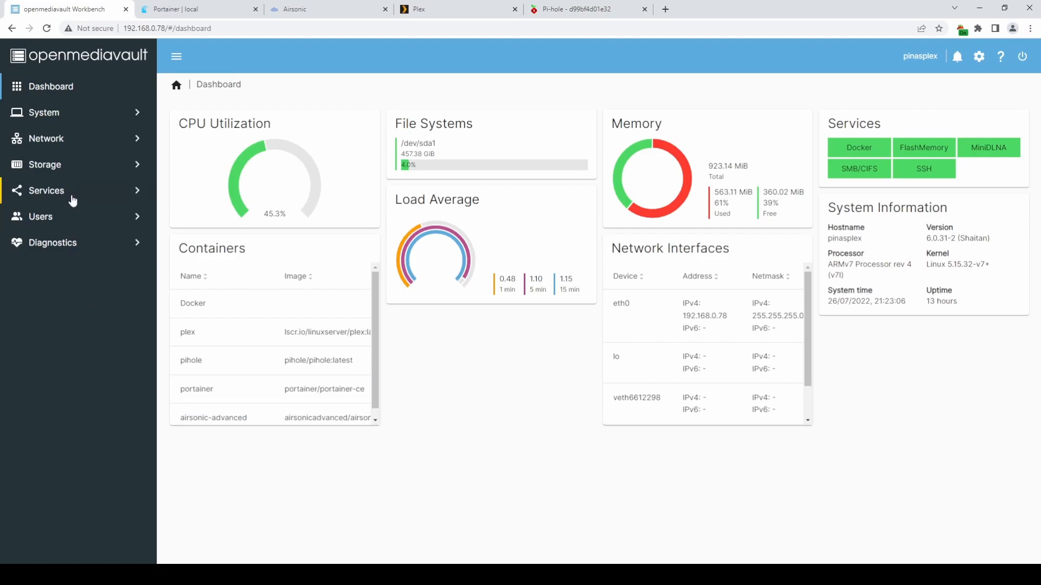
# Show the Services page listing Downloader, FTP, NFS, Rsync, SMB/CIFS and SSH.
pyautogui.click(46, 190)
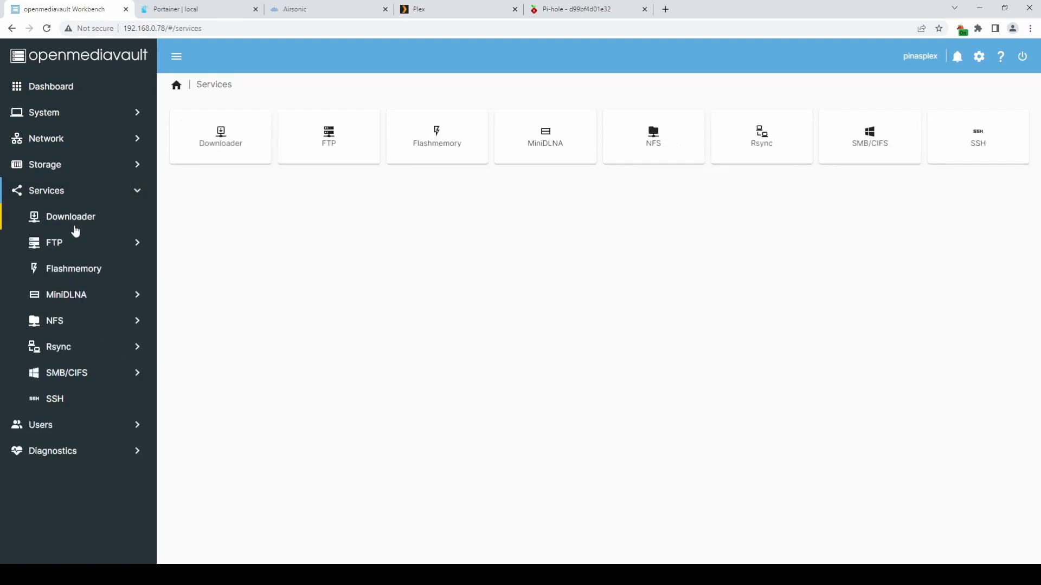
pyautogui.moveTo(77, 222)
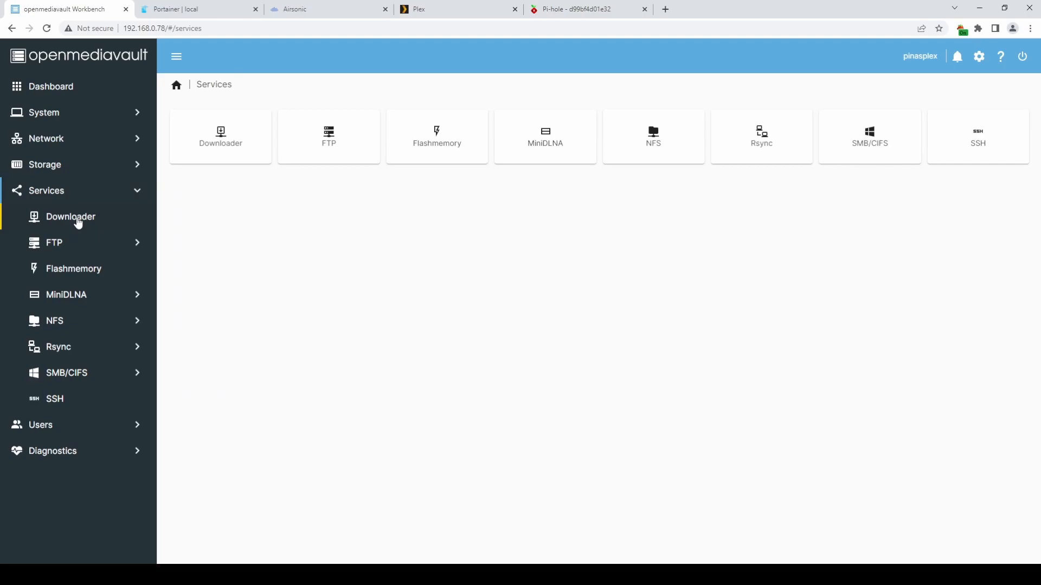
pyautogui.moveTo(82, 299)
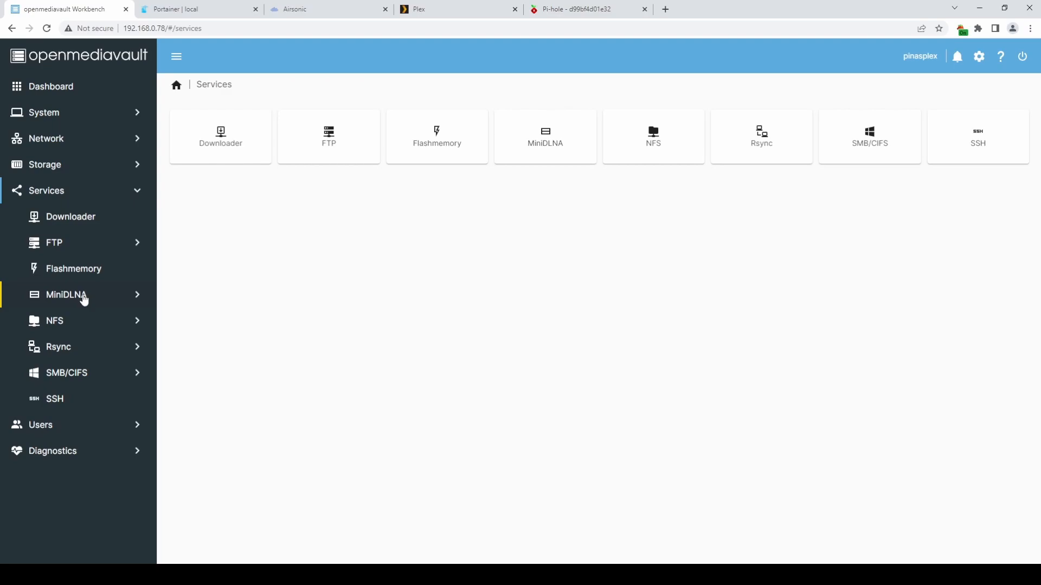
pyautogui.moveTo(160, 220)
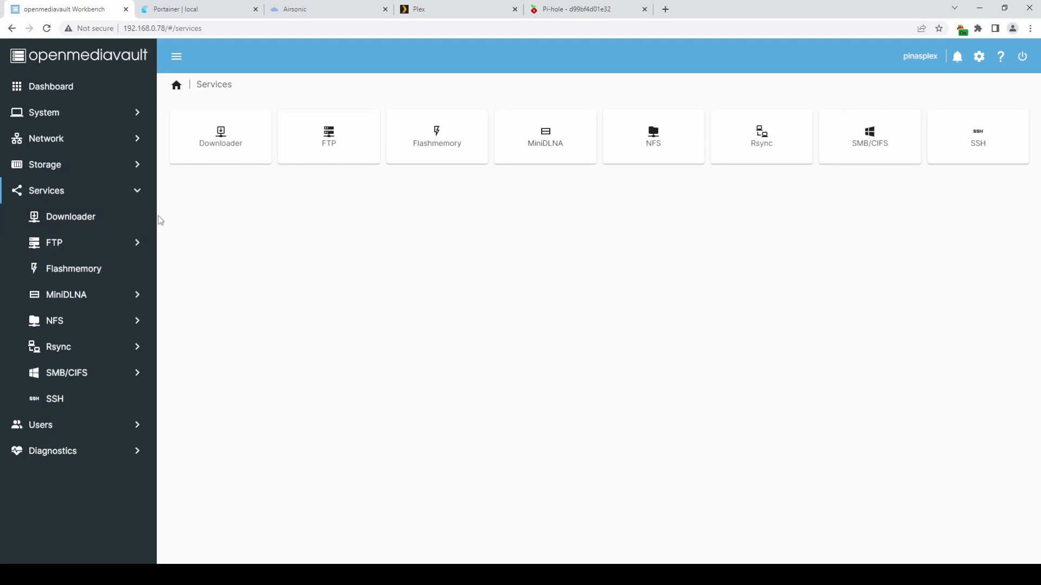
# View the Portainer container list with pihole, airsonic-advanced, plex and portainer running.
pyautogui.click(199, 8)
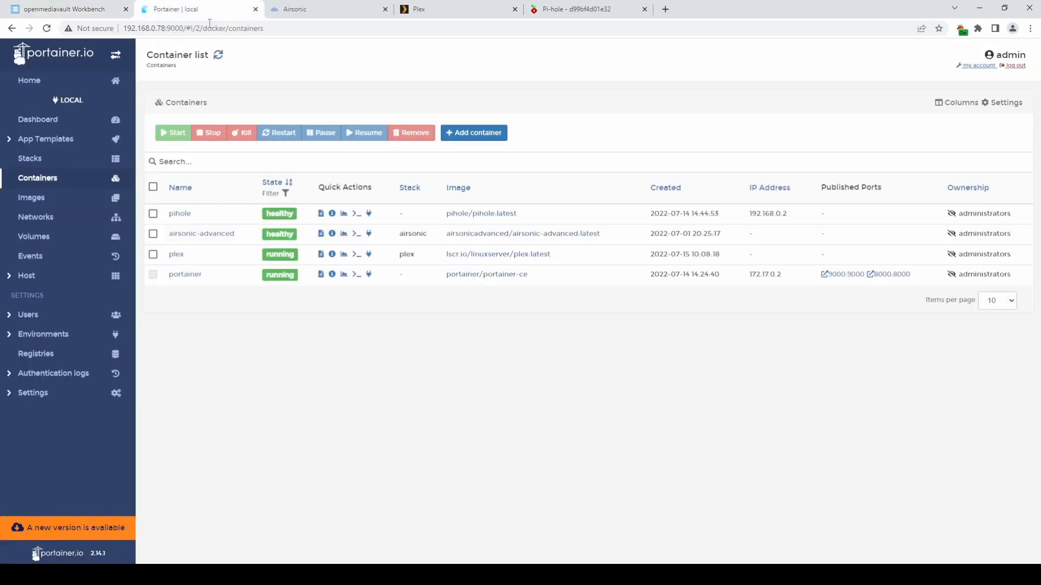
pyautogui.moveTo(306, 47)
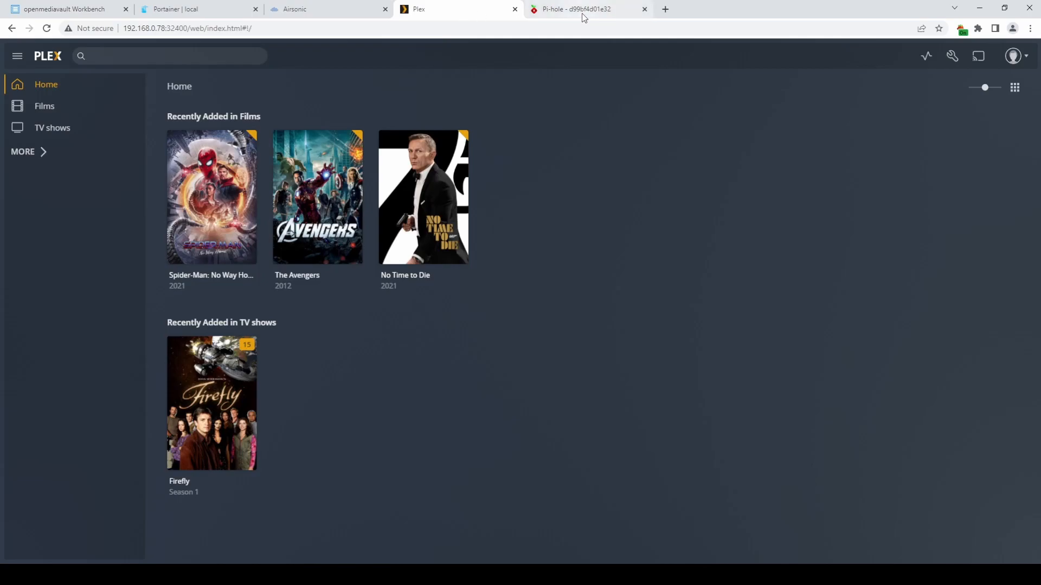
# Review the Pi-hole dashboard (9,594 queries, 1,230 blocked), then switch to Raspberry Pi Imager.
pyautogui.click(571, 8)
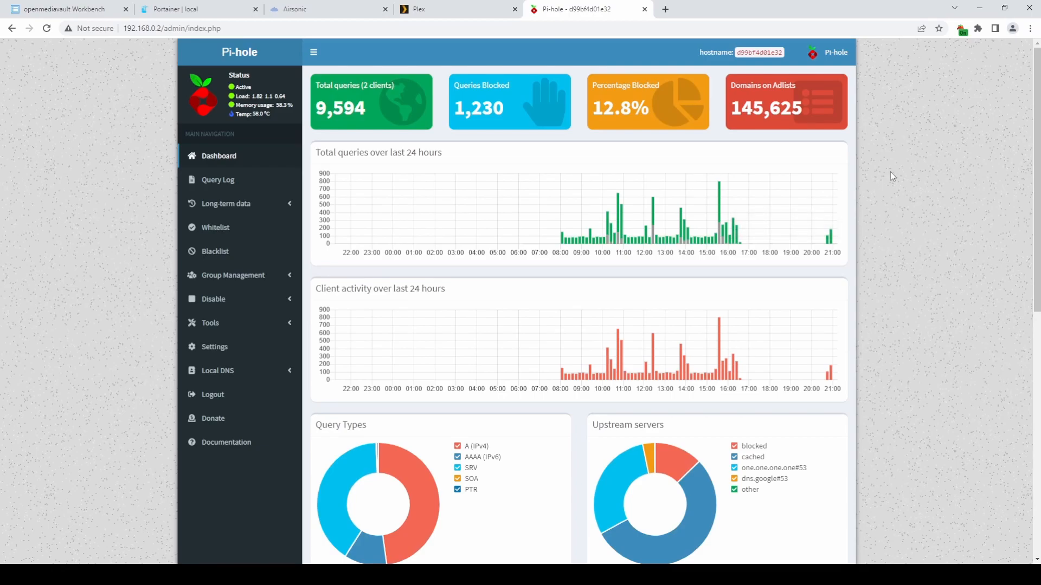
pyautogui.moveTo(910, 166)
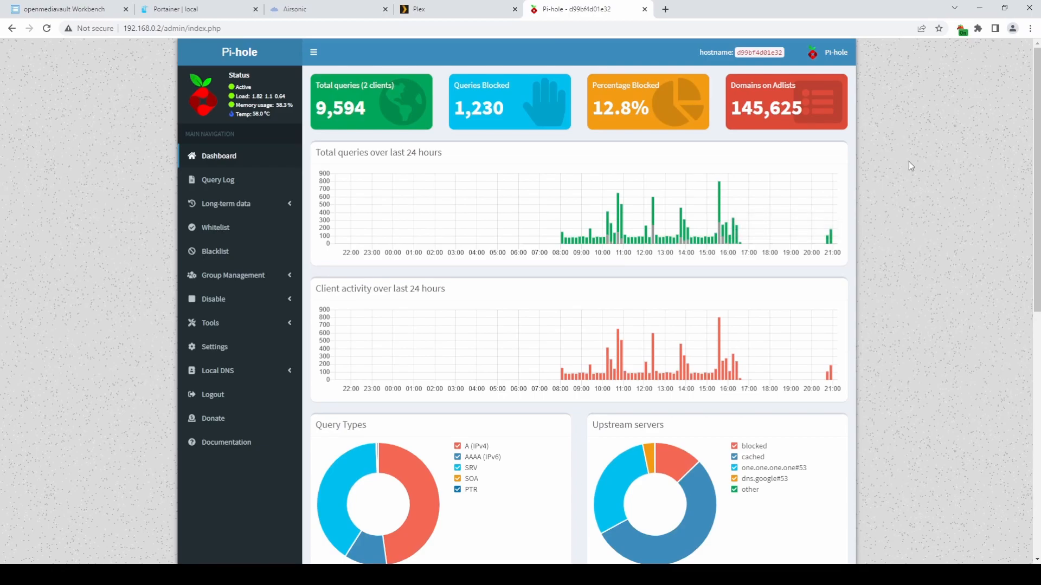
pyautogui.moveTo(961, 70)
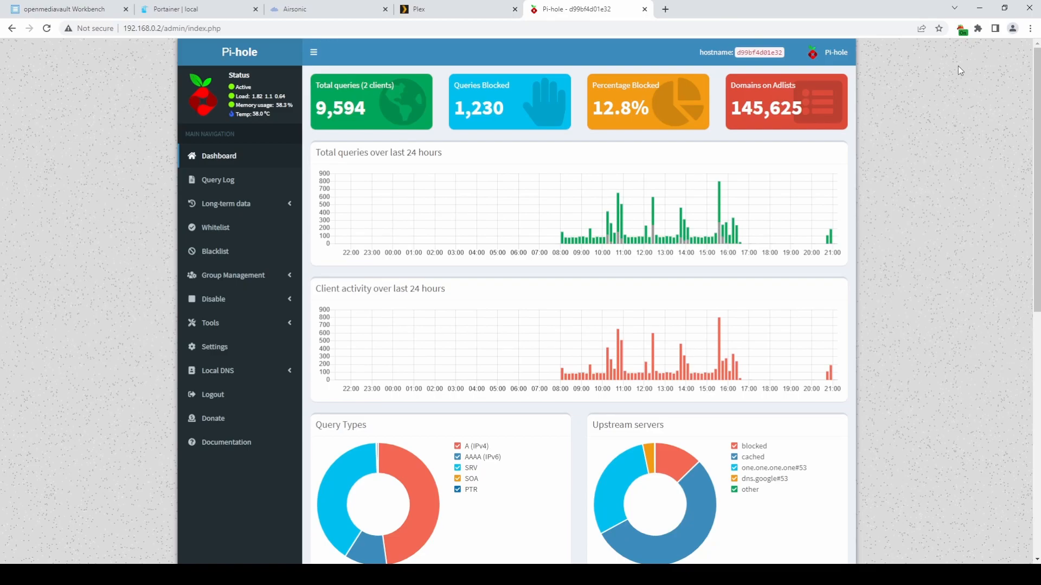
pyautogui.moveTo(937, 143)
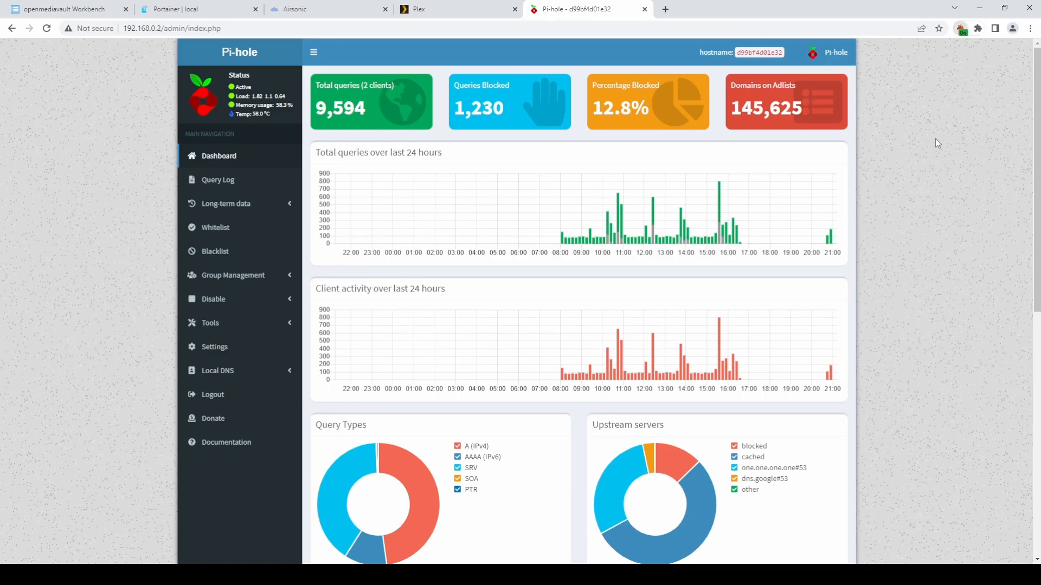
pyautogui.moveTo(896, 148)
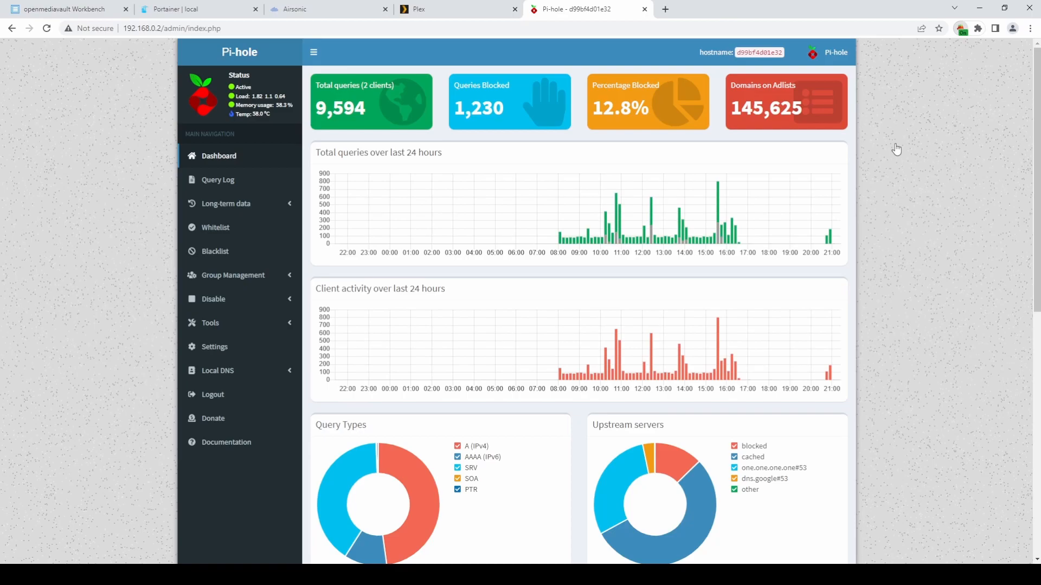
pyautogui.click(63, 9)
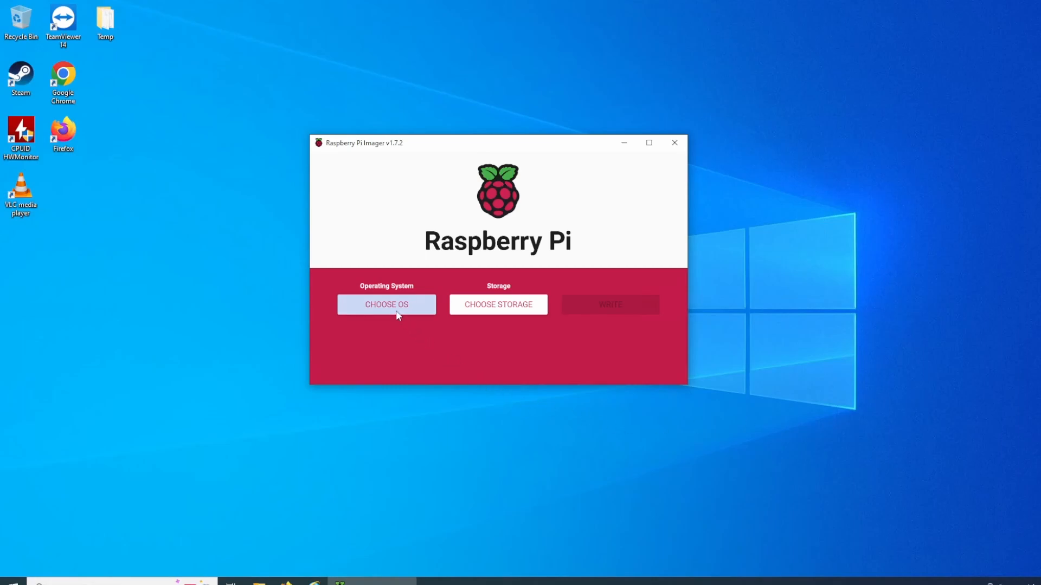
# Choose Raspberry Pi OS Lite (32-bit) and the 7.9 GB multi-card USB device as storage.
pyautogui.click(386, 304)
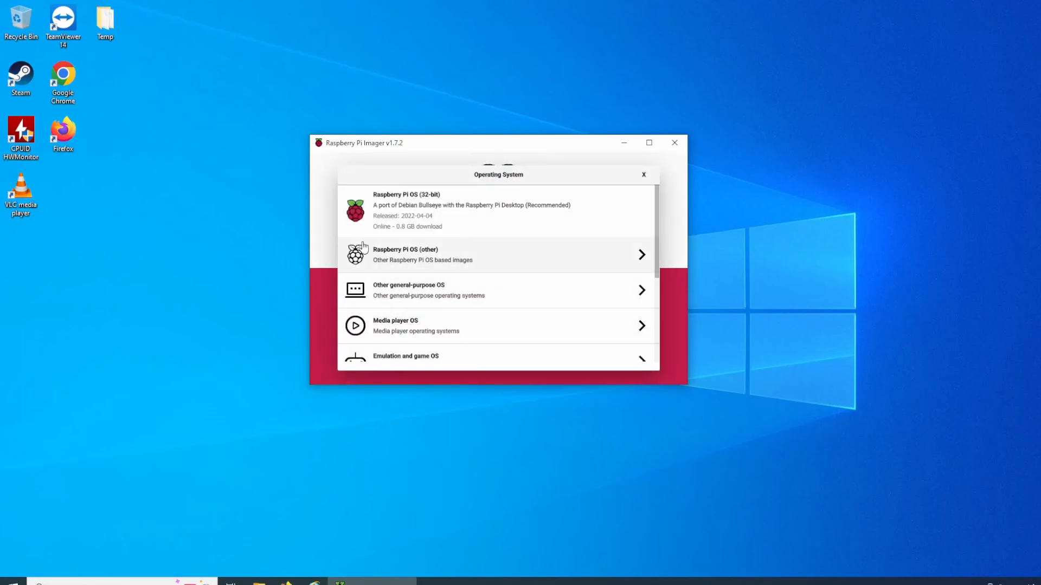
pyautogui.moveTo(415, 257)
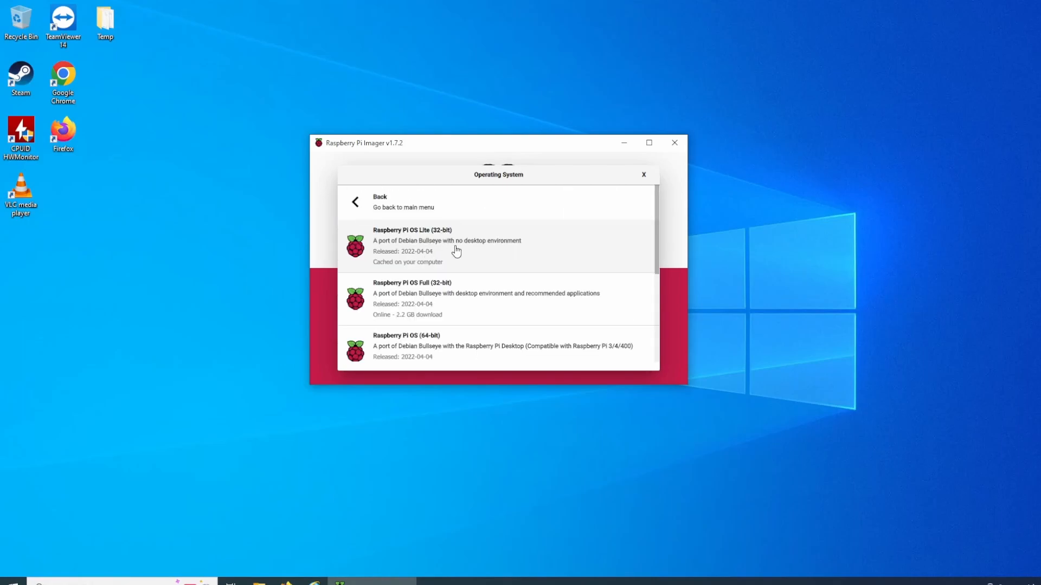
pyautogui.moveTo(409, 248)
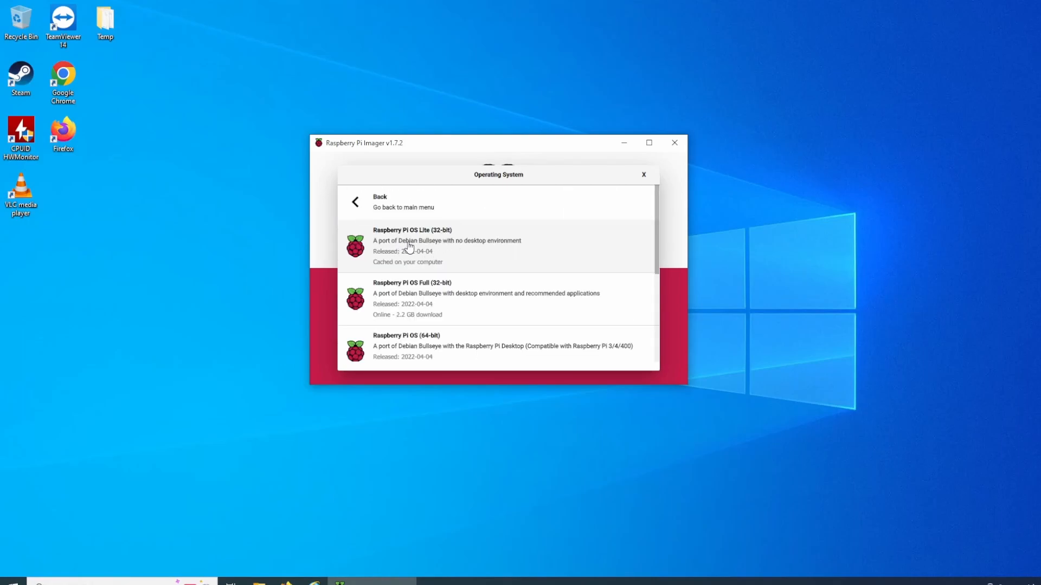
pyautogui.moveTo(446, 251)
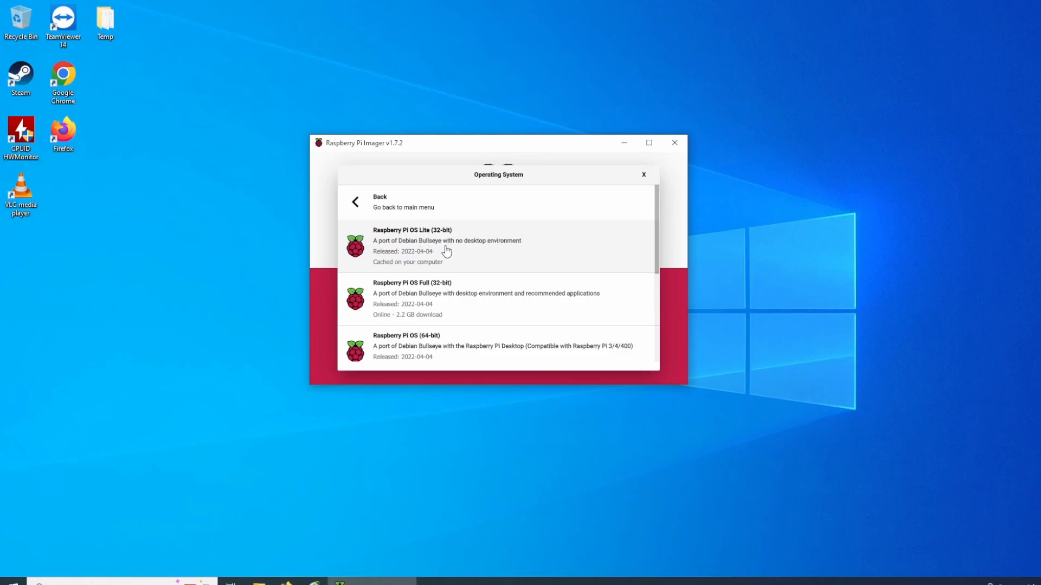
pyautogui.moveTo(467, 252)
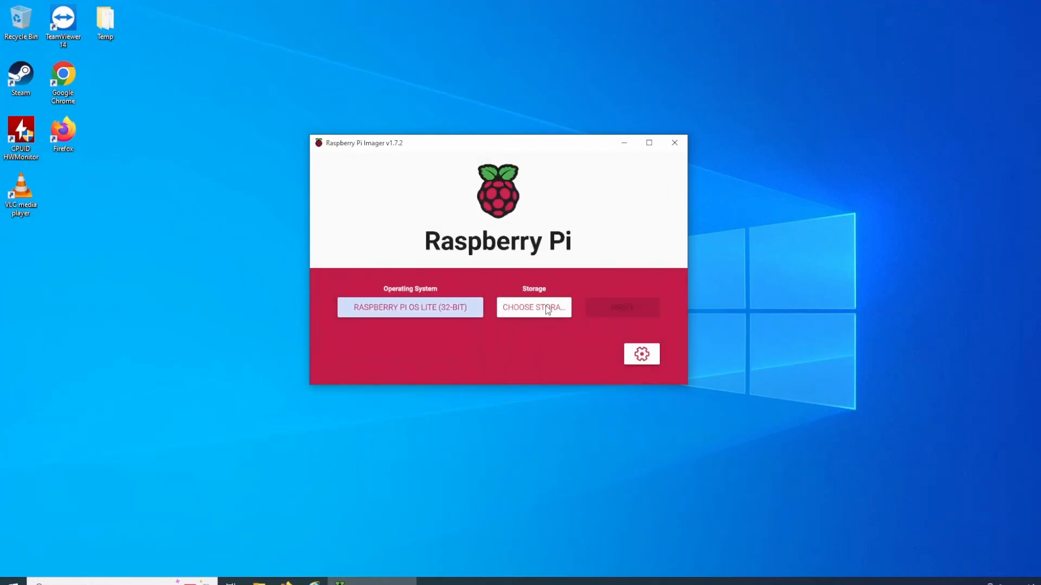
pyautogui.click(533, 307)
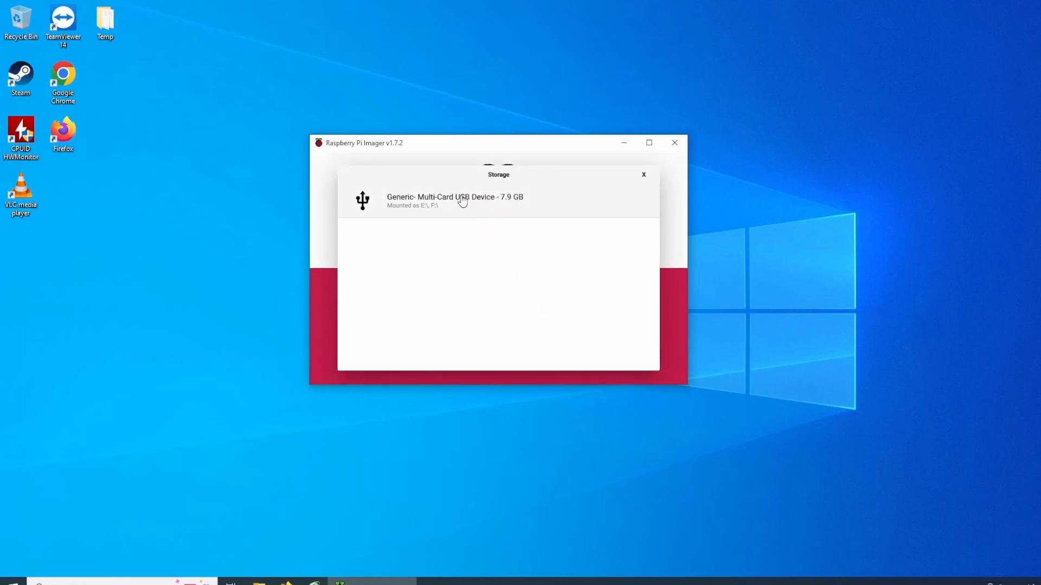
pyautogui.click(454, 198)
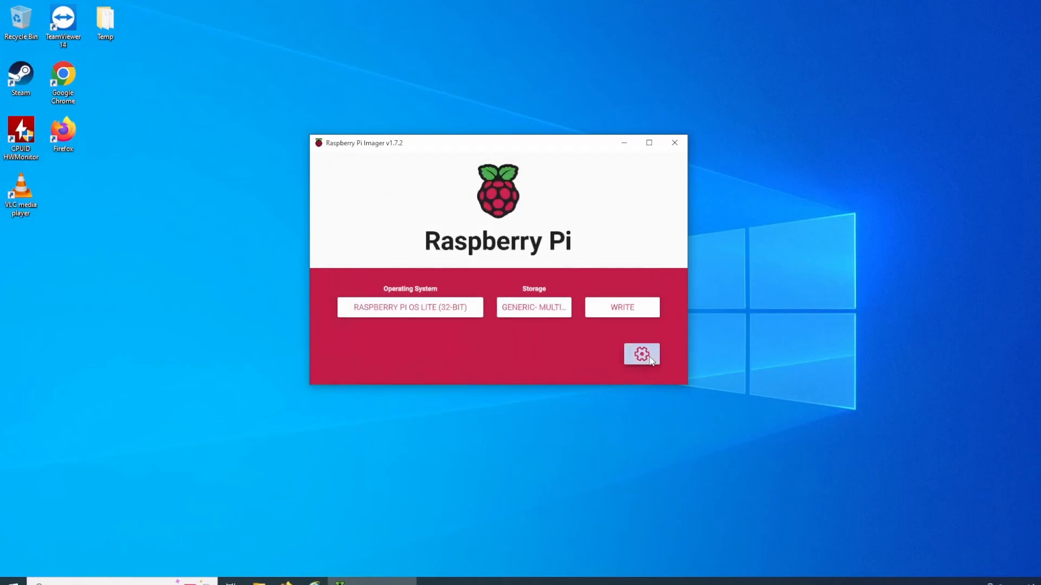
# In advanced options, set the custom hostname to pinasplex.
pyautogui.click(640, 354)
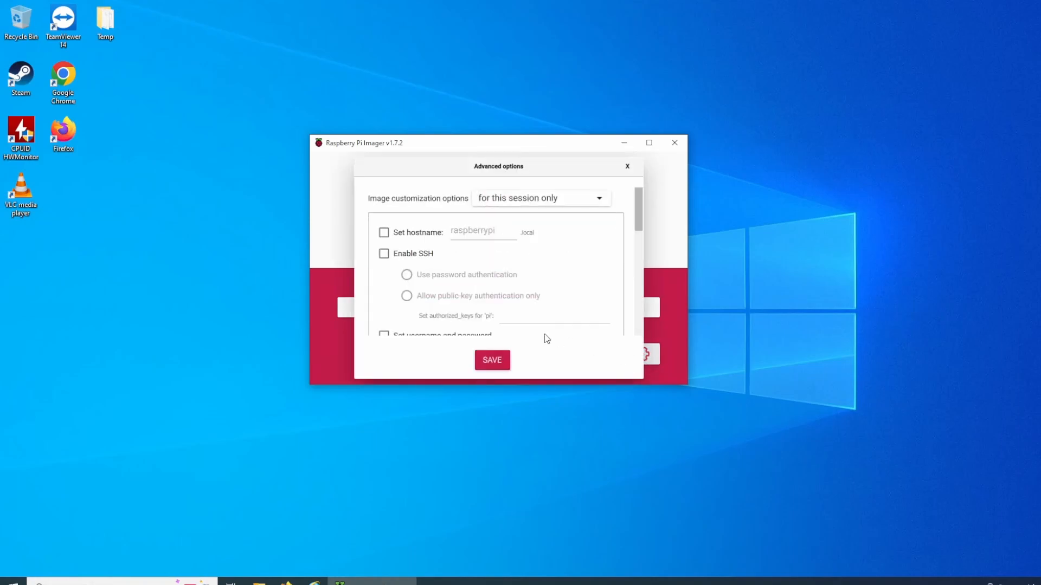
pyautogui.click(384, 233)
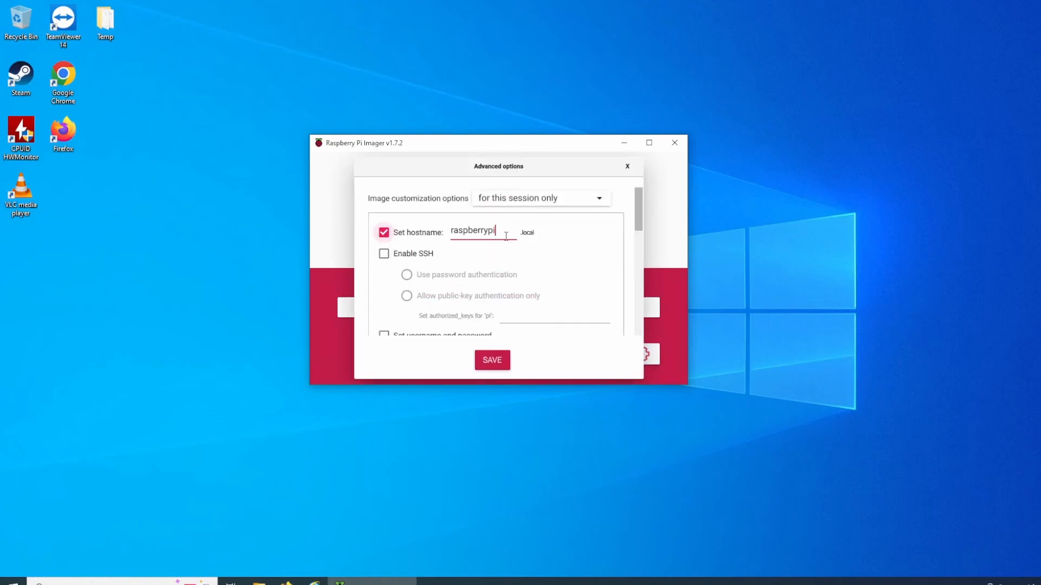
pyautogui.press('Backspace')
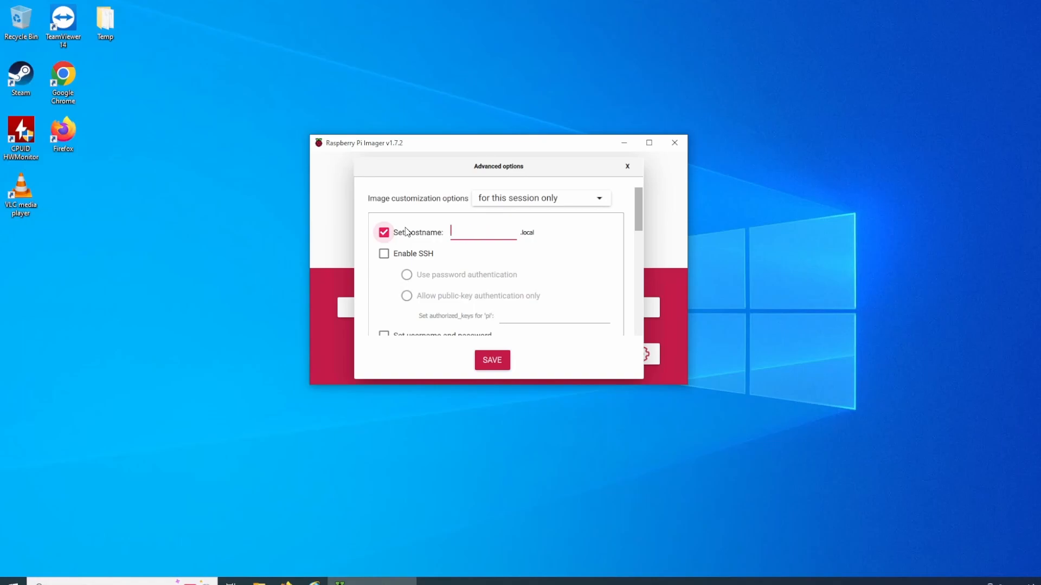
pyautogui.write('pinas')
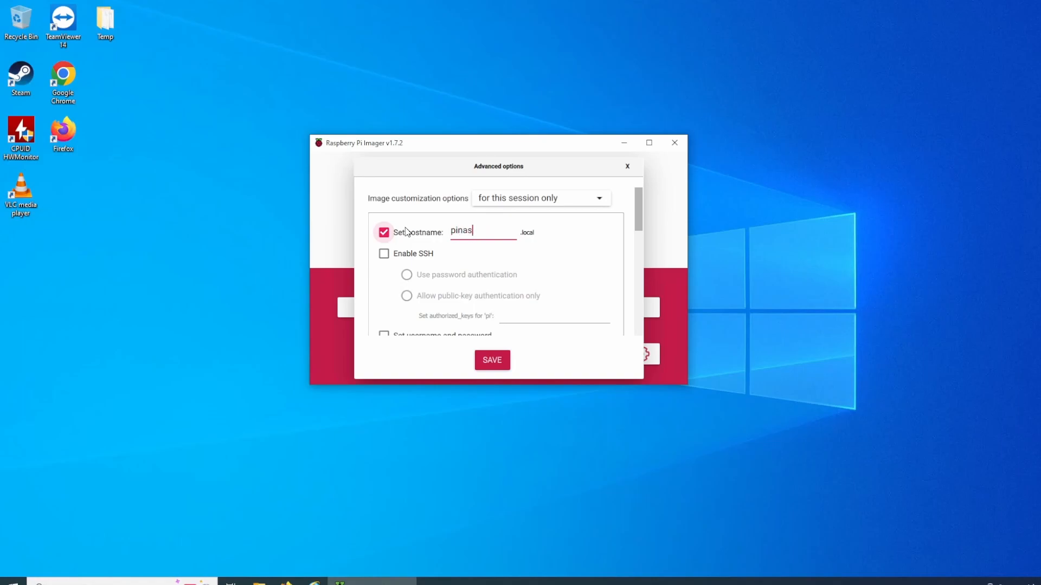
pyautogui.write('plex')
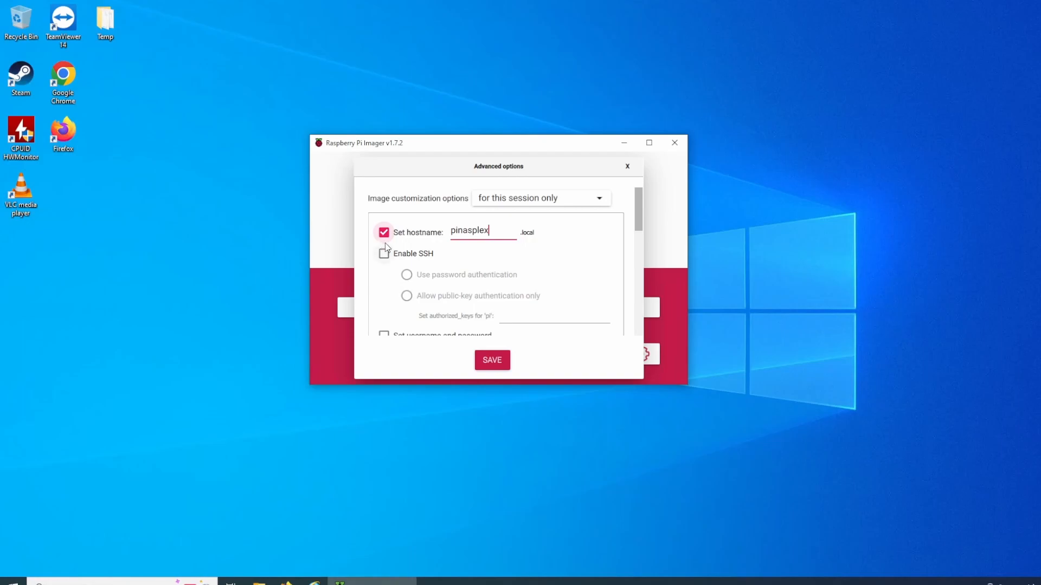
# Enable SSH with username pinasplex and password, and turn on locale settings.
pyautogui.click(383, 254)
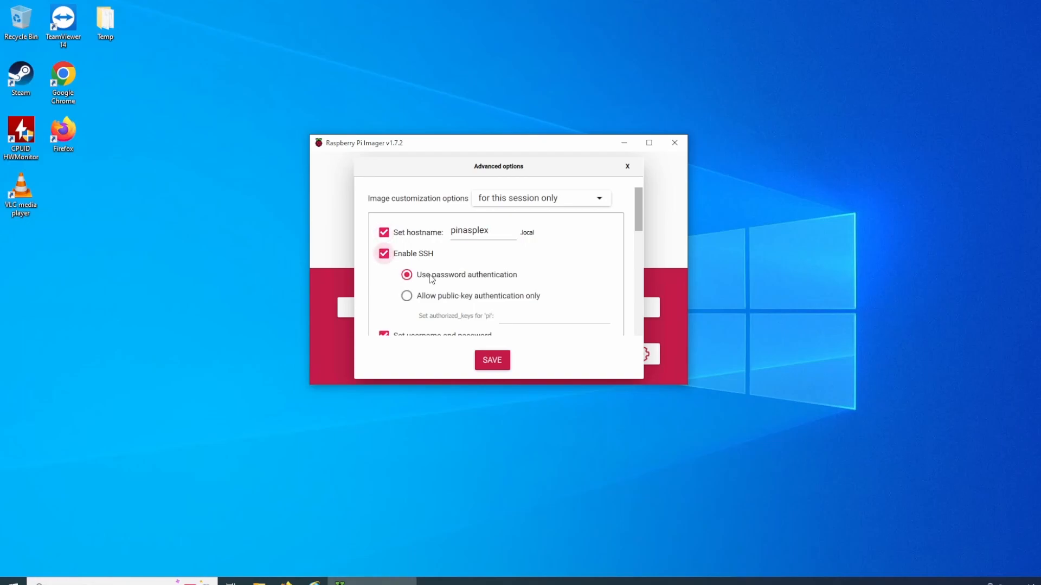
pyautogui.scroll(-3)
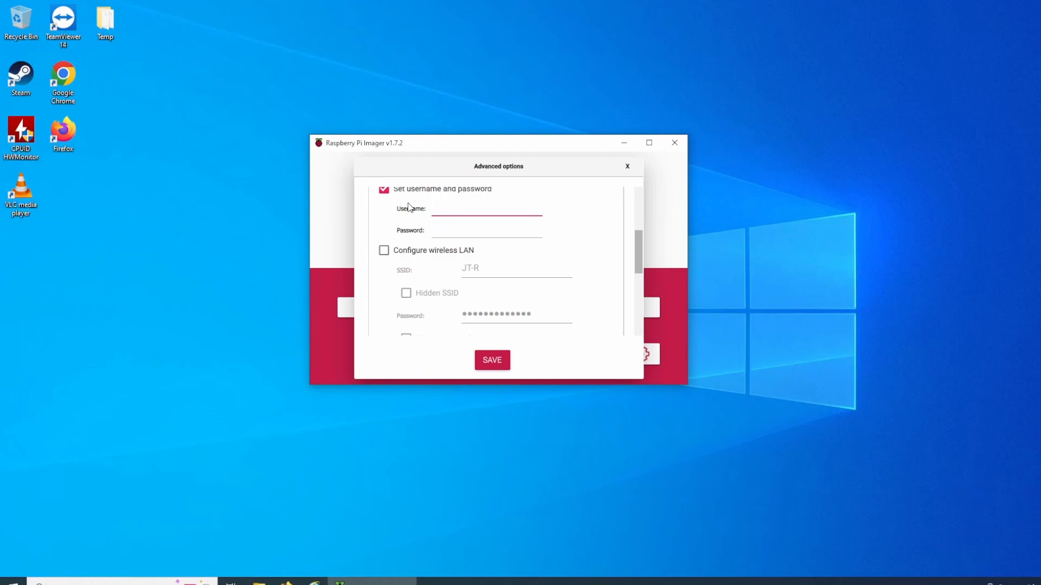
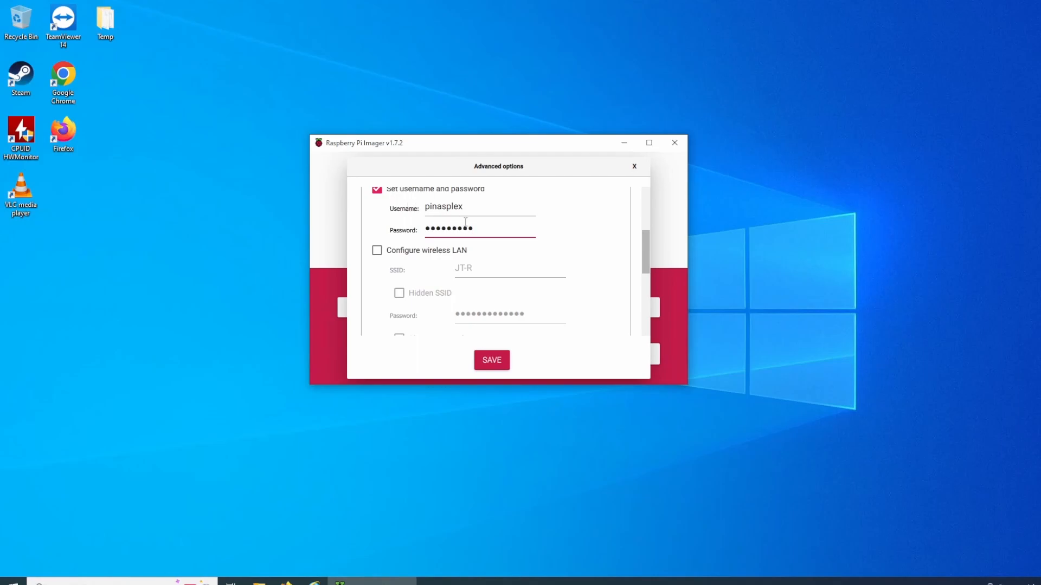
pyautogui.scroll(-3)
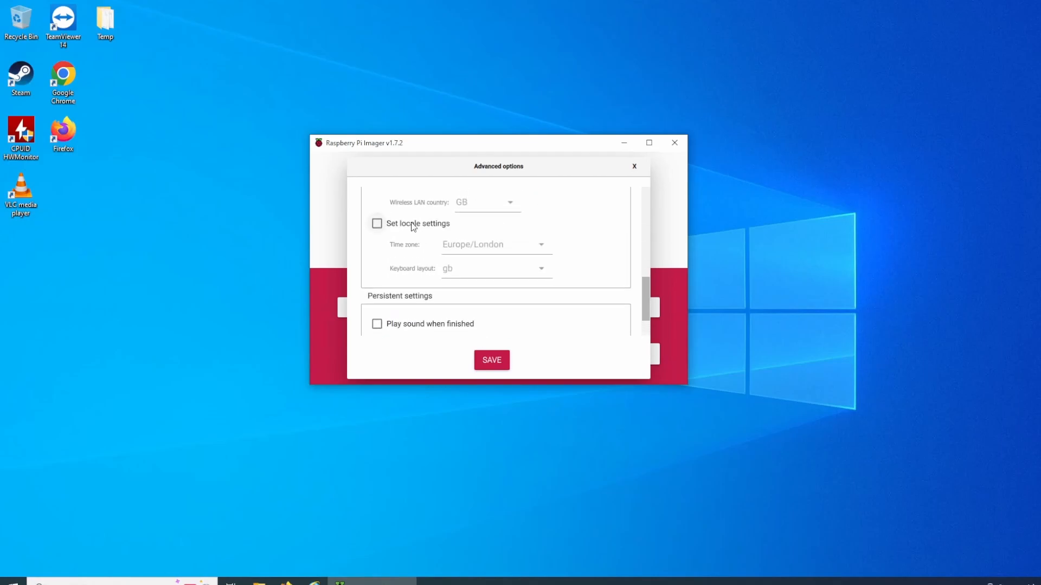
pyautogui.click(376, 223)
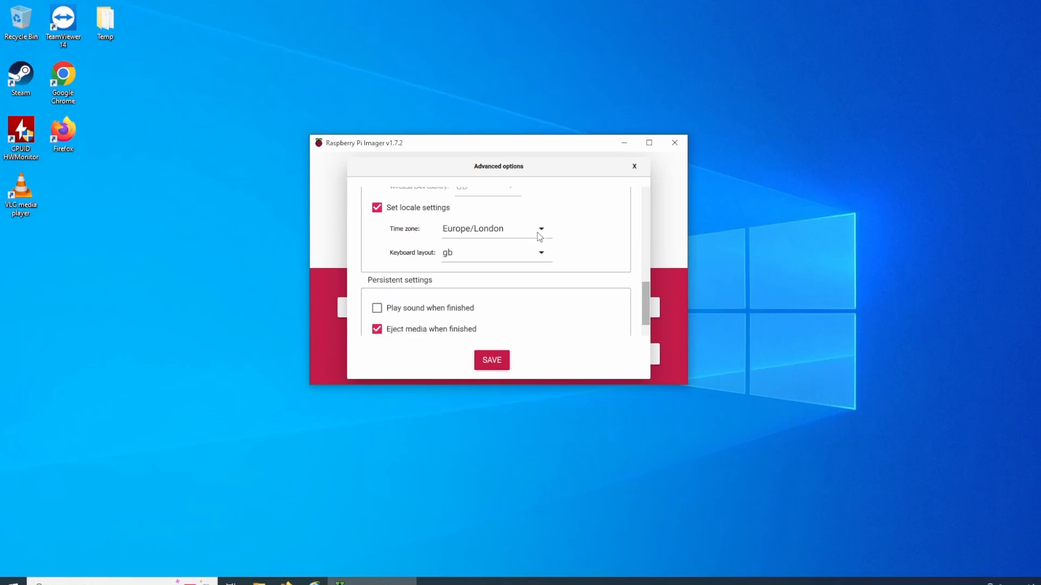
pyautogui.scroll(-3)
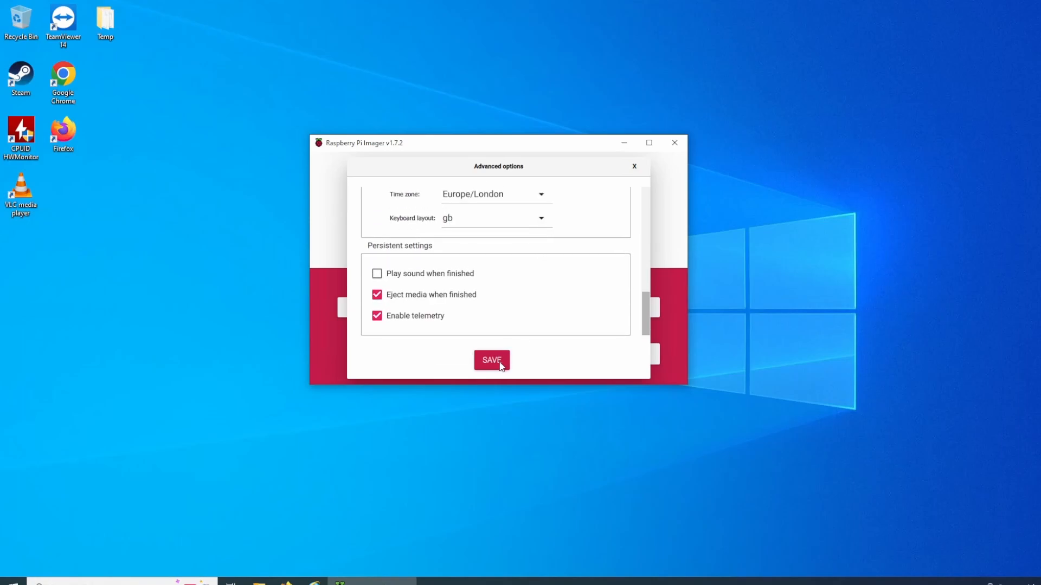
# Write the image to the multi-card USB device, confirming the erase and the successful write.
pyautogui.click(491, 361)
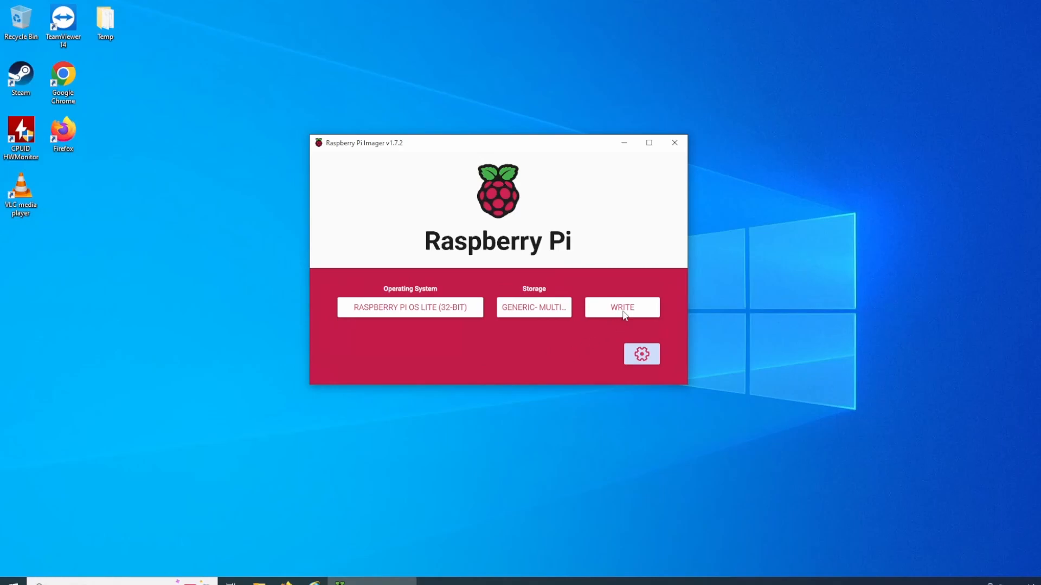
pyautogui.click(621, 307)
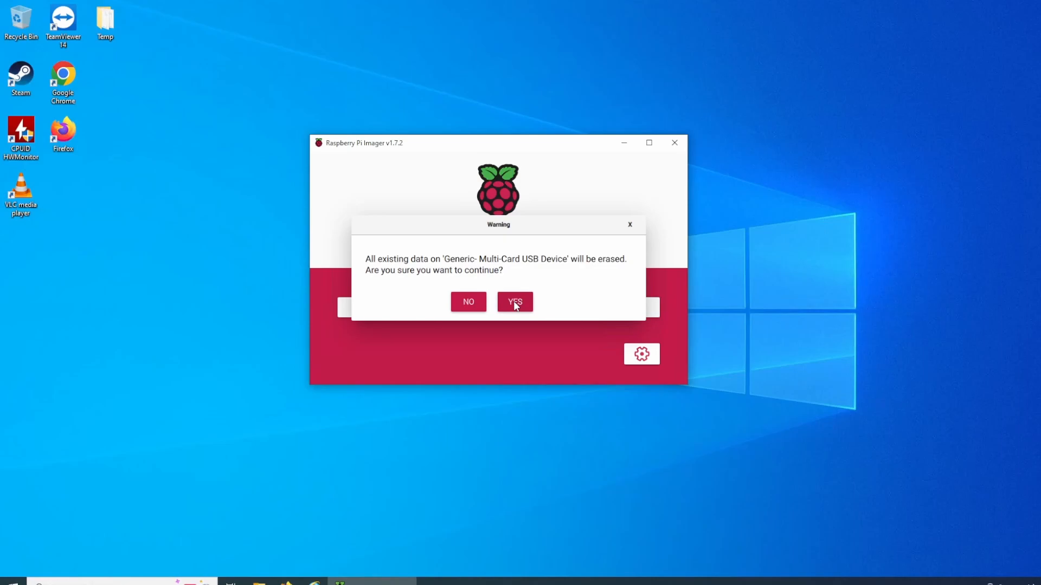
pyautogui.click(514, 302)
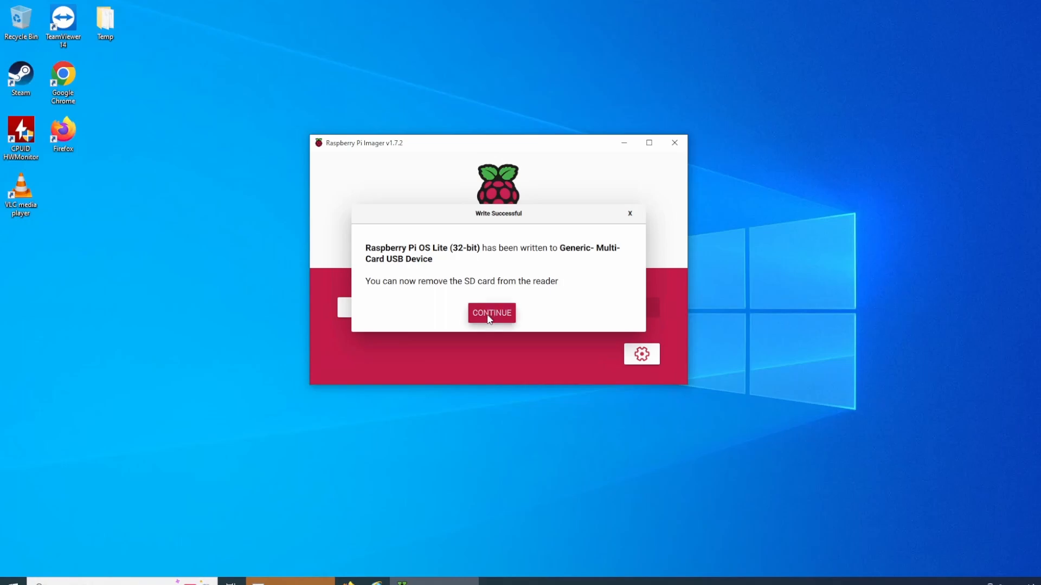
pyautogui.click(491, 313)
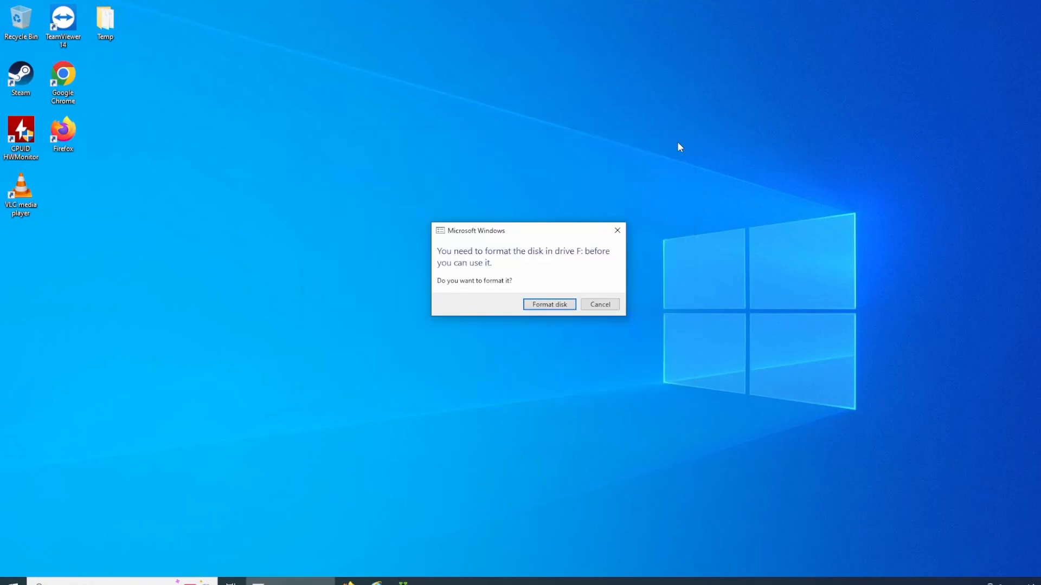
pyautogui.click(598, 304)
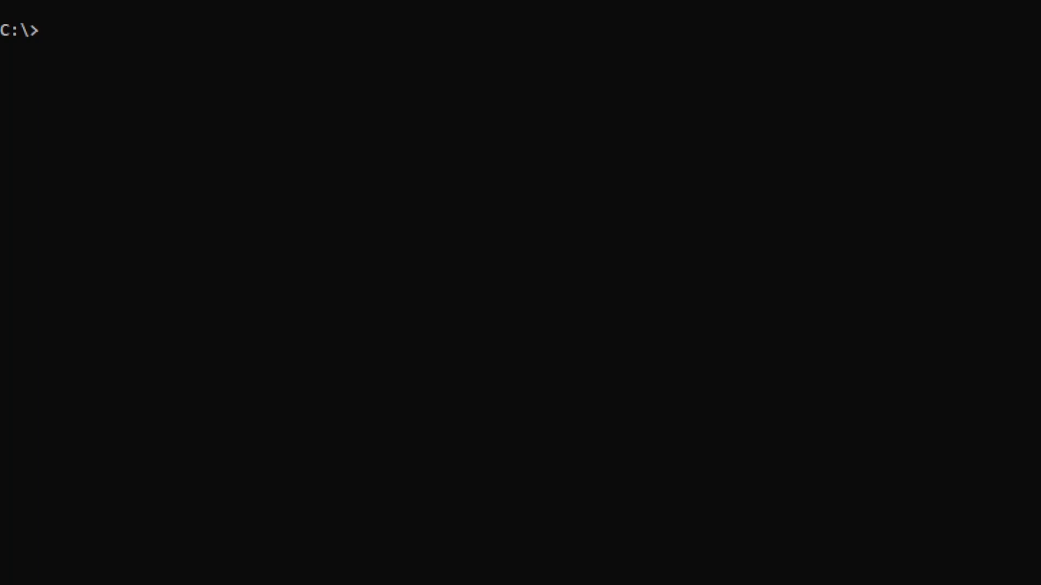
pyautogui.write('ssh pinasp')
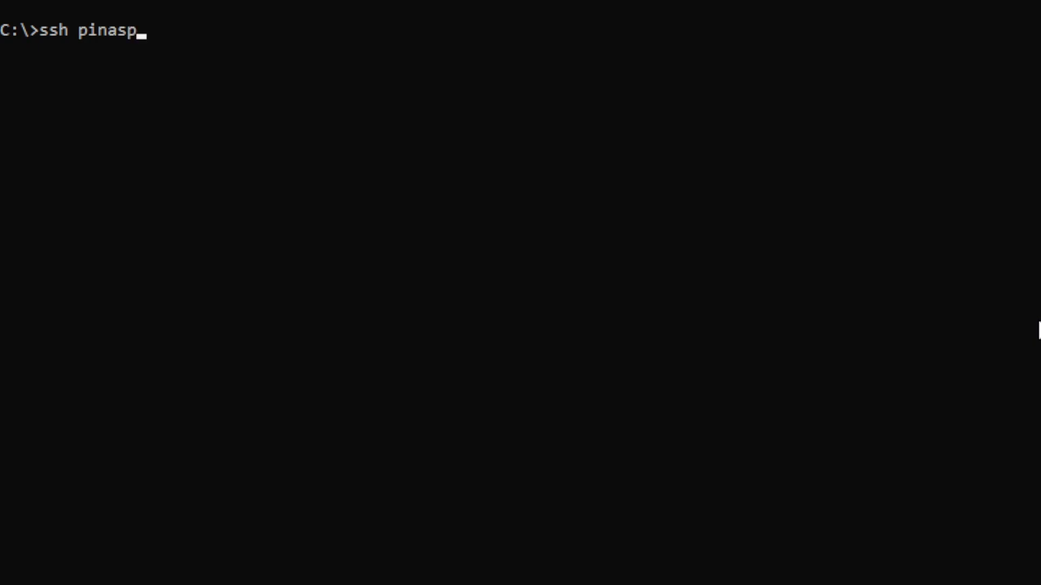
pyautogui.write('lex@19')
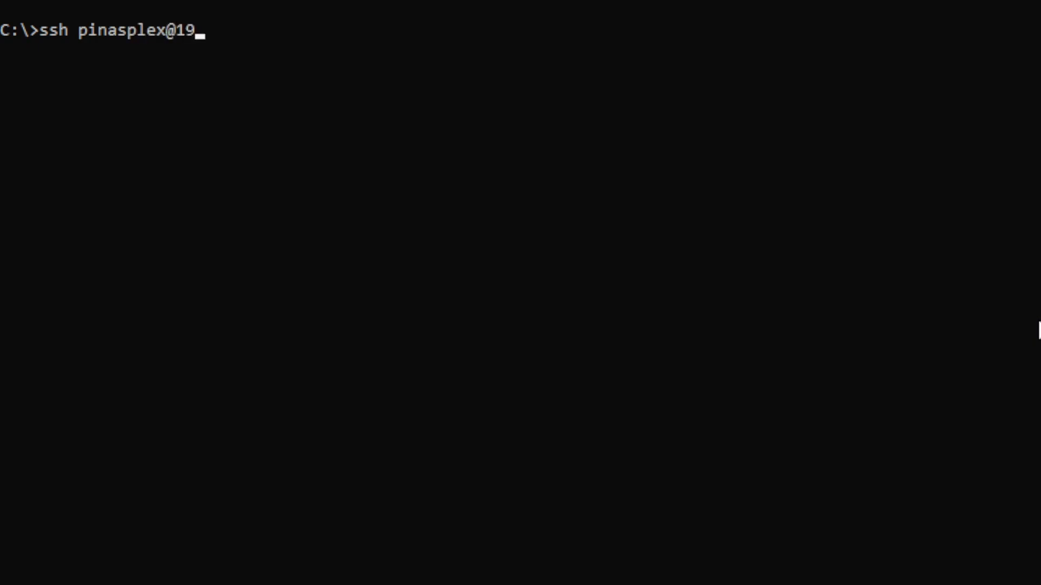
pyautogui.write('2.168.0.82')
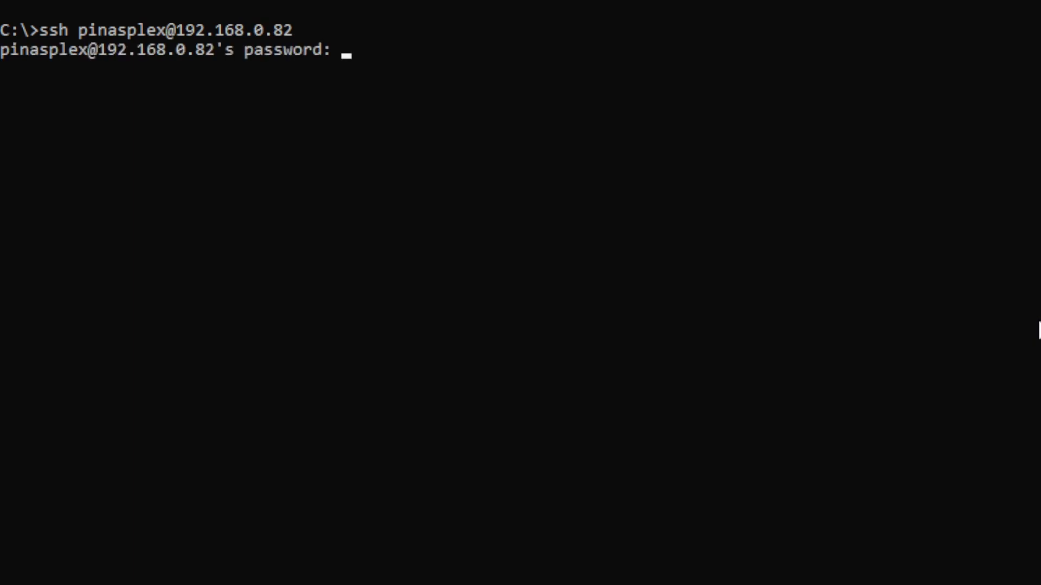
pyautogui.press('Return')
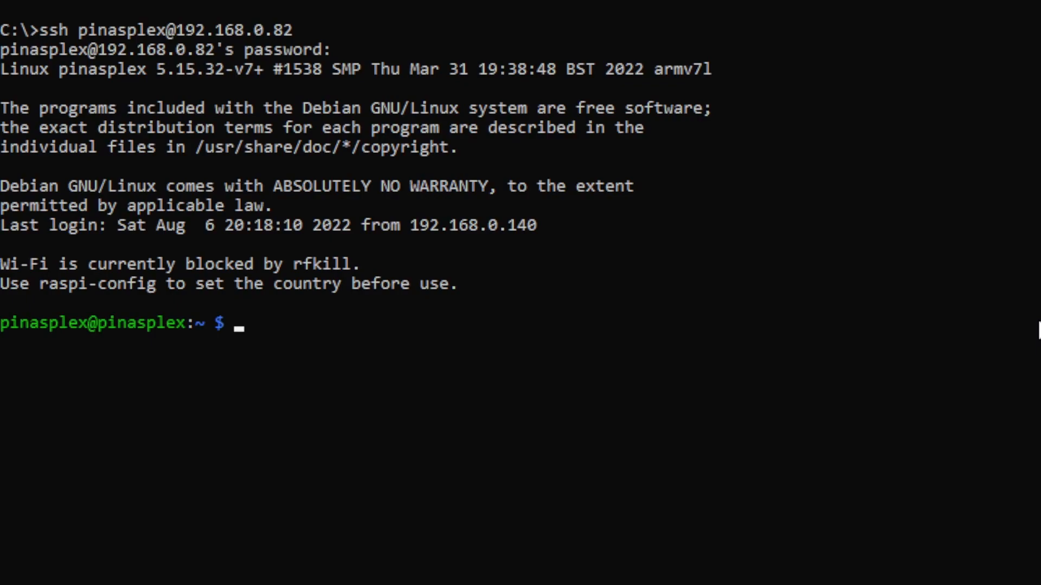
pyautogui.press('Return')
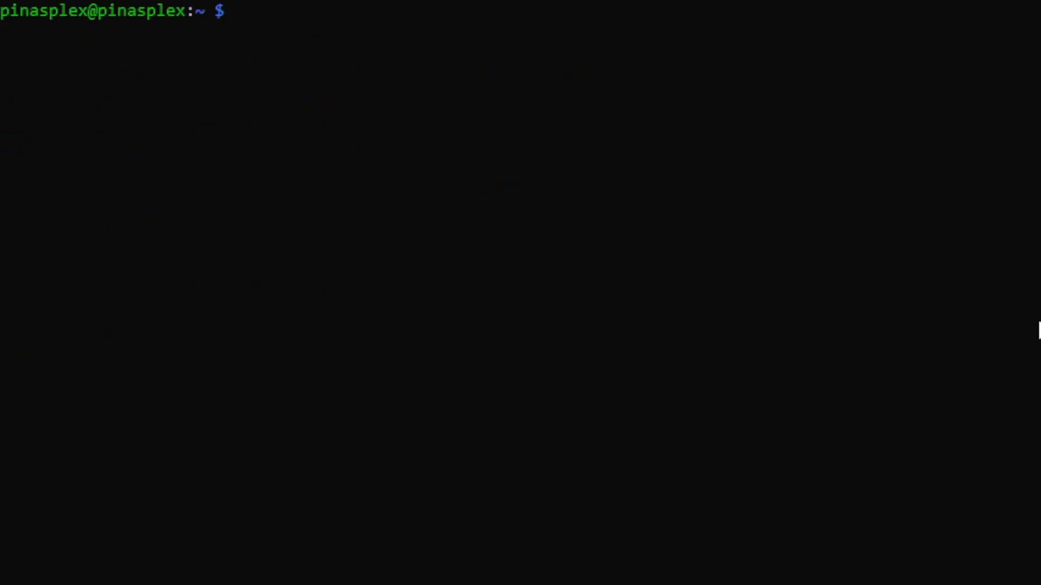
# Run sudo apt update then sudo apt upgrade, answering y to install the 75 upgrades.
pyautogui.write('sudo')
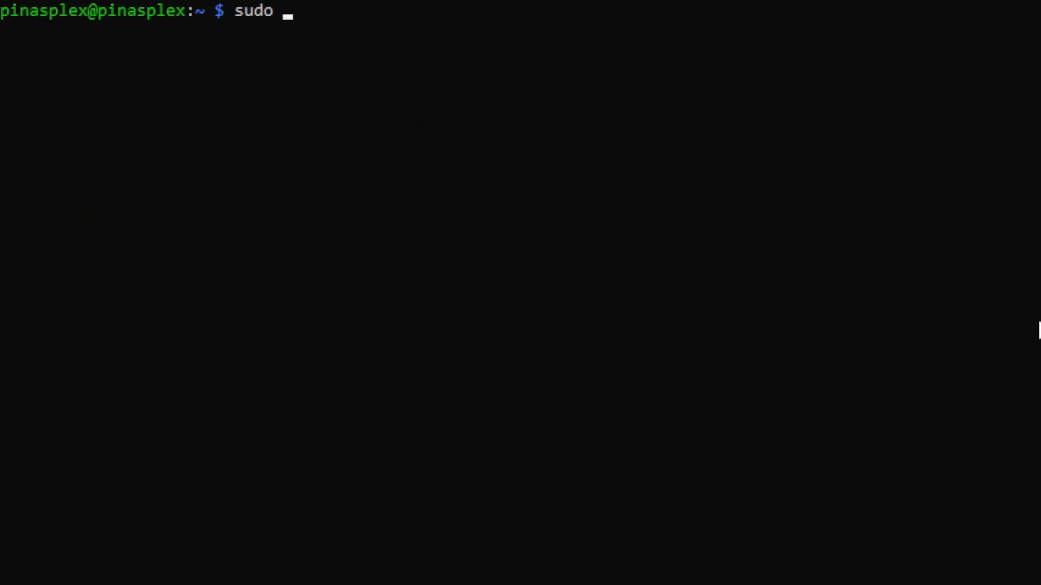
pyautogui.write('apt up')
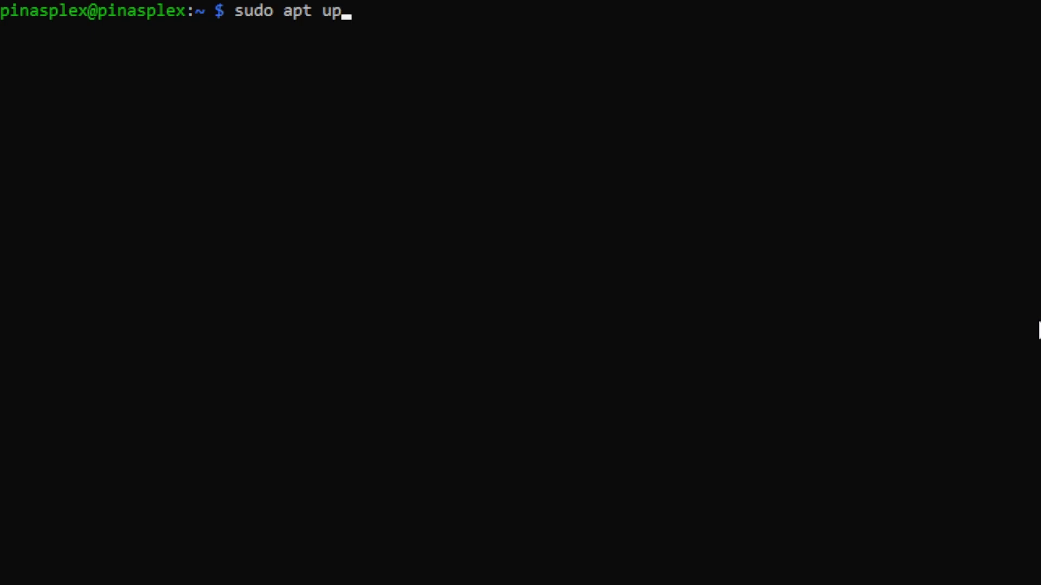
pyautogui.press('Return')
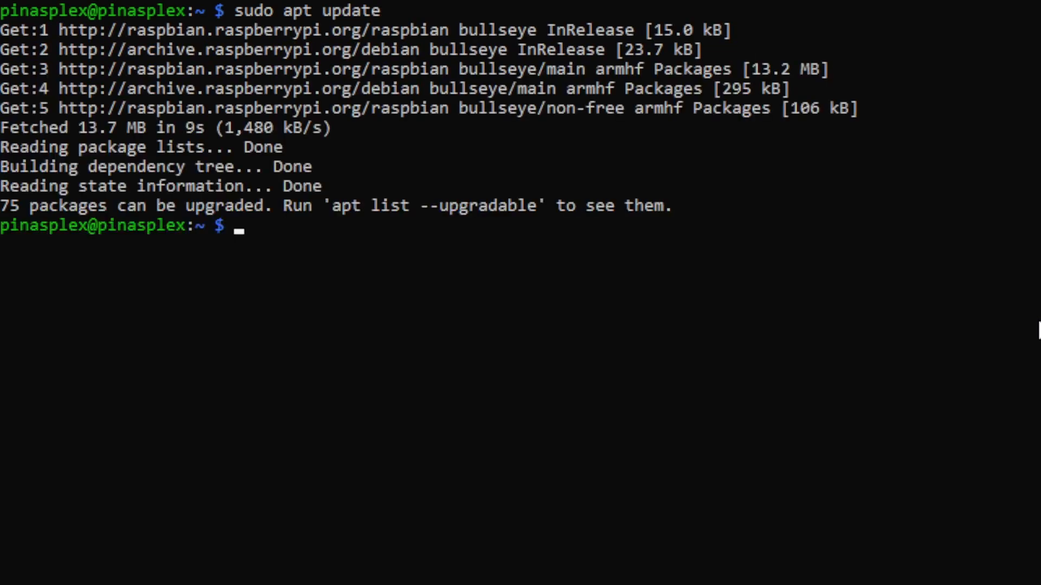
pyautogui.write('sudo apt')
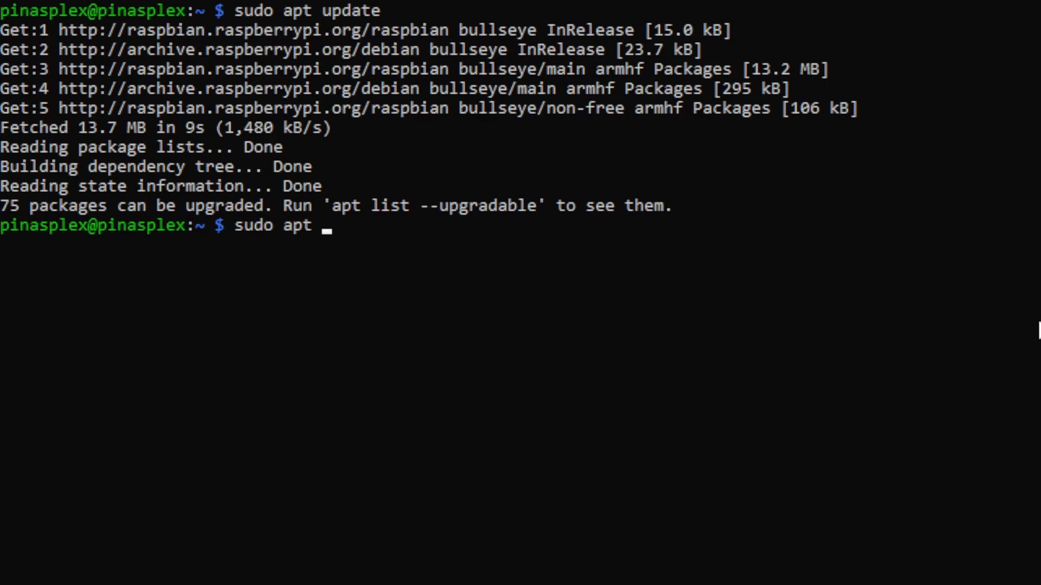
pyautogui.write('upgr')
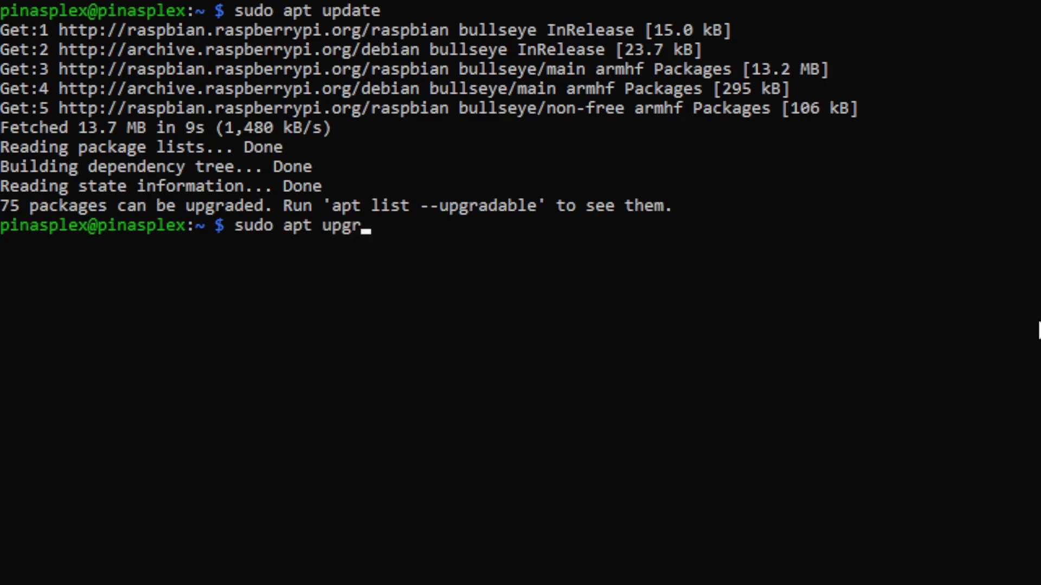
pyautogui.press('Backspace')
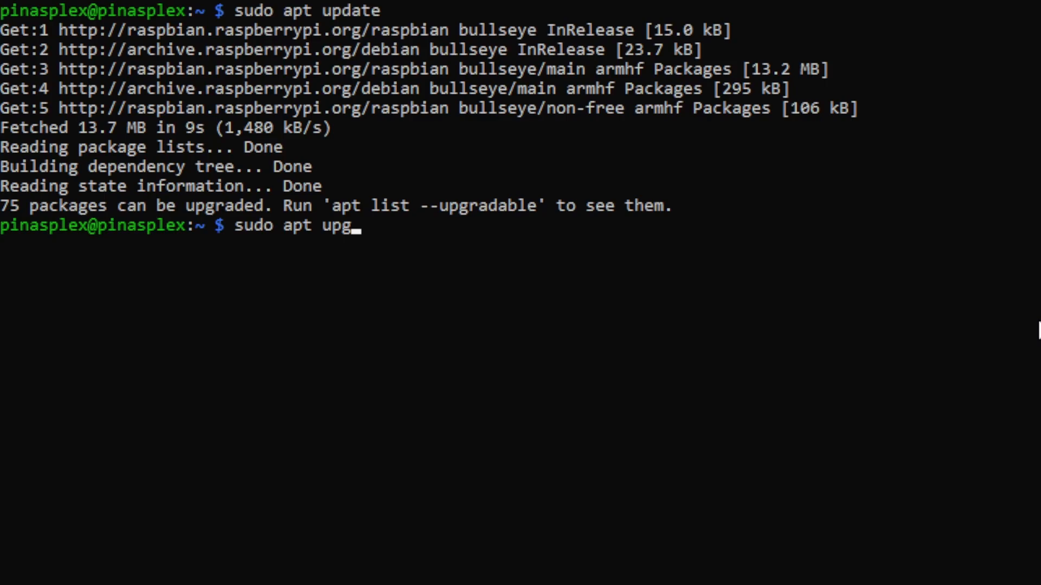
pyautogui.press('Return')
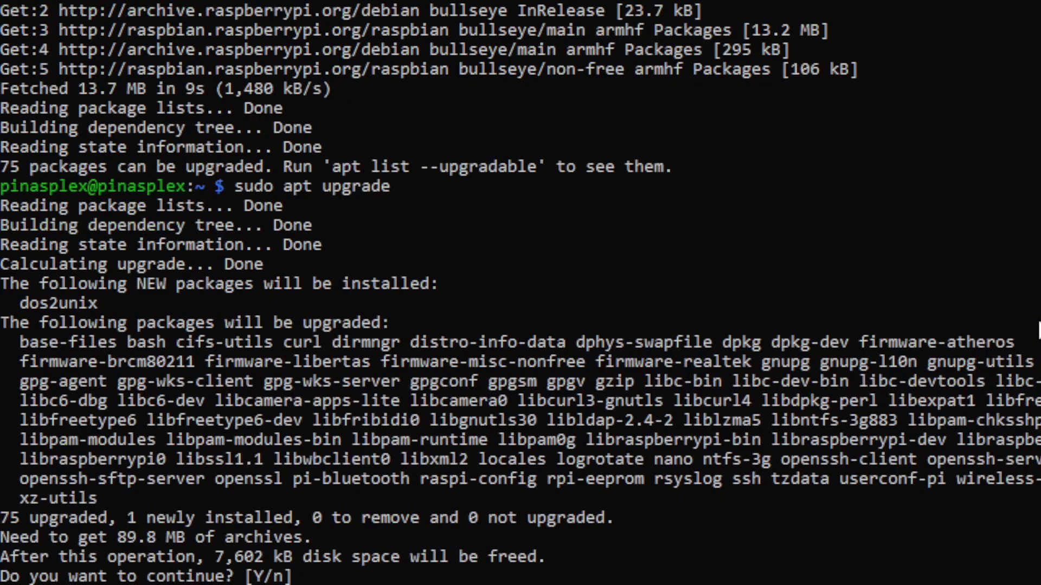
pyautogui.write('y')
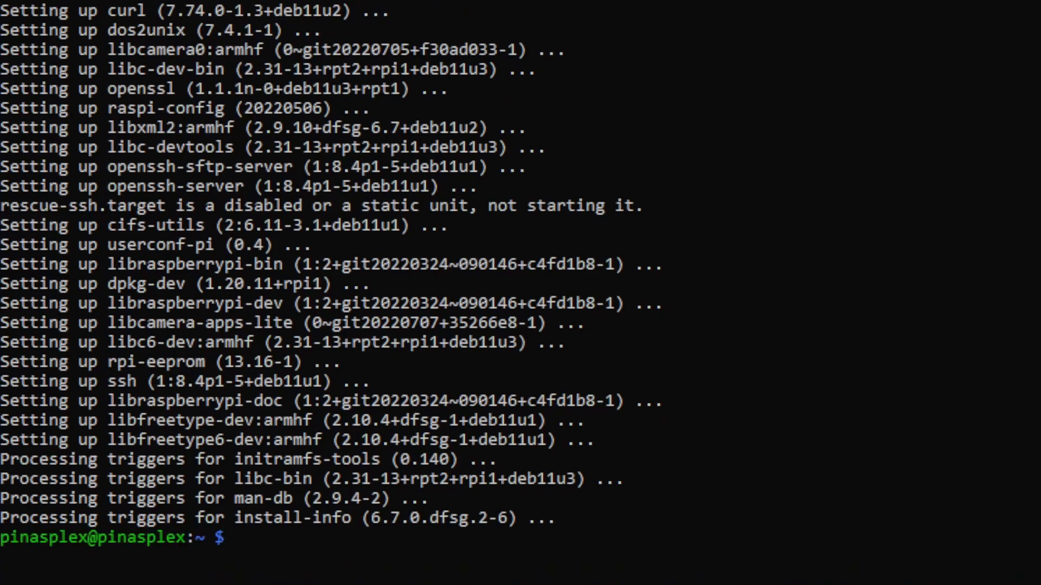
pyautogui.moveTo(446, 290)
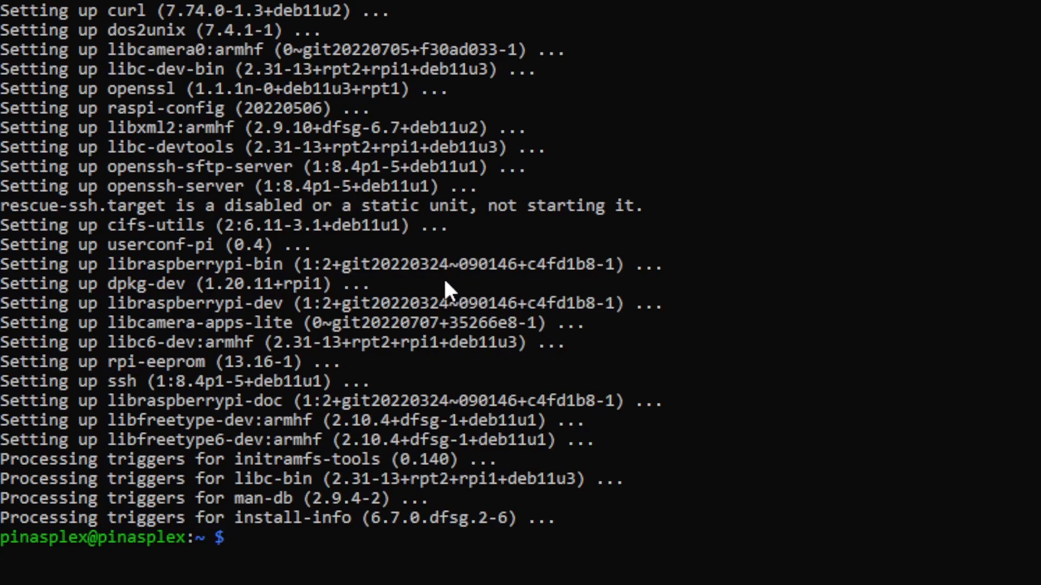
# Run the wget OpenMediaVault install script piped to sudo bash and watch it install.
pyautogui.write('wget -O - https://raw.githubusercontent.com/OpenMediaVault-Plugin-Developers/installer/install | sudo bash')
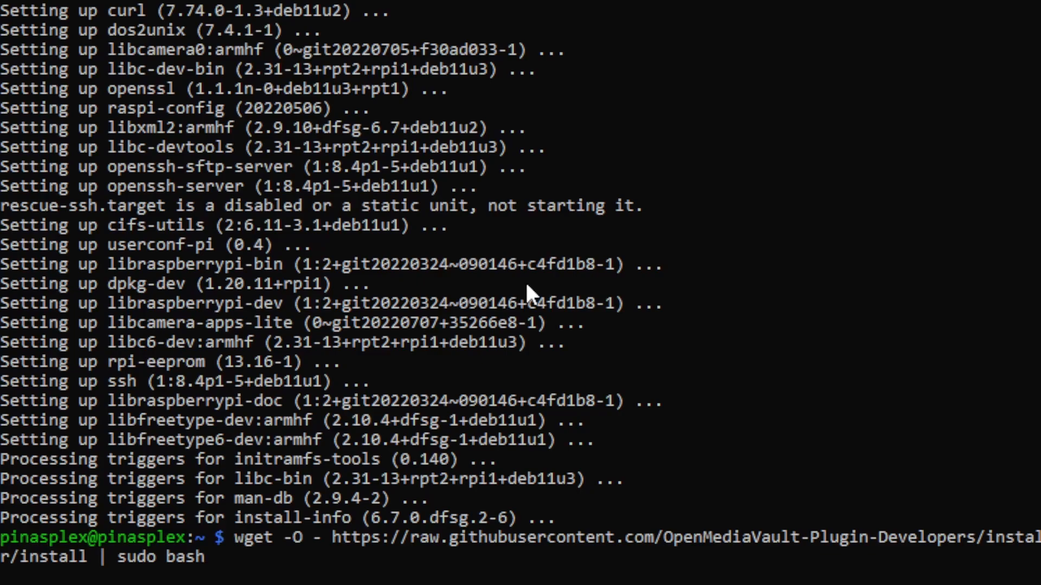
pyautogui.moveTo(535, 294)
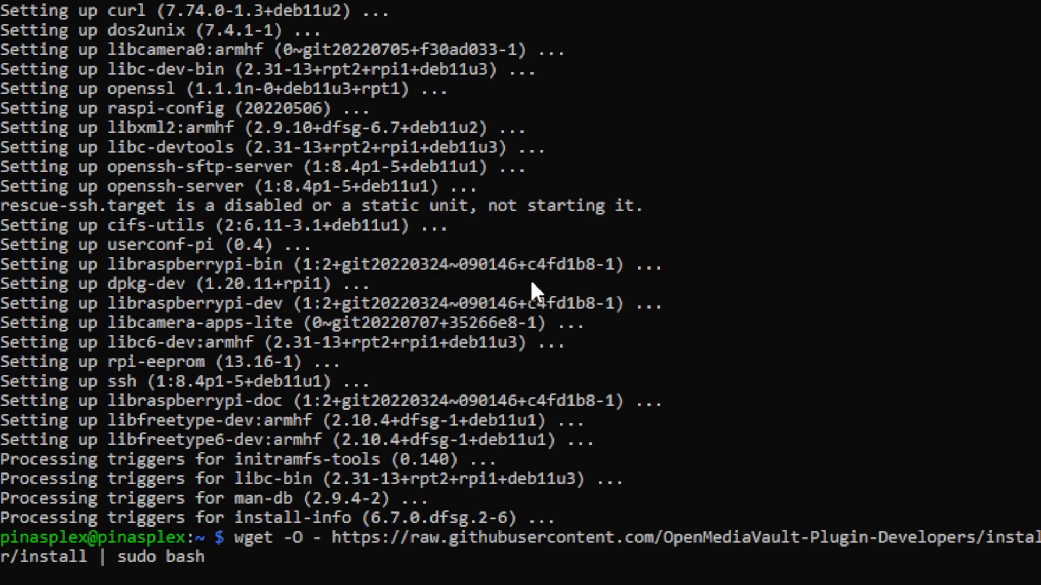
pyautogui.moveTo(565, 286)
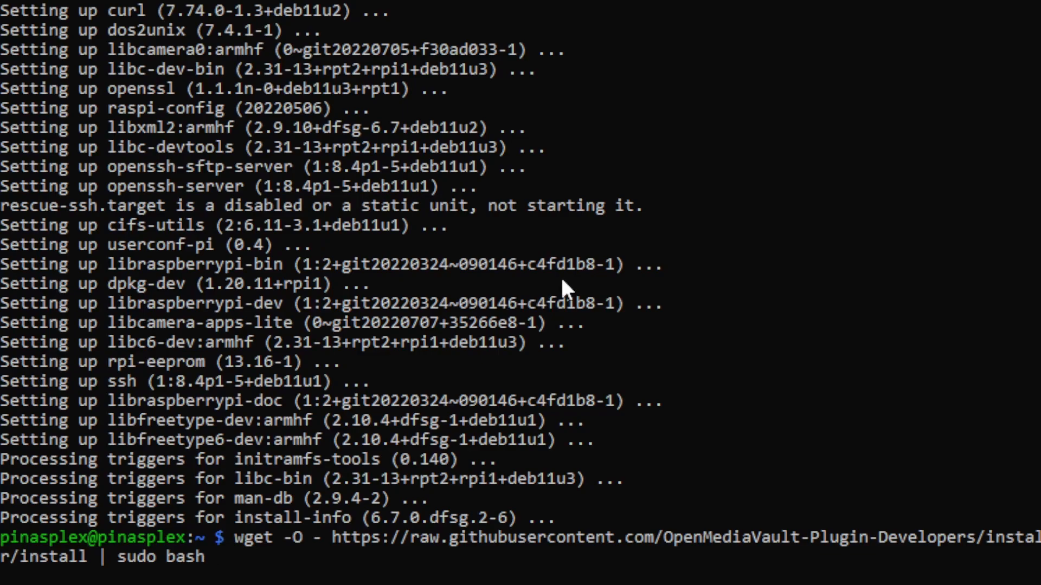
pyautogui.moveTo(577, 286)
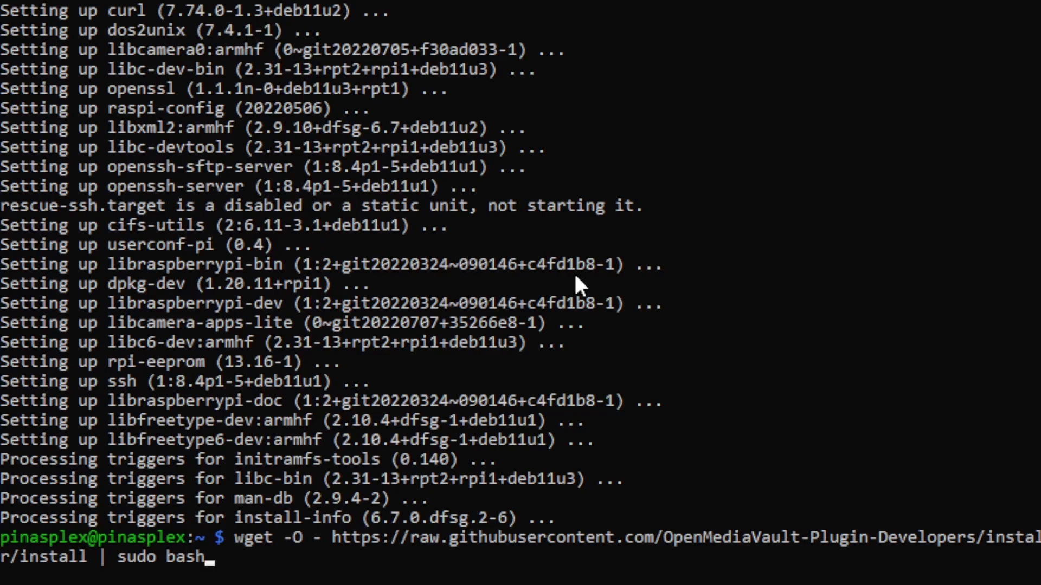
pyautogui.press('Return')
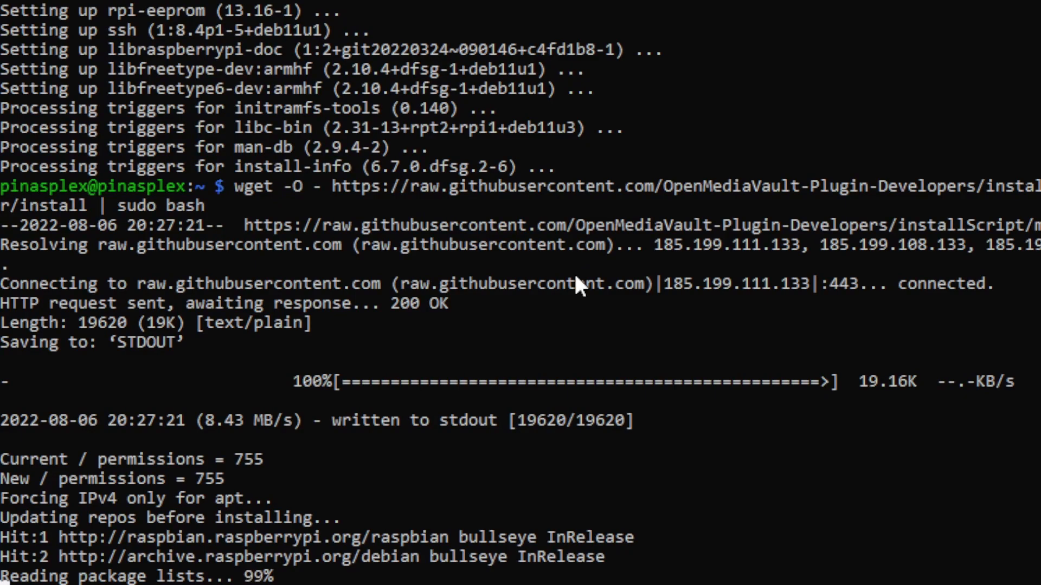
pyautogui.scroll(-3)
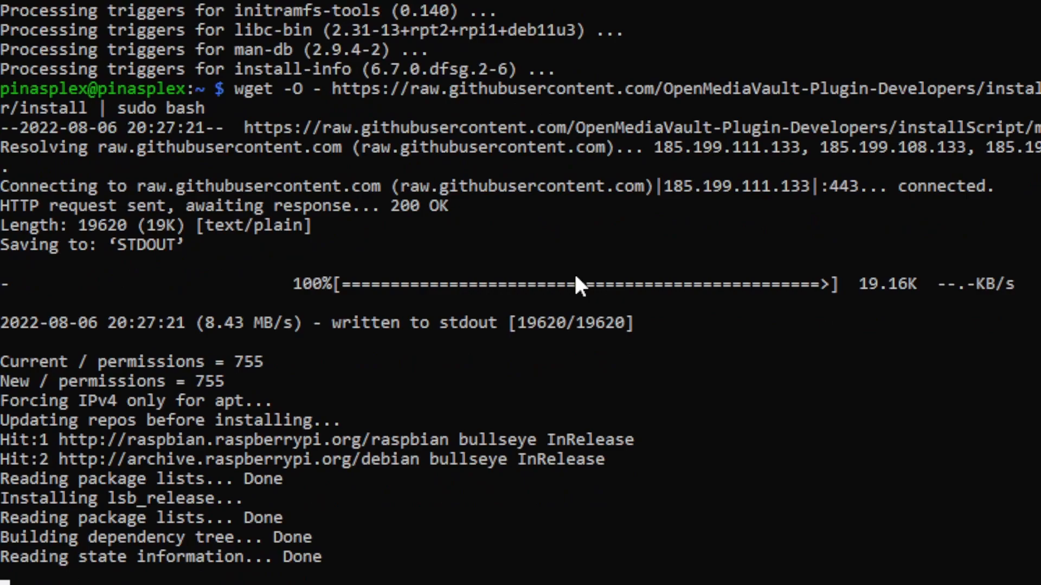
pyautogui.scroll(-3)
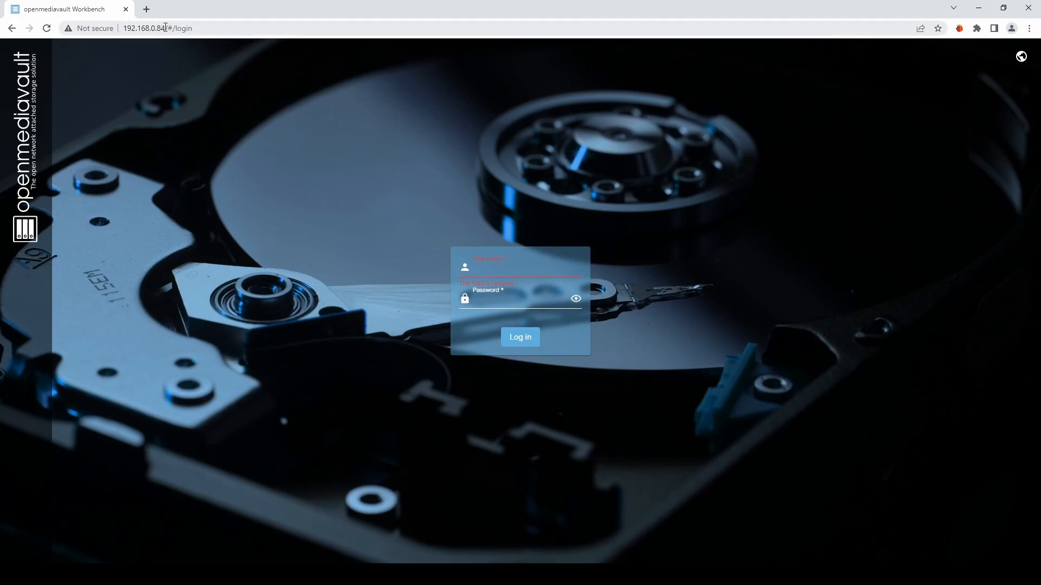
# Browse to 192.168.0.84 and log in to OpenMediaVault as admin.
pyautogui.click(157, 28)
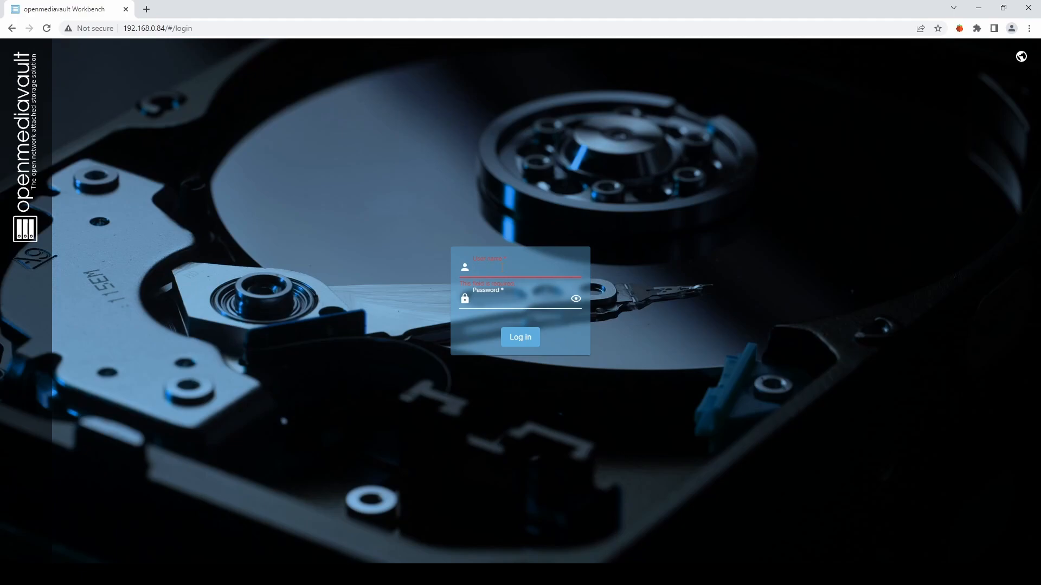
pyautogui.write('admin')
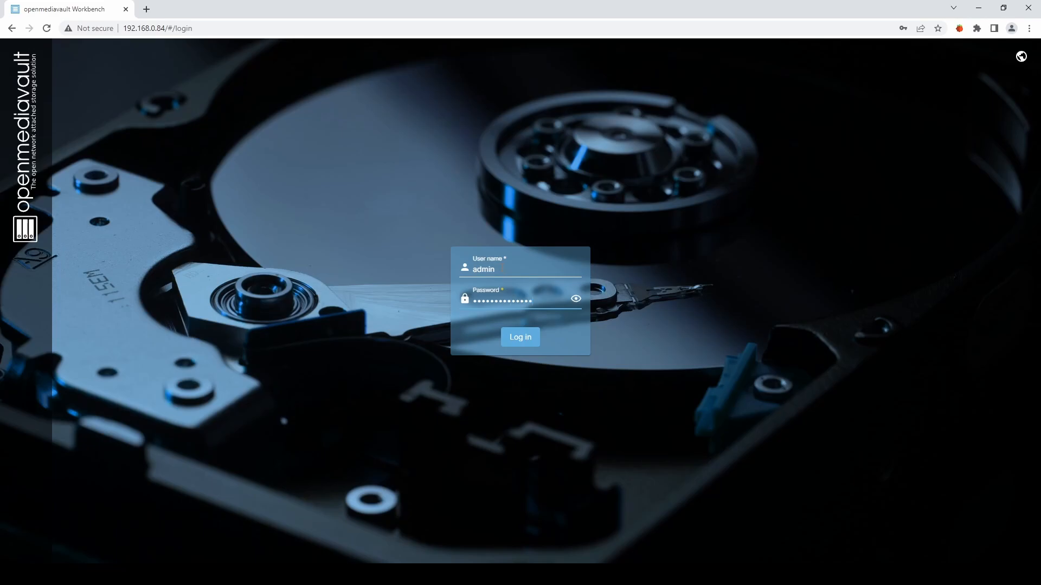
pyautogui.click(520, 338)
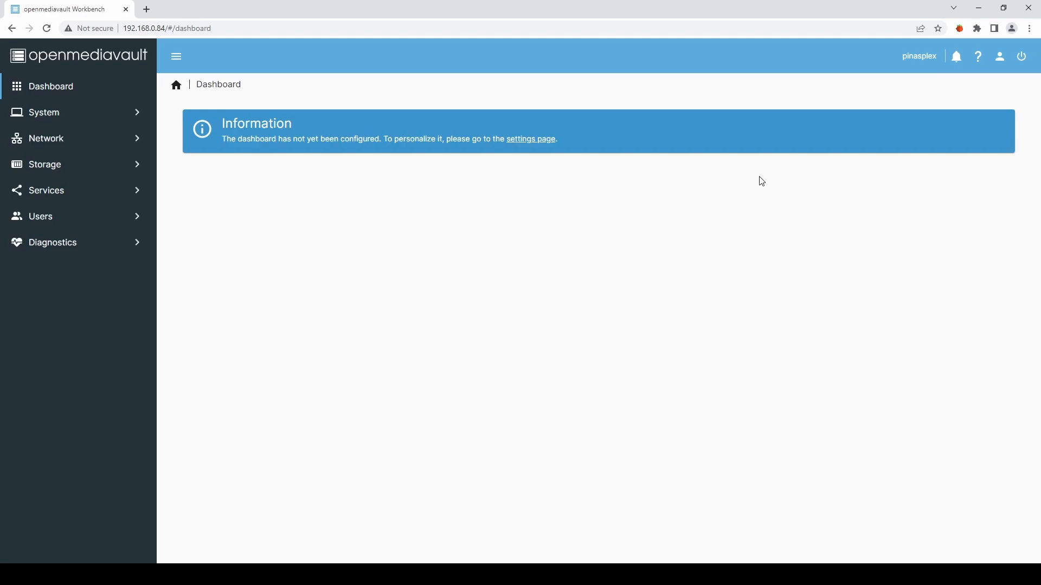
pyautogui.moveTo(223, 204)
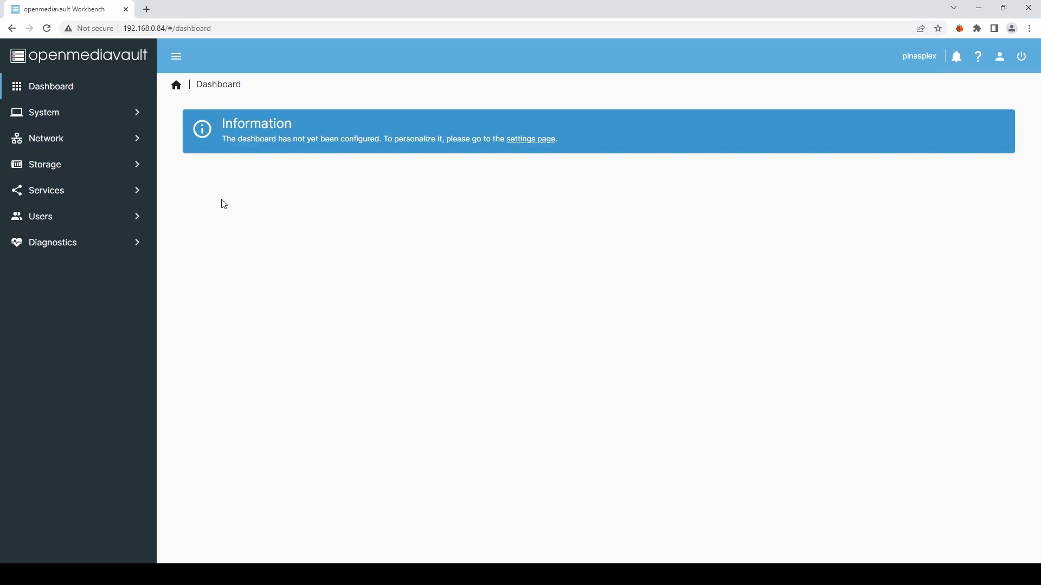
pyautogui.moveTo(1000, 56)
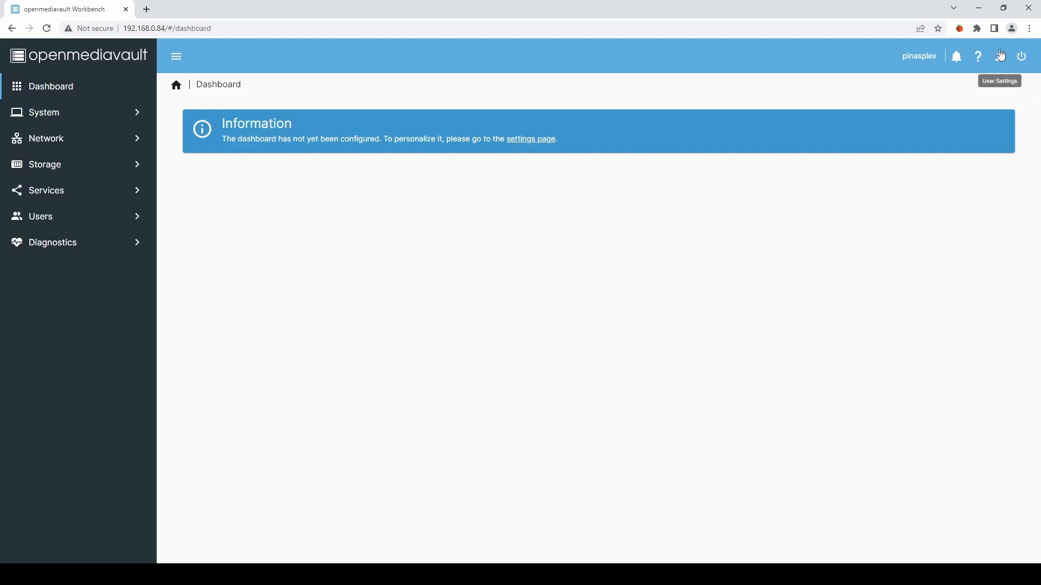
# From the user menu's Dashboard settings, enable the Memory and other widgets and save.
pyautogui.click(1000, 55)
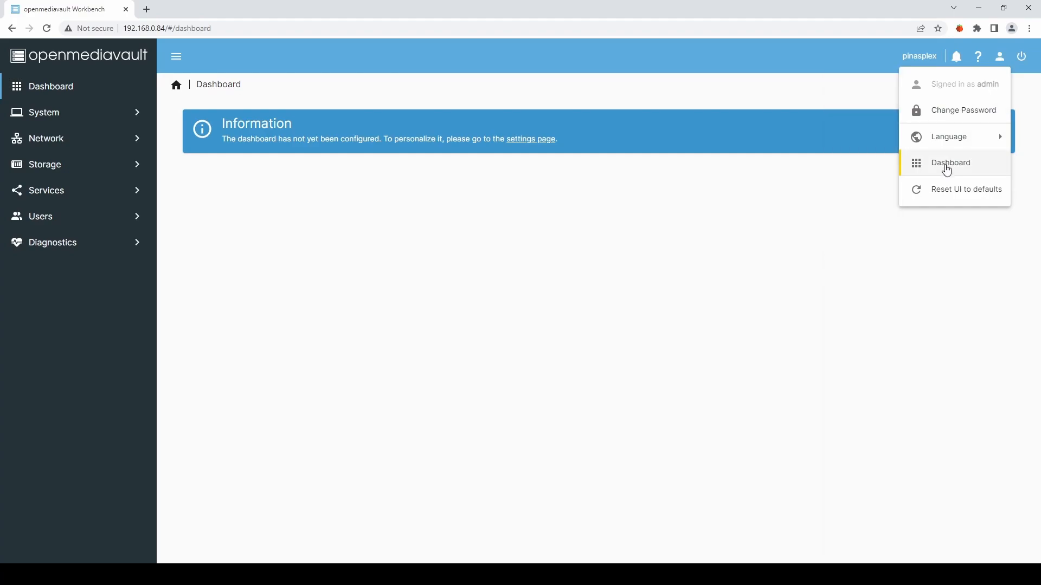
pyautogui.click(951, 162)
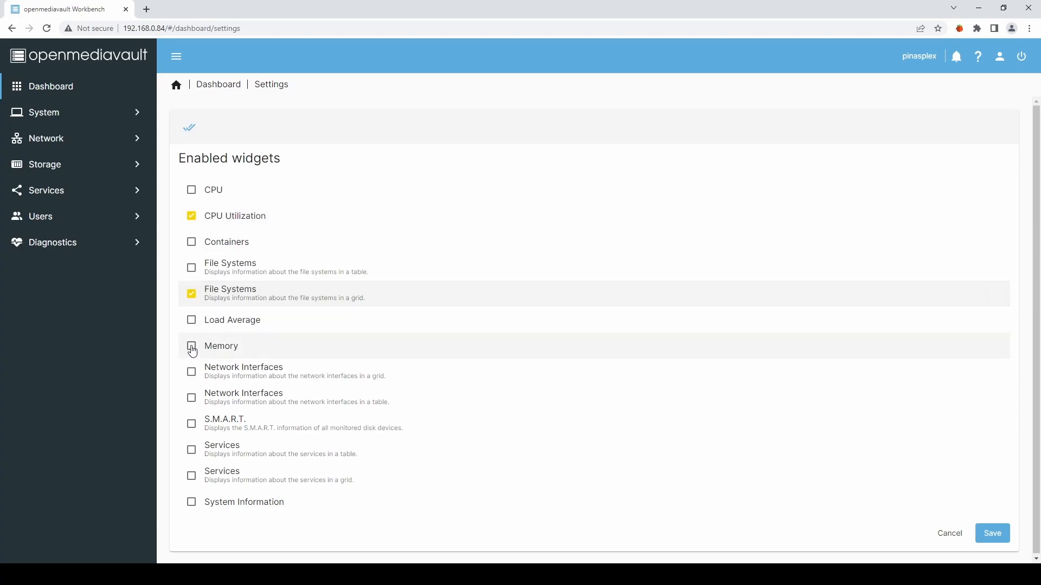
pyautogui.click(191, 350)
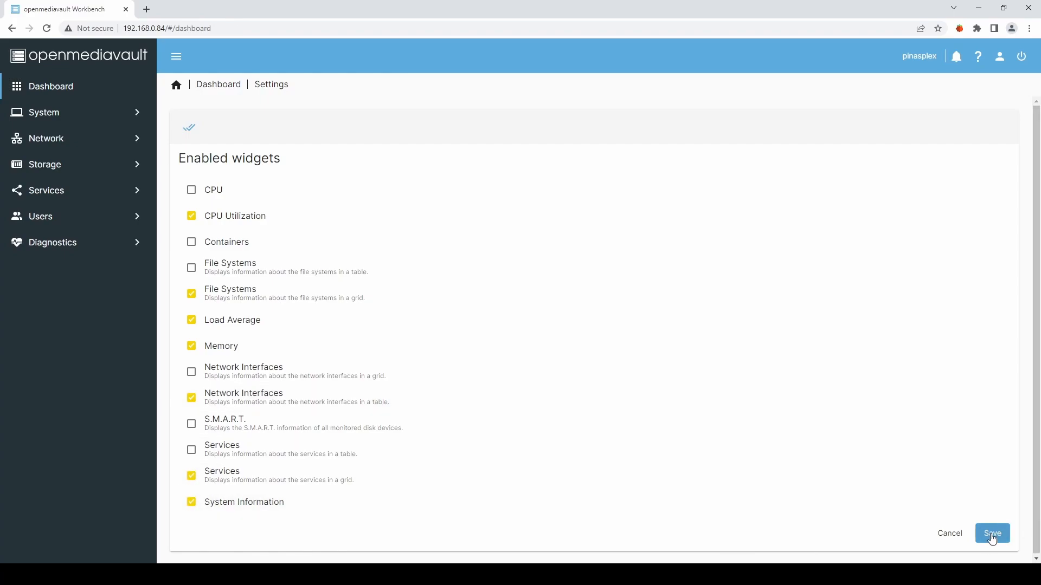
pyautogui.click(991, 533)
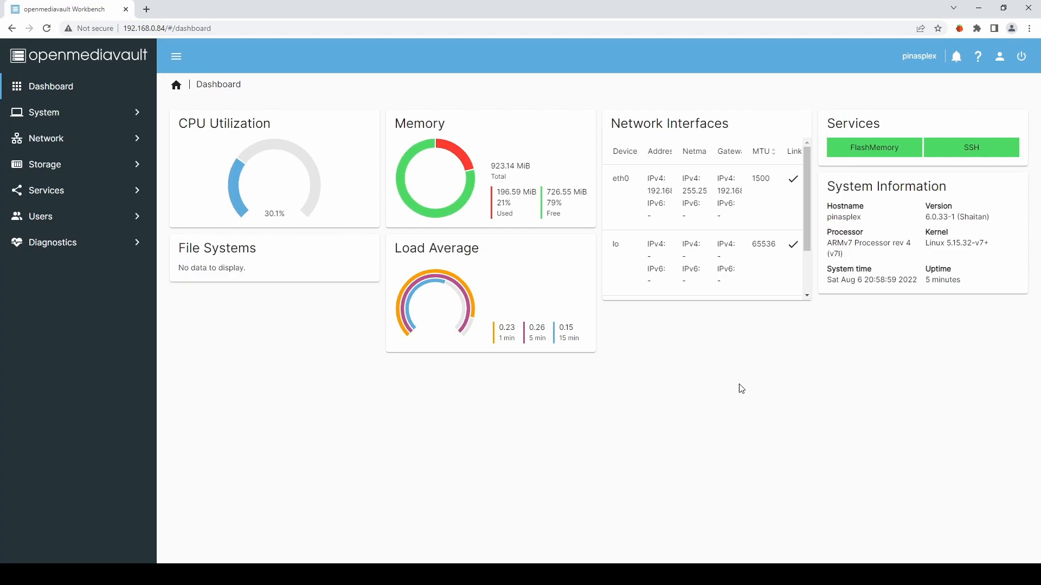
pyautogui.moveTo(565, 389)
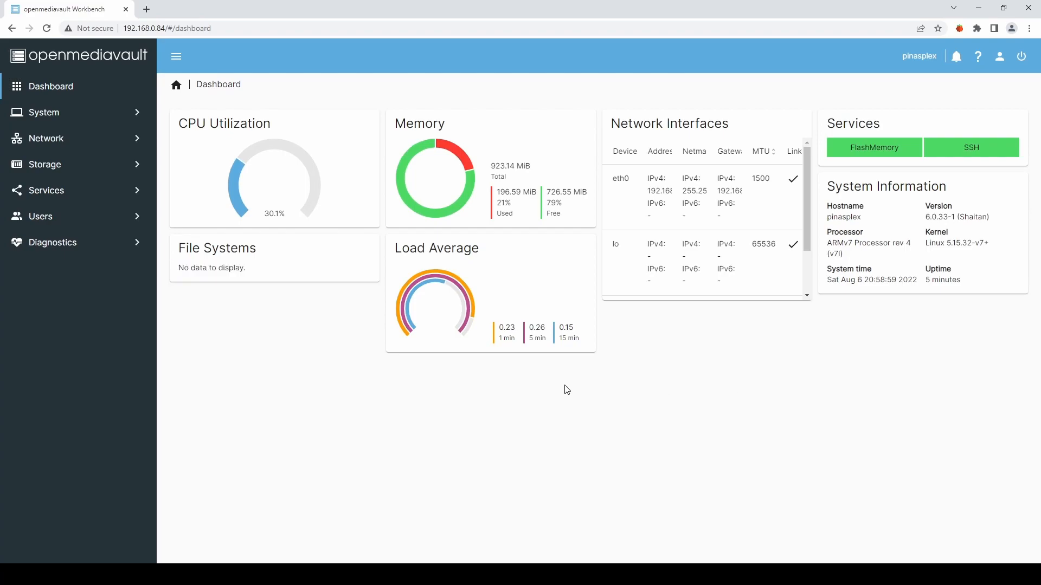
pyautogui.moveTo(45, 164)
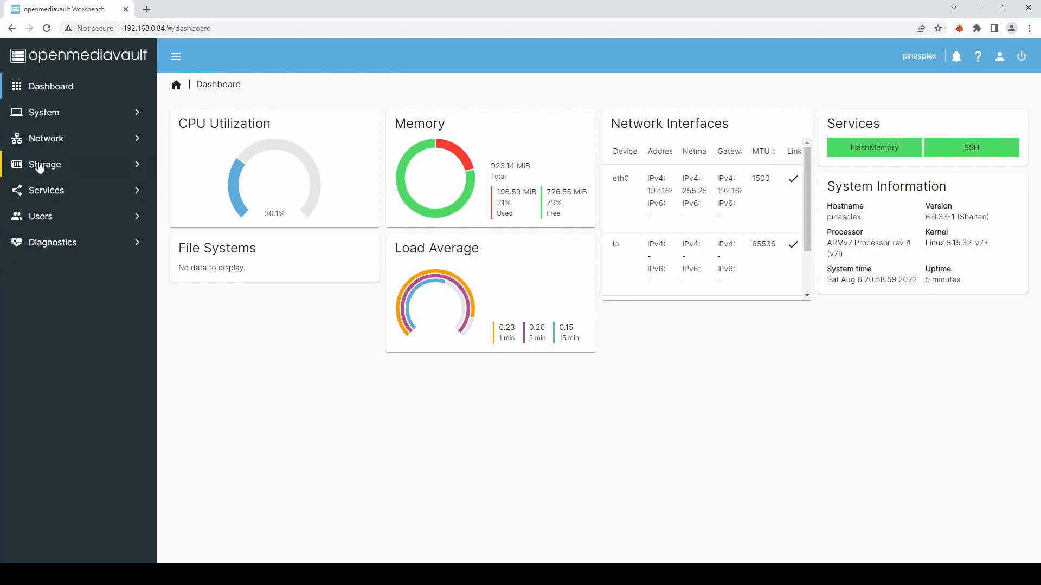
# Select the 465.76 GiB /dev/sda disk in Storage > Disks and start wiping it.
pyautogui.click(45, 163)
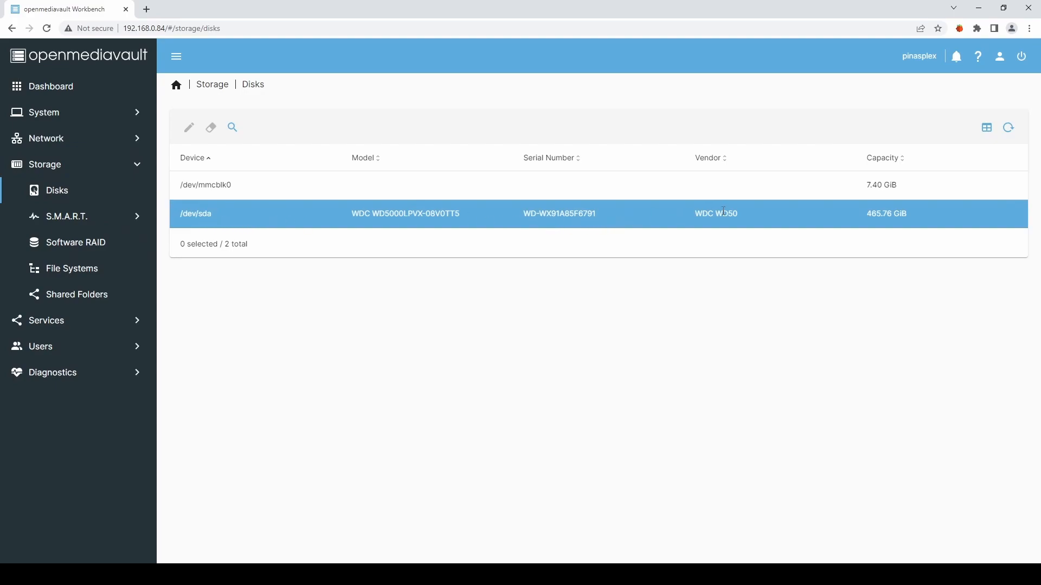
pyautogui.moveTo(332, 221)
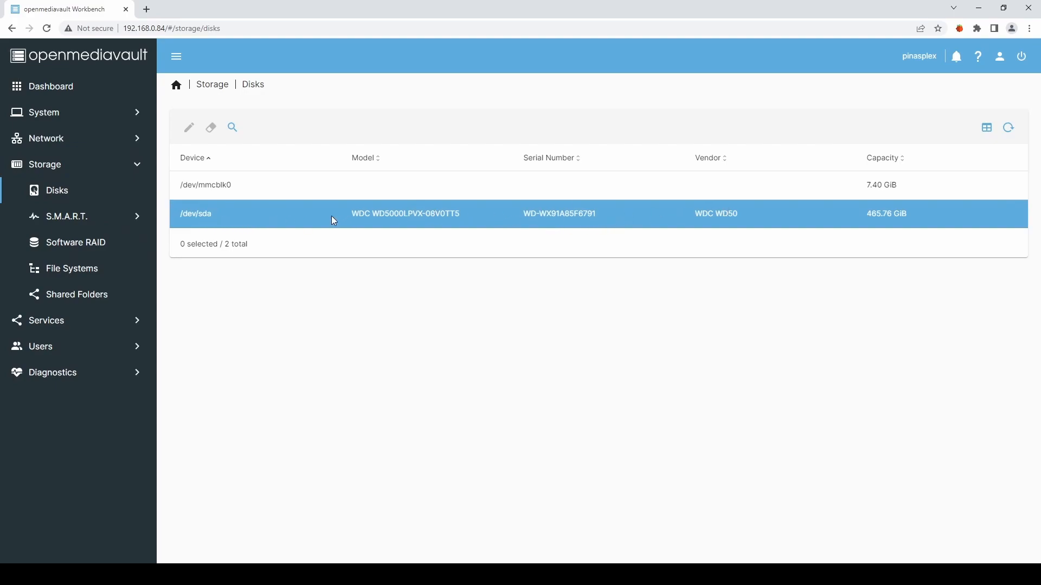
pyautogui.click(332, 213)
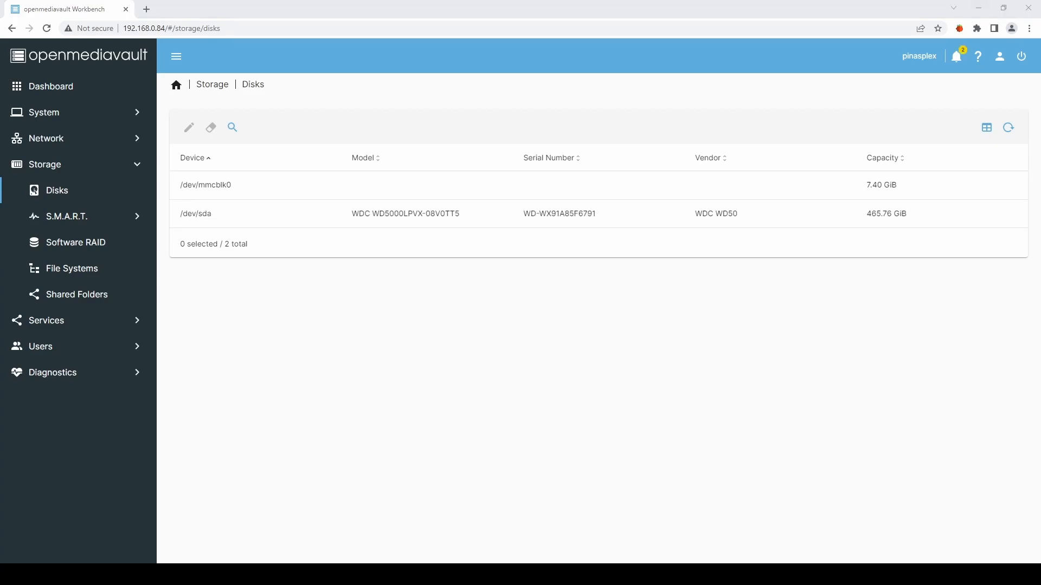
pyautogui.click(246, 213)
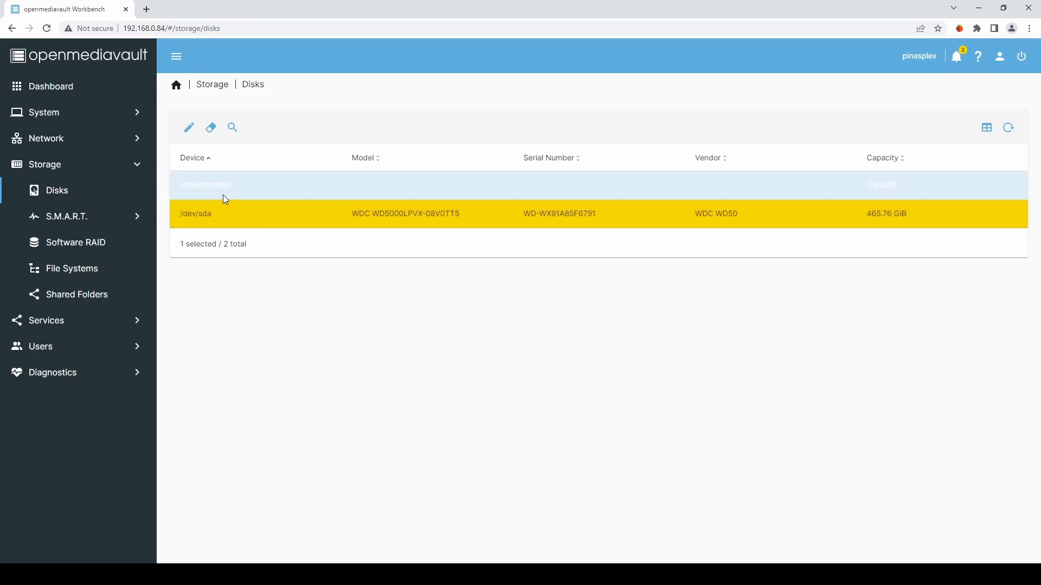
pyautogui.moveTo(210, 127)
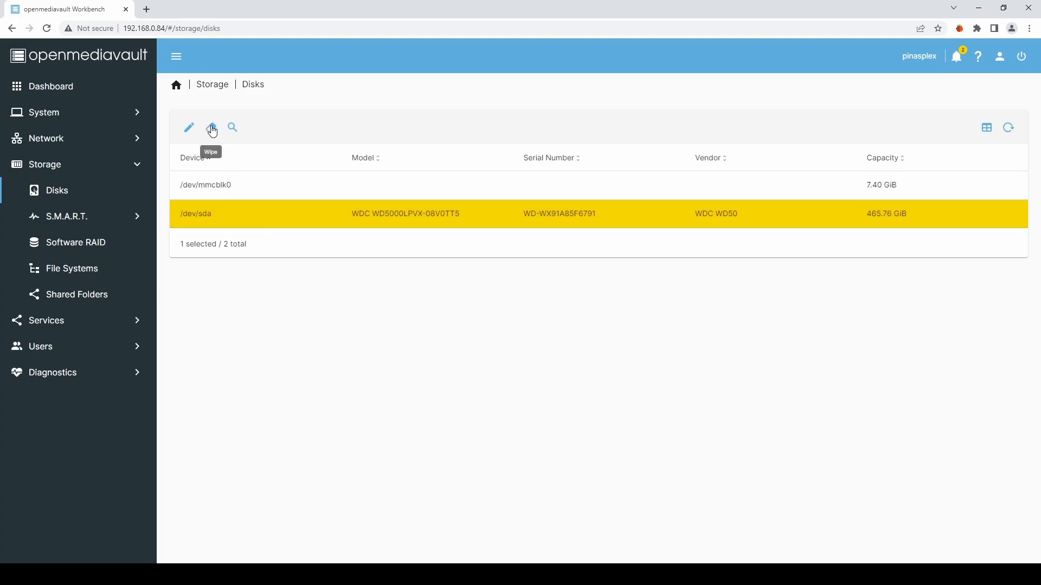
pyautogui.click(210, 127)
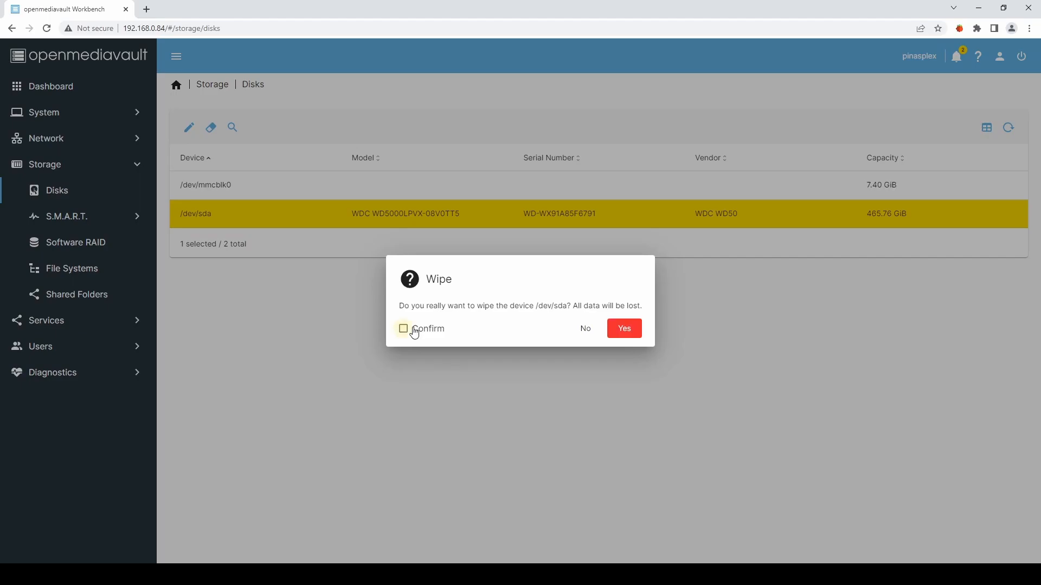
# Confirm a Quick wipe of /dev/sda, dismiss the output and go to File Systems.
pyautogui.click(623, 328)
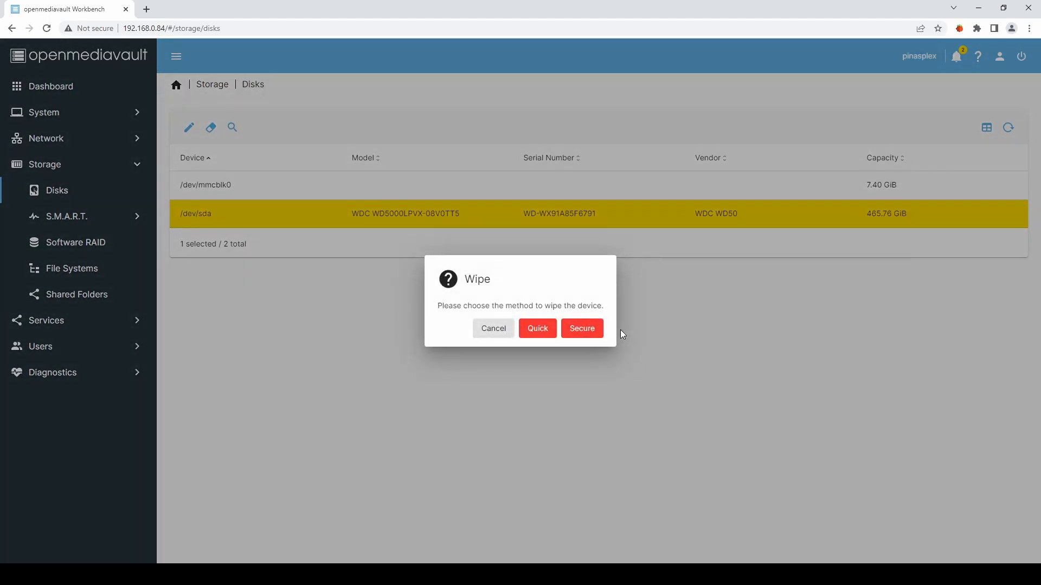
pyautogui.click(537, 328)
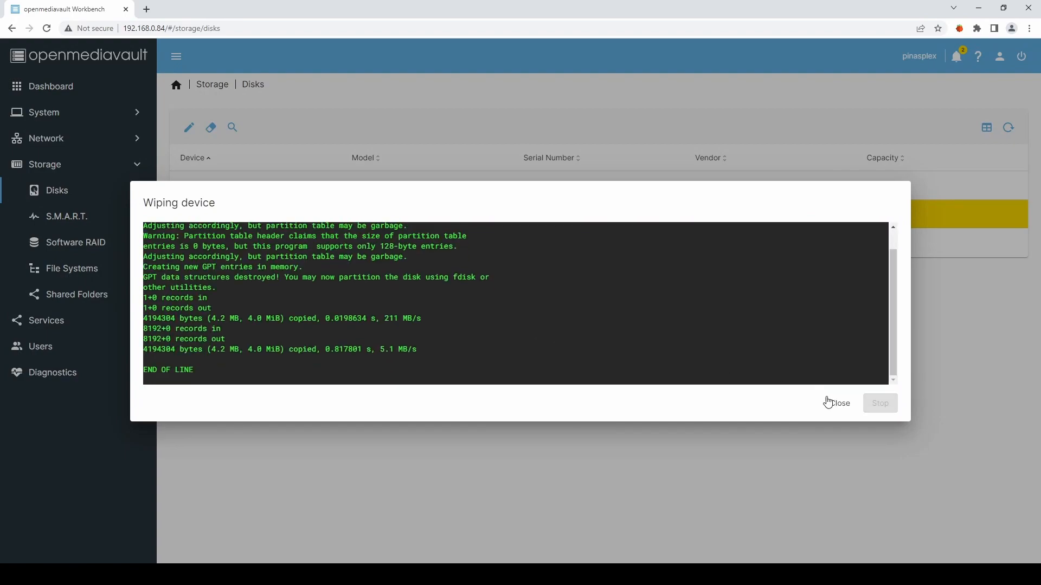
pyautogui.click(839, 403)
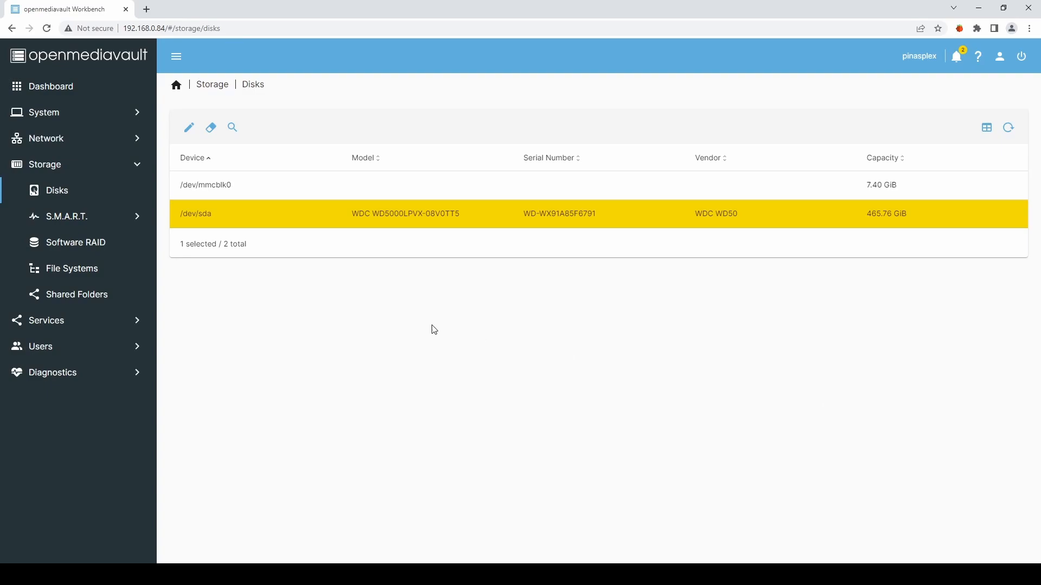
pyautogui.click(70, 268)
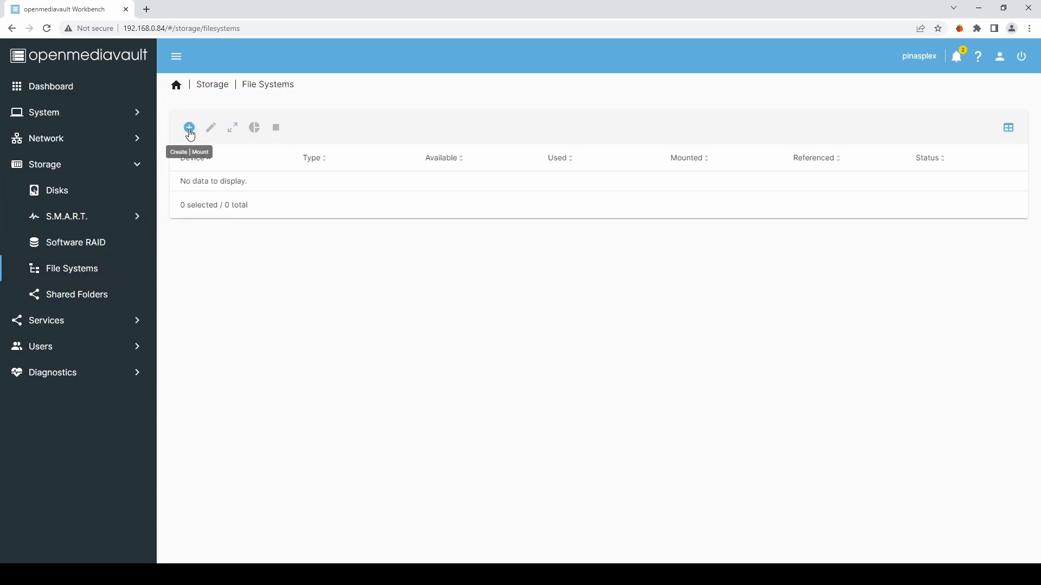
# Create an EXT4 file system on /dev/sda and dismiss the creation output.
pyautogui.click(189, 128)
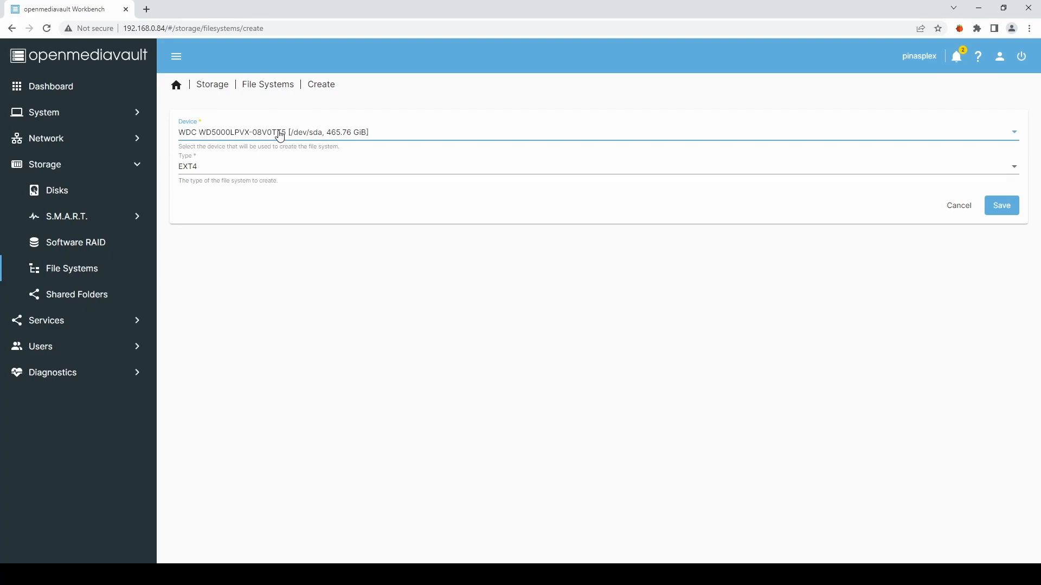
pyautogui.moveTo(544, 150)
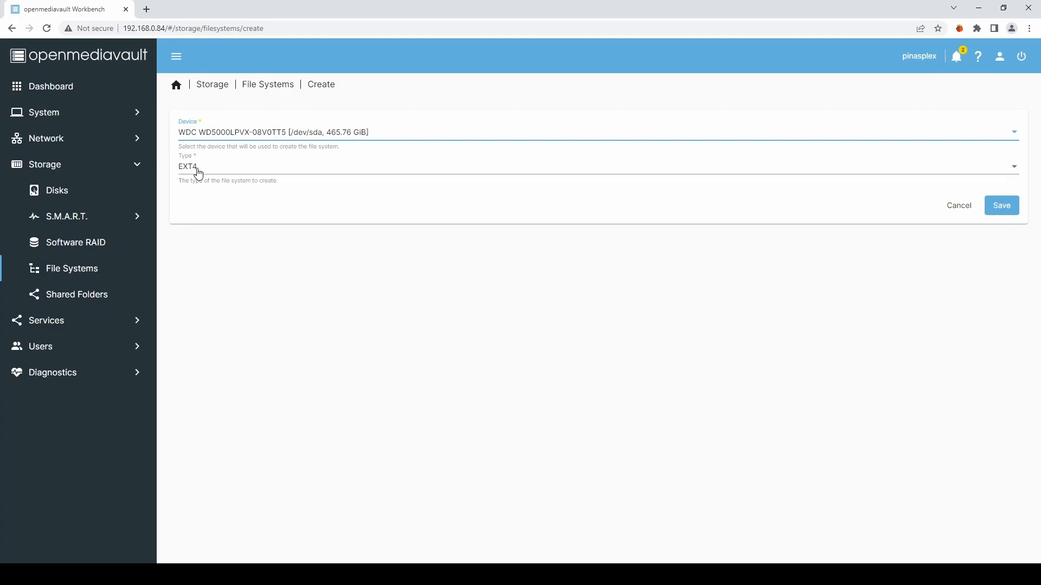
pyautogui.moveTo(1003, 205)
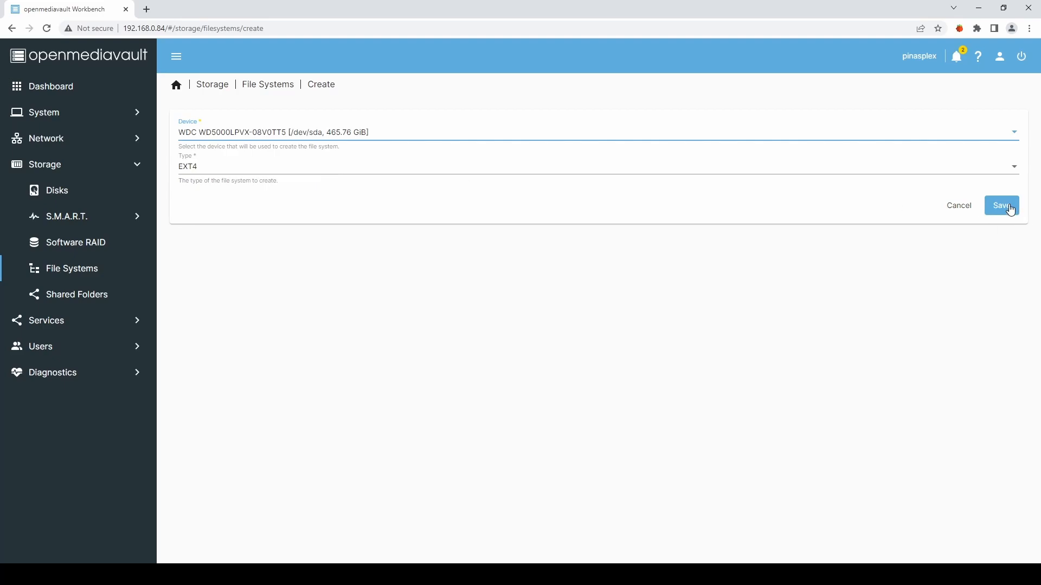
pyautogui.click(1001, 205)
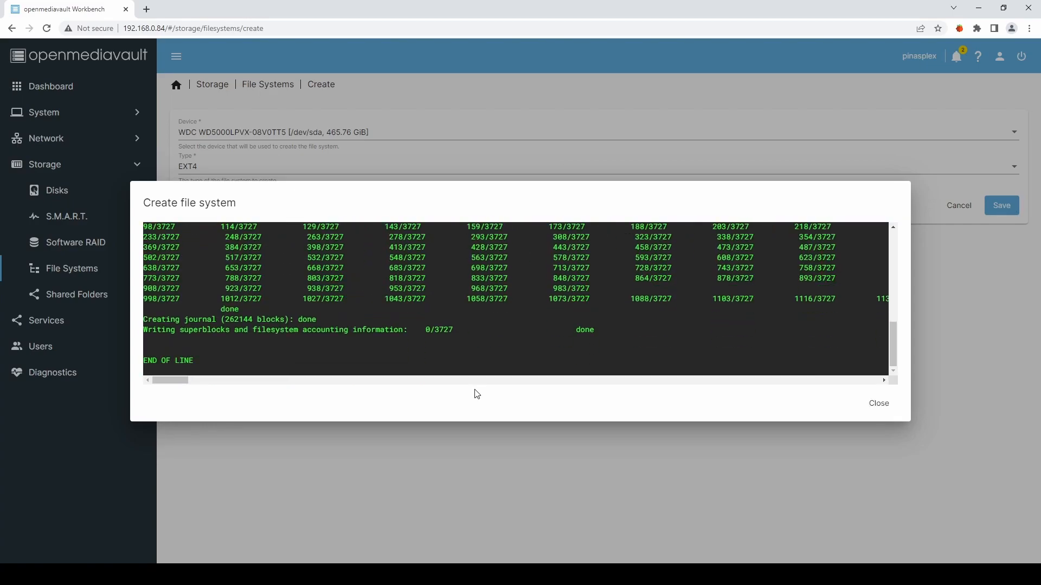
pyautogui.moveTo(505, 400)
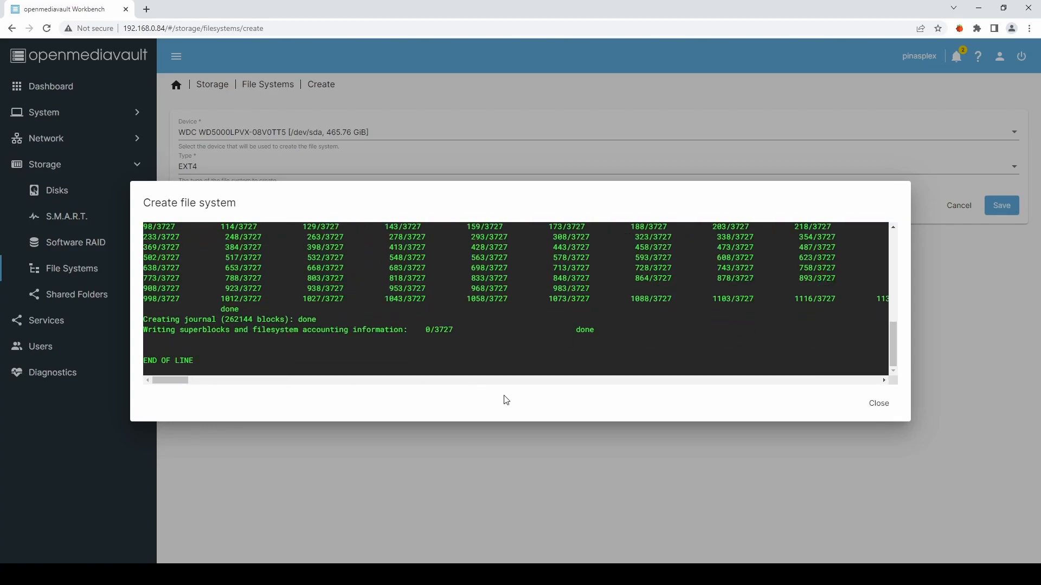
pyautogui.click(877, 403)
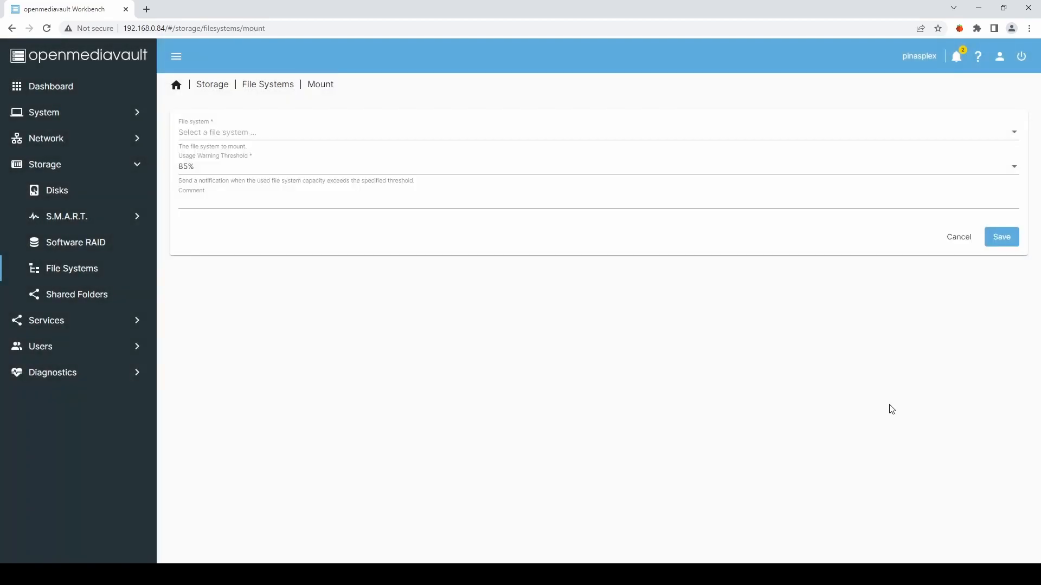
pyautogui.moveTo(870, 374)
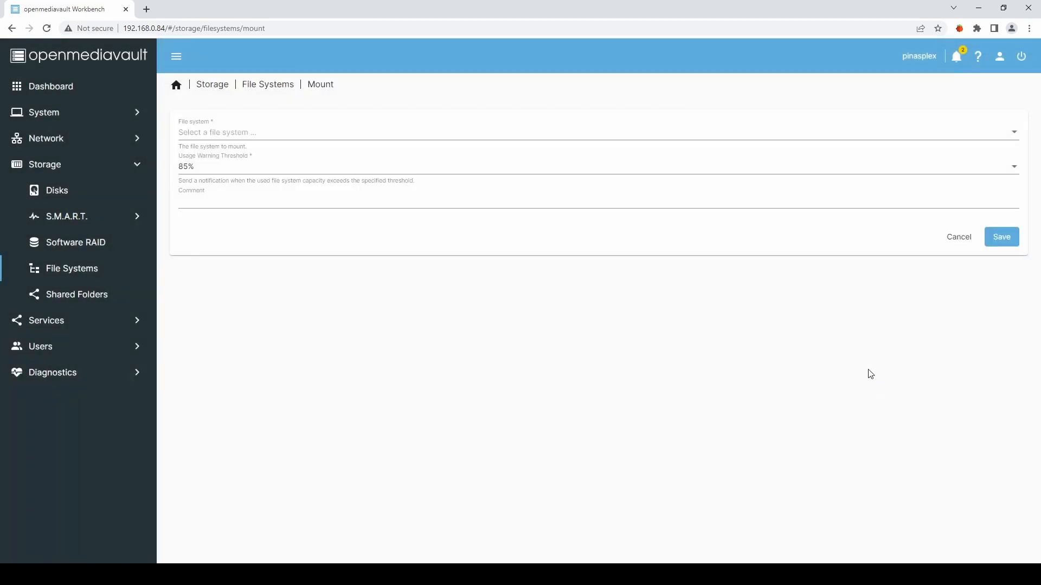
pyautogui.moveTo(68, 221)
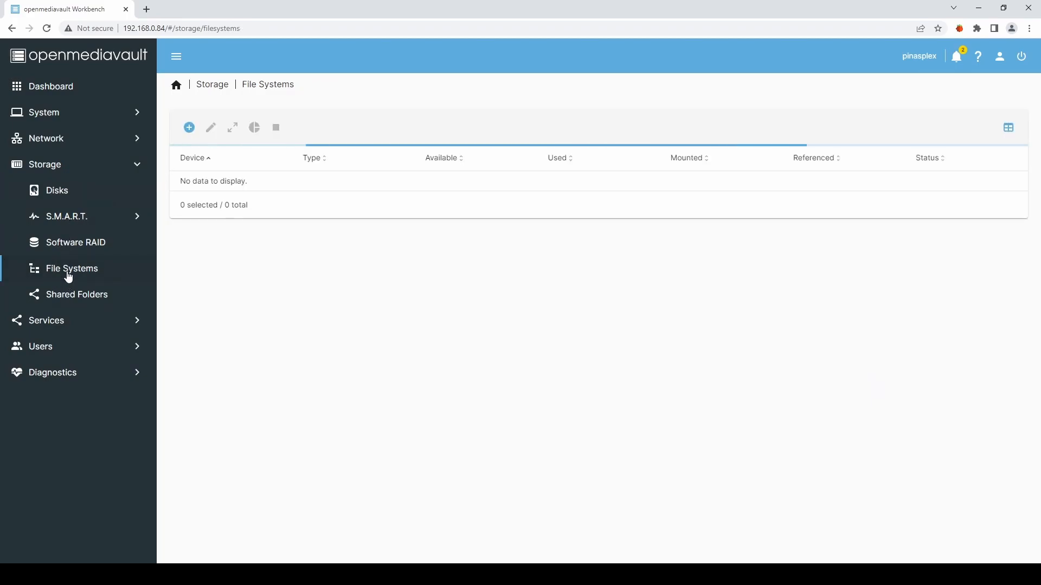
pyautogui.moveTo(189, 127)
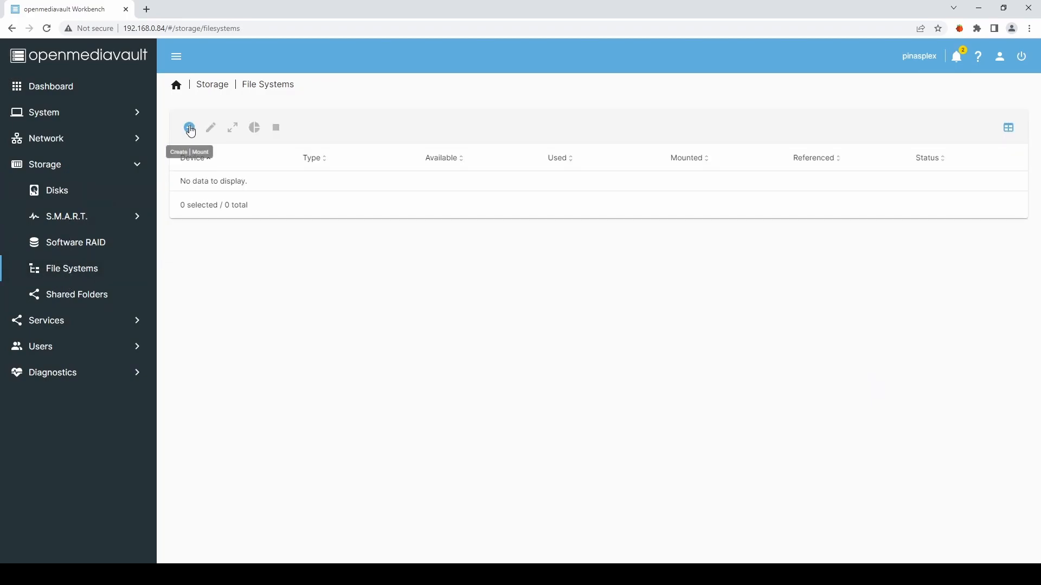
# Mount the /dev/sda1 [EXT4, 465.76 GiB] file system and confirm.
pyautogui.click(189, 127)
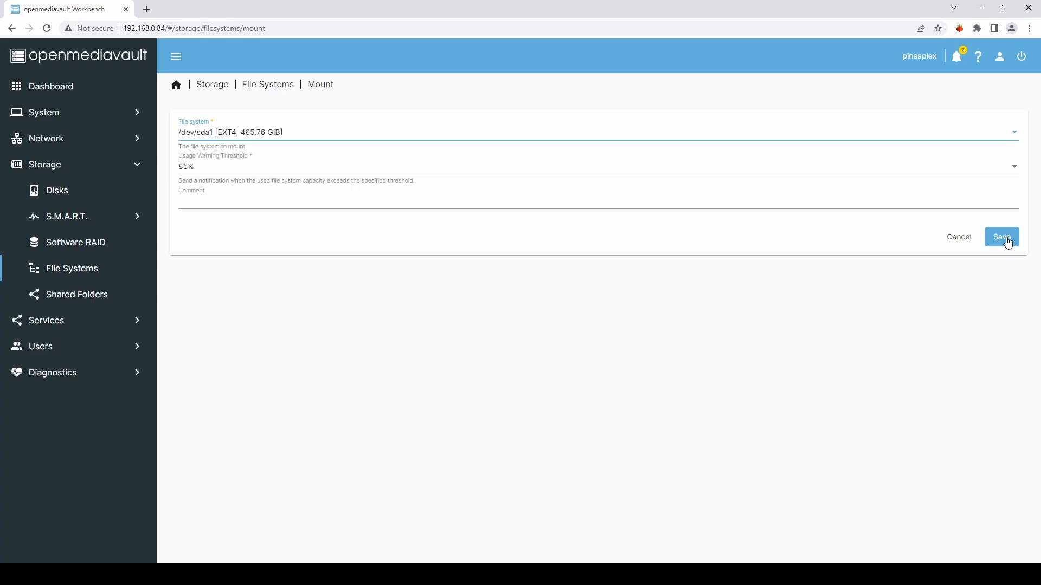
pyautogui.click(1002, 237)
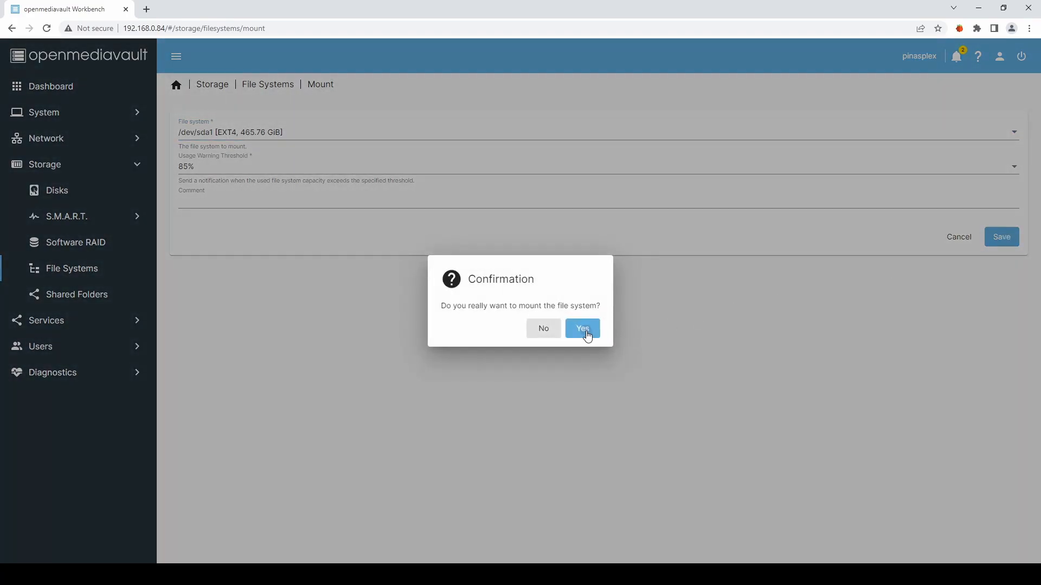
pyautogui.click(582, 328)
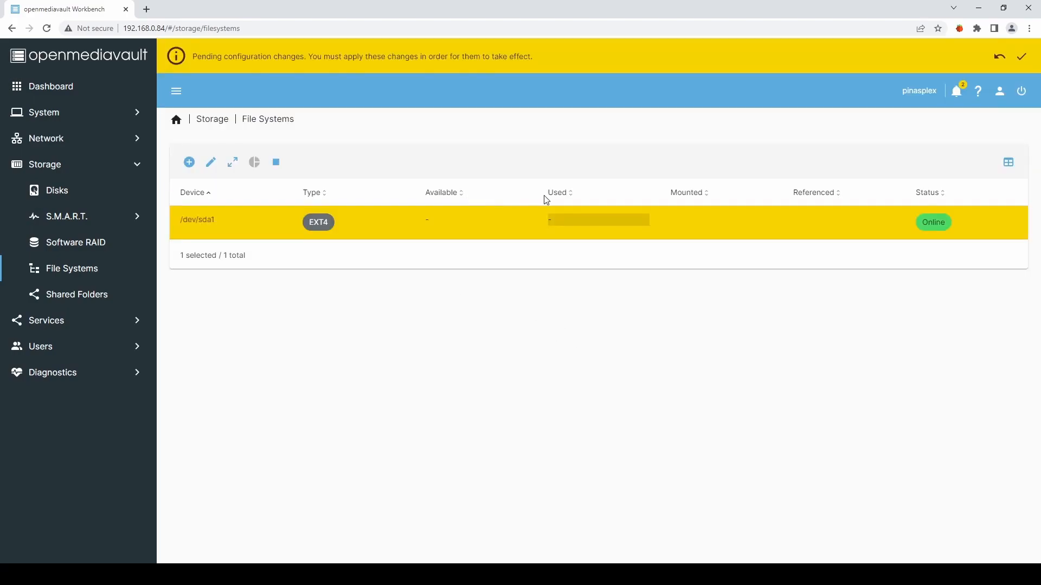
pyautogui.moveTo(1021, 56)
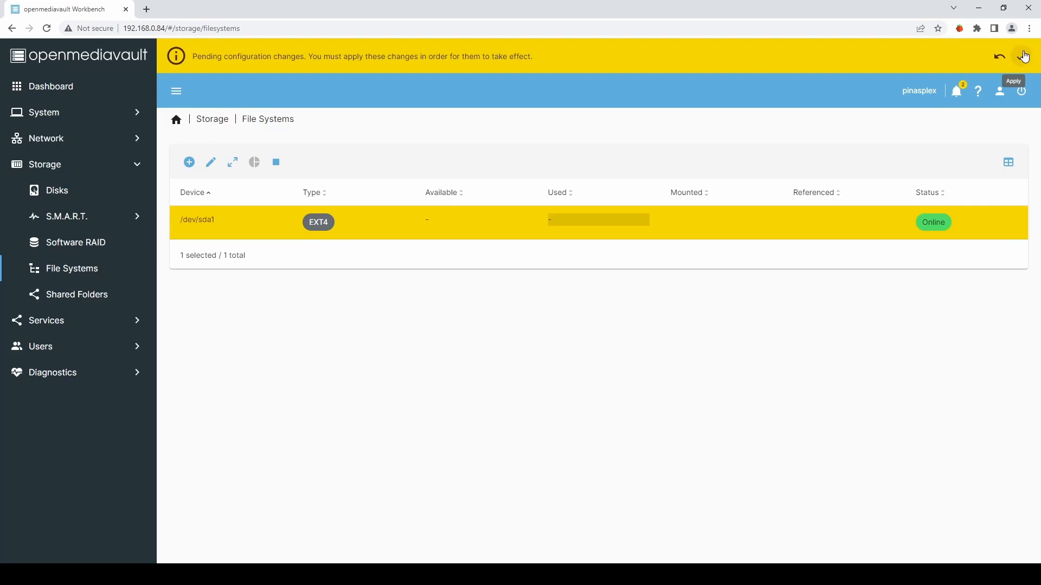
pyautogui.click(1023, 56)
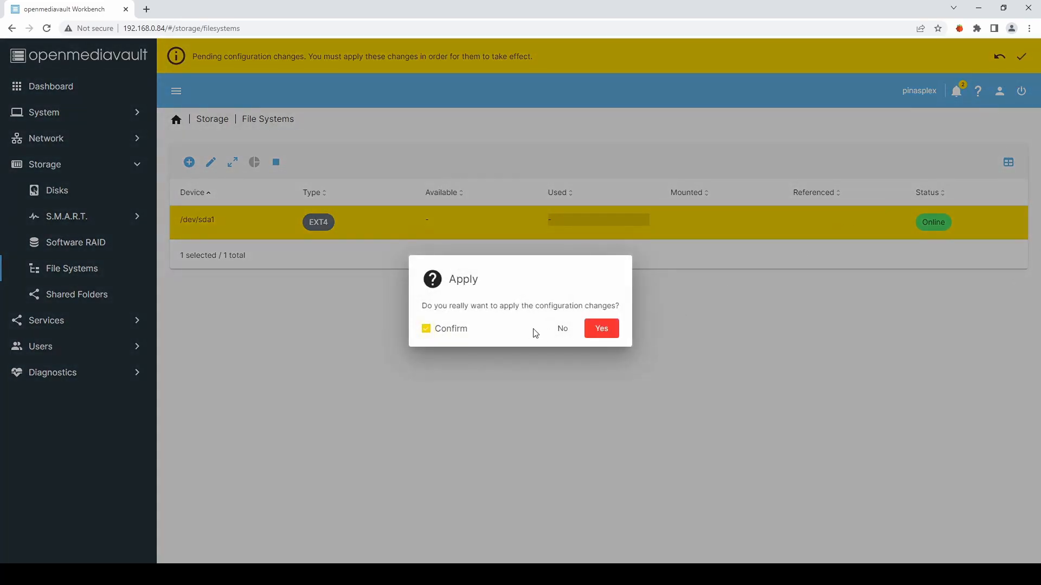
pyautogui.click(600, 328)
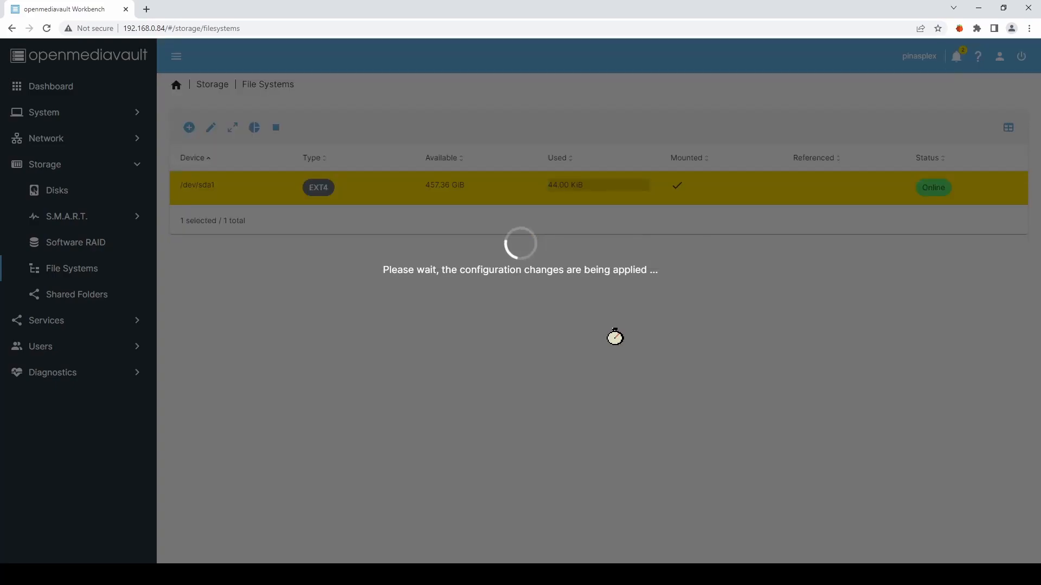
pyautogui.click(50, 86)
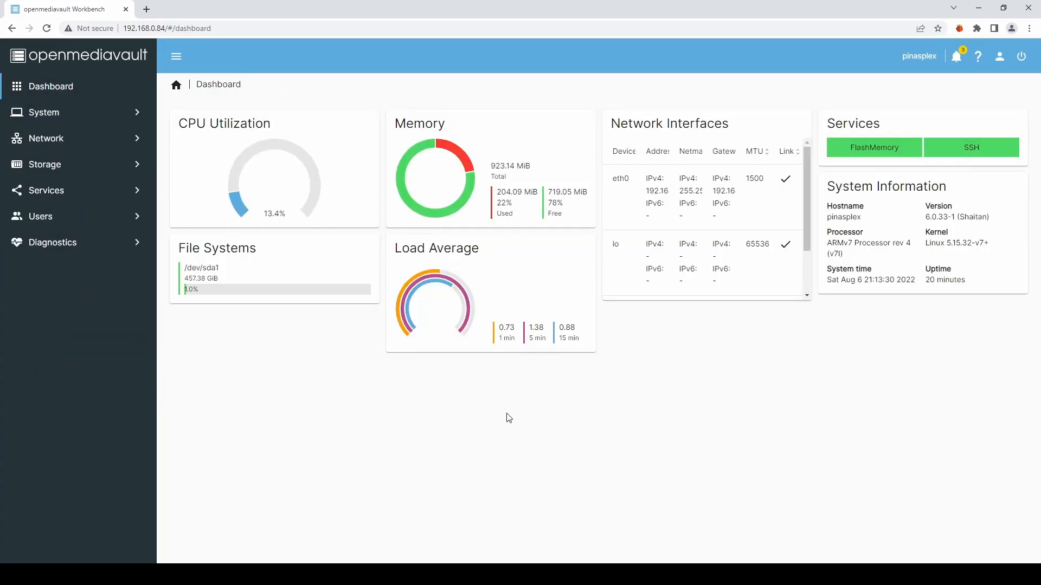
pyautogui.moveTo(219, 338)
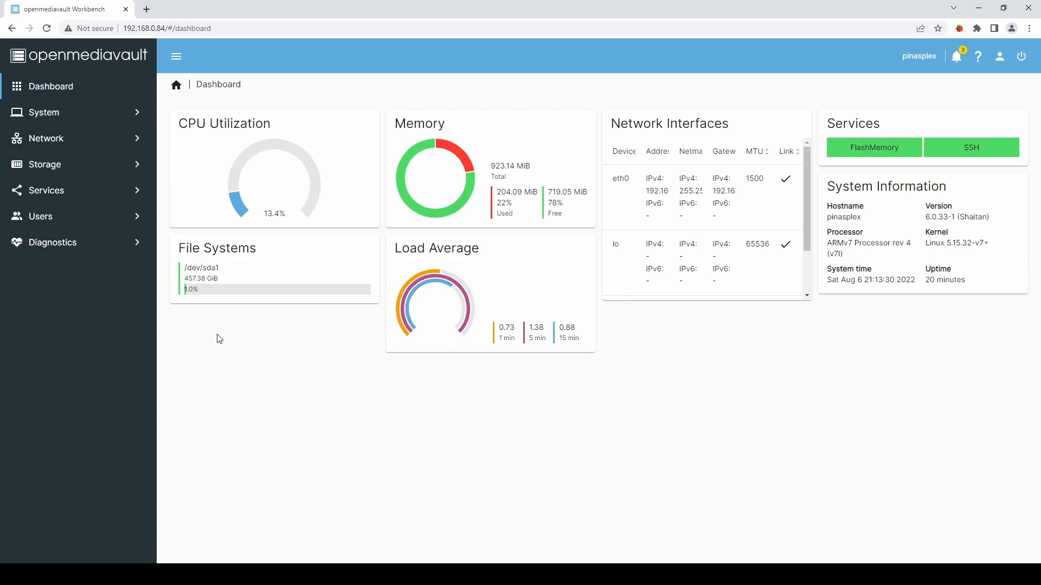
pyautogui.moveTo(44, 112)
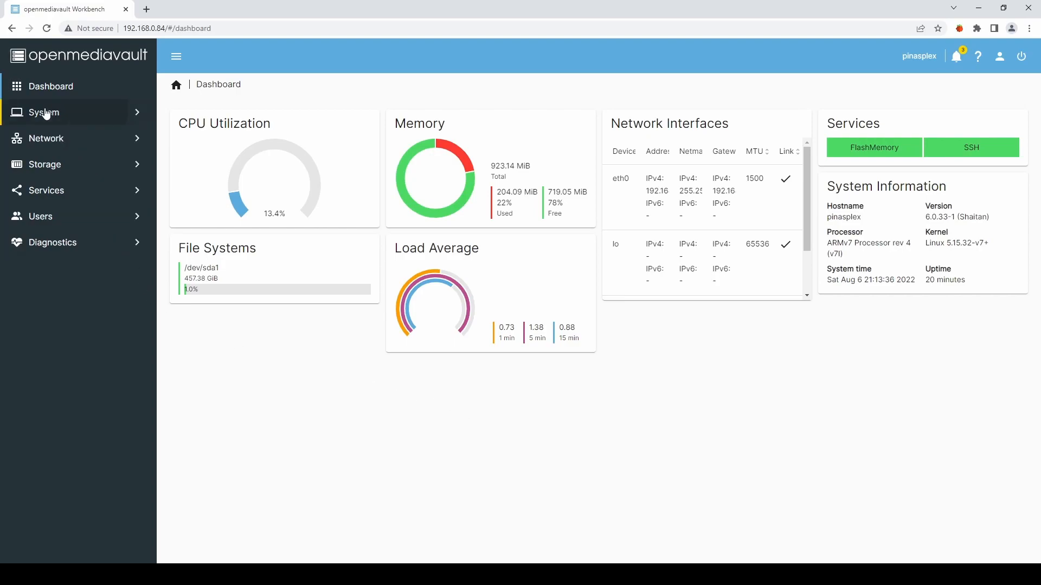
# Install Portainer from System > omv-extras and dismiss the finished installation log.
pyautogui.click(44, 113)
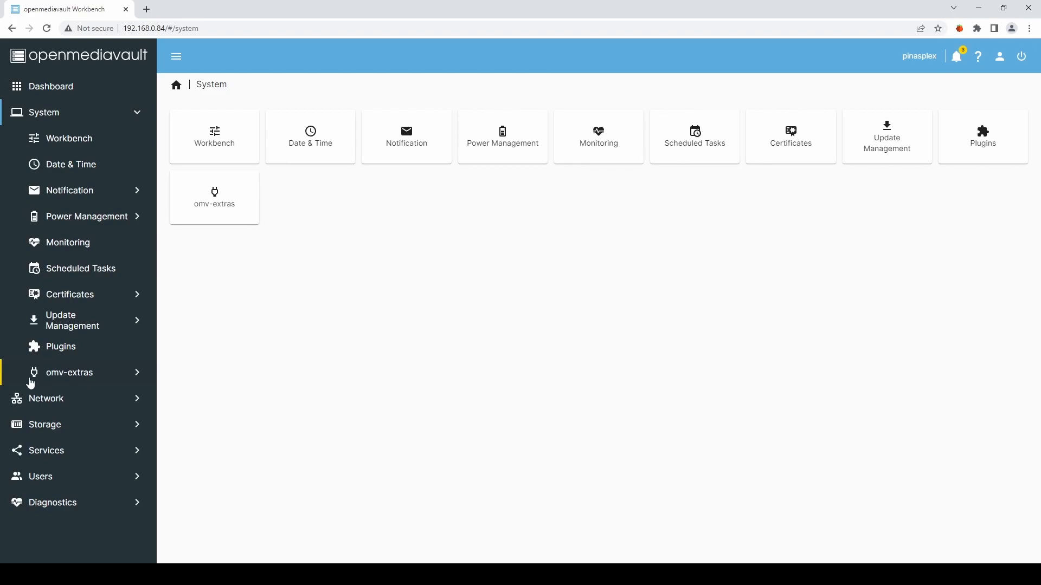
pyautogui.moveTo(62, 379)
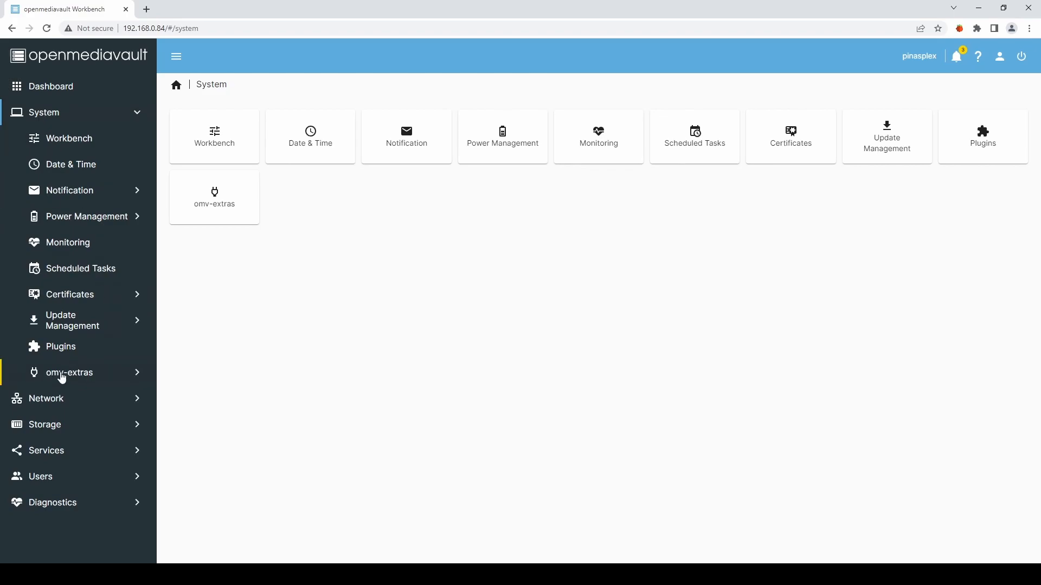
pyautogui.click(68, 372)
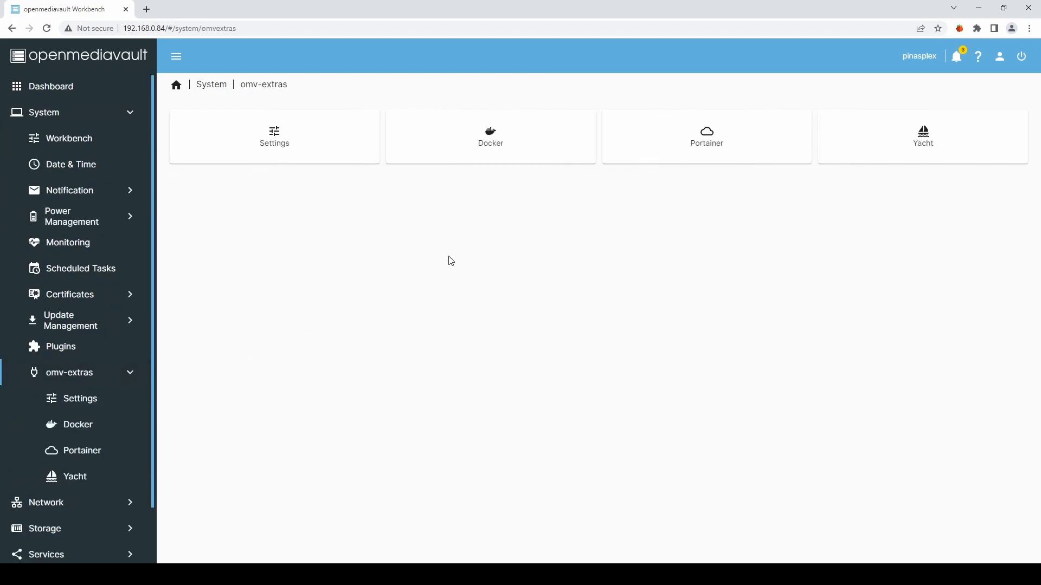
pyautogui.click(705, 136)
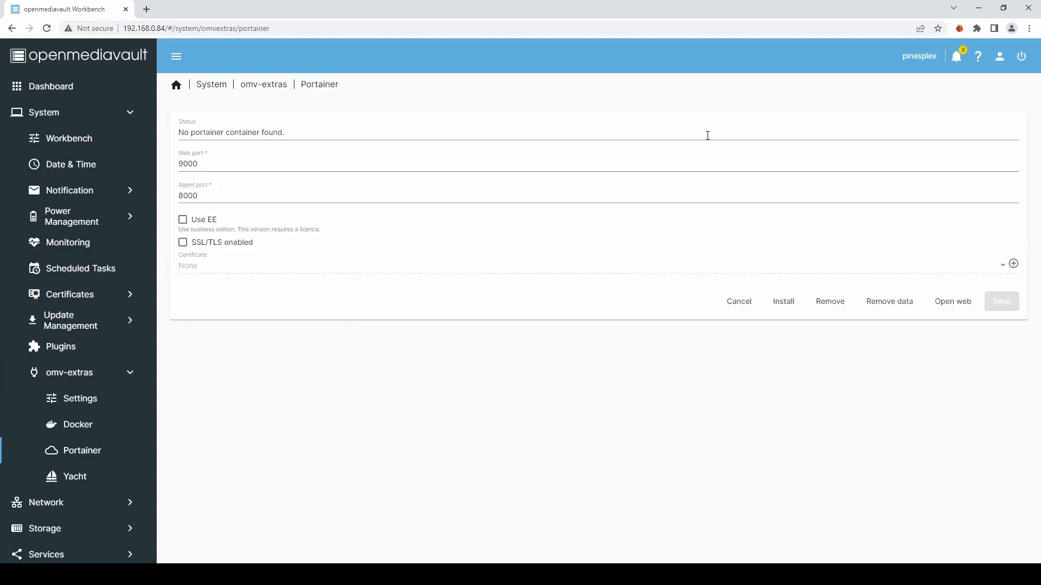
pyautogui.moveTo(828, 301)
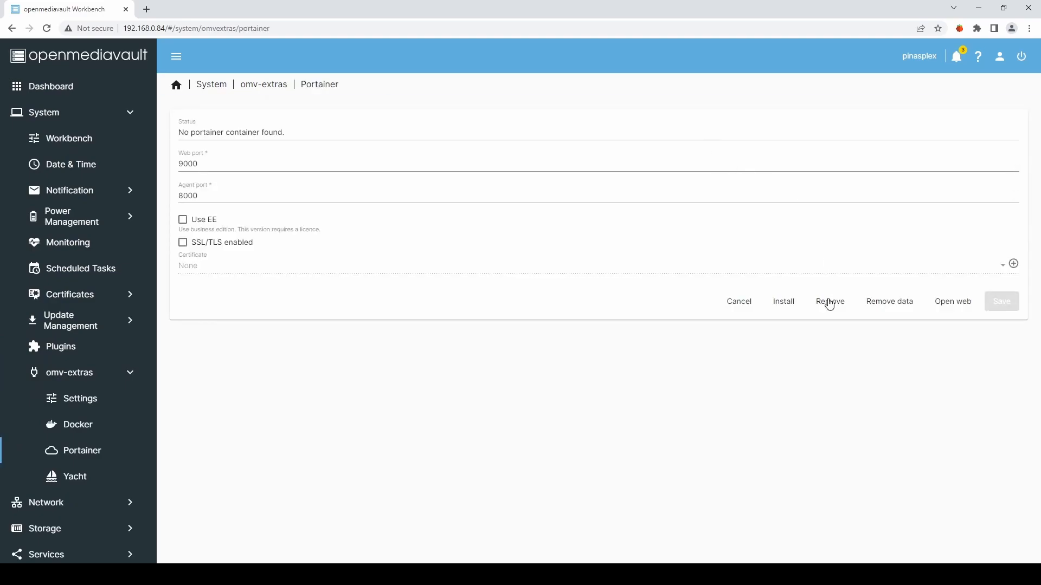
pyautogui.click(782, 302)
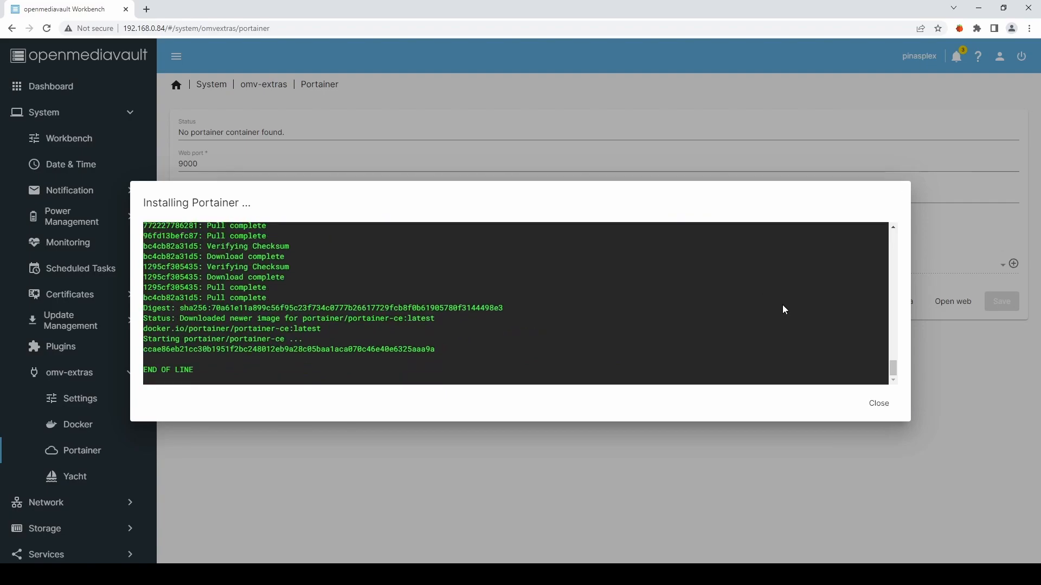
pyautogui.moveTo(860, 383)
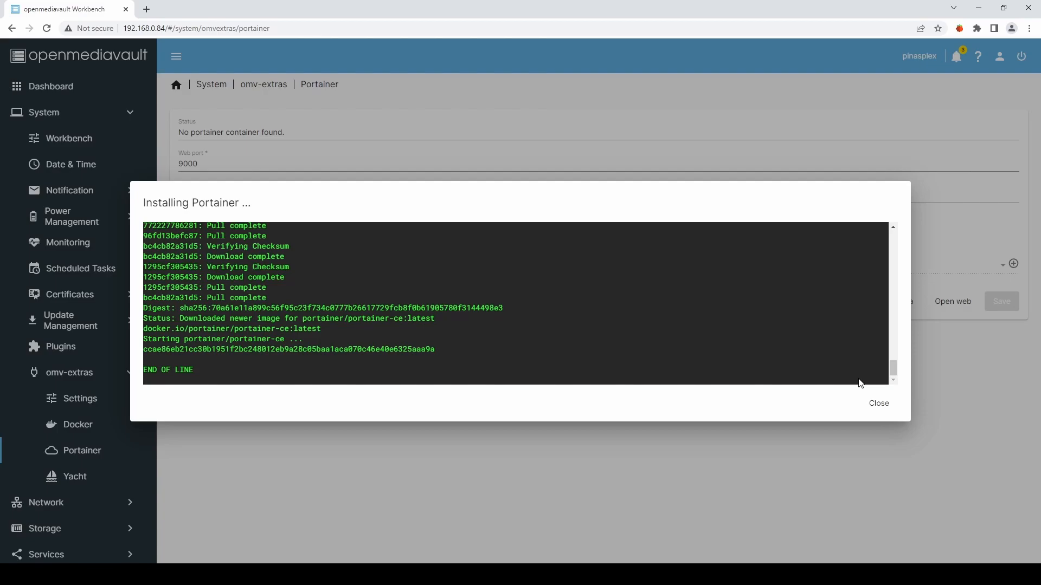
pyautogui.moveTo(878, 405)
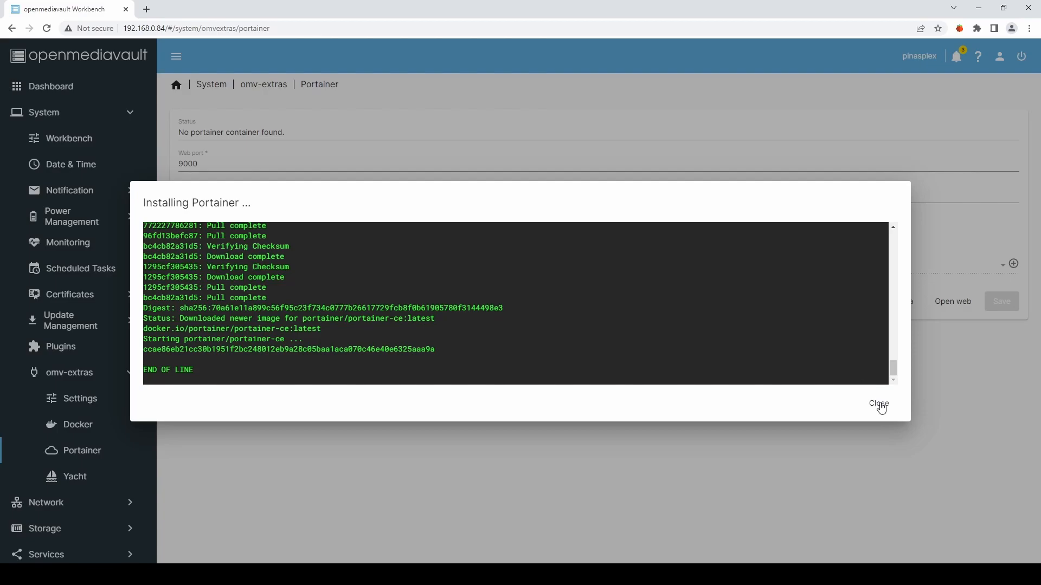
pyautogui.click(878, 404)
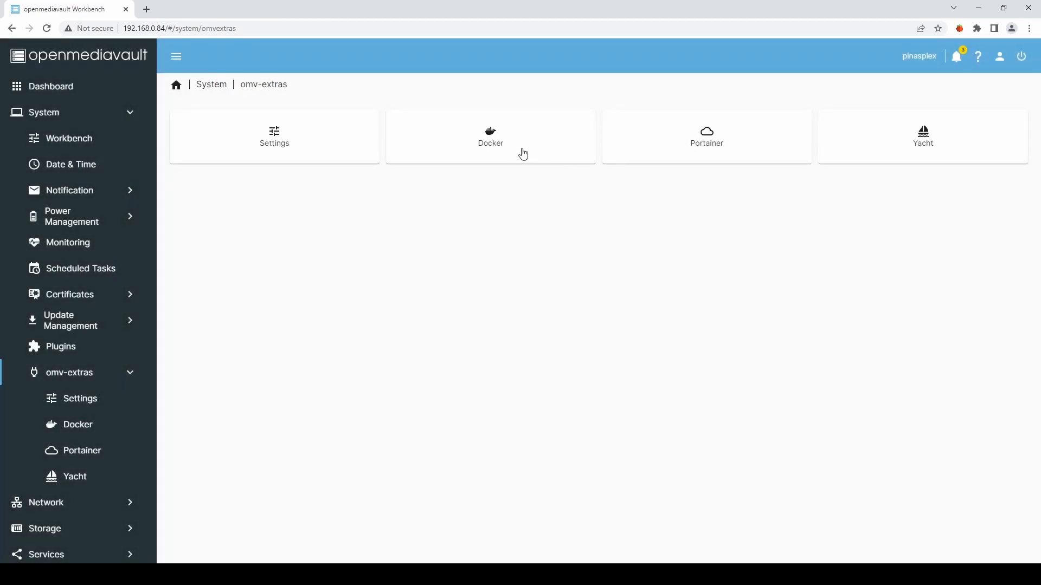
# Check Docker shows installed and running, then return to the workbench home overview.
pyautogui.click(490, 136)
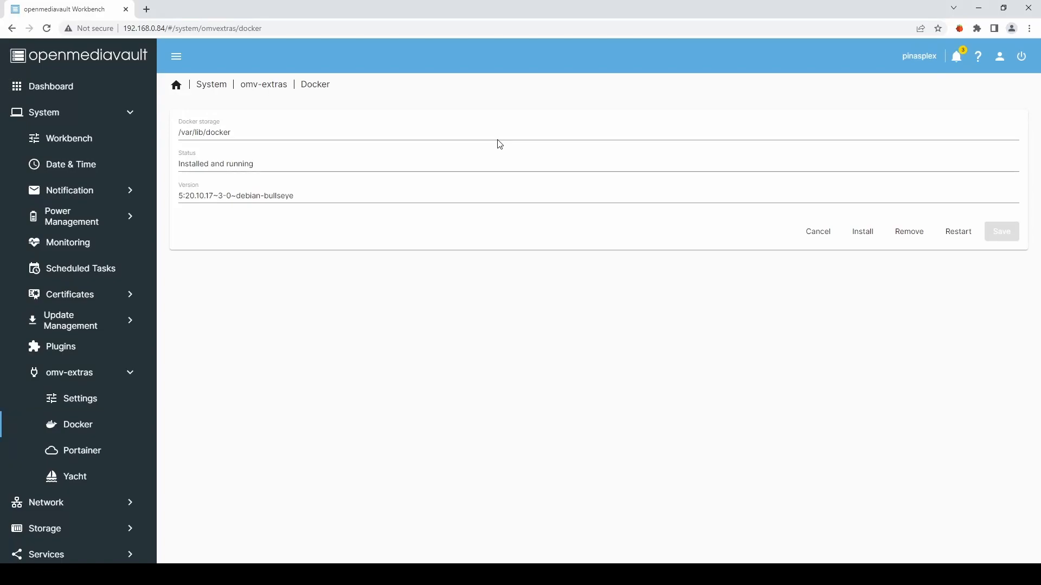
pyautogui.moveTo(177, 85)
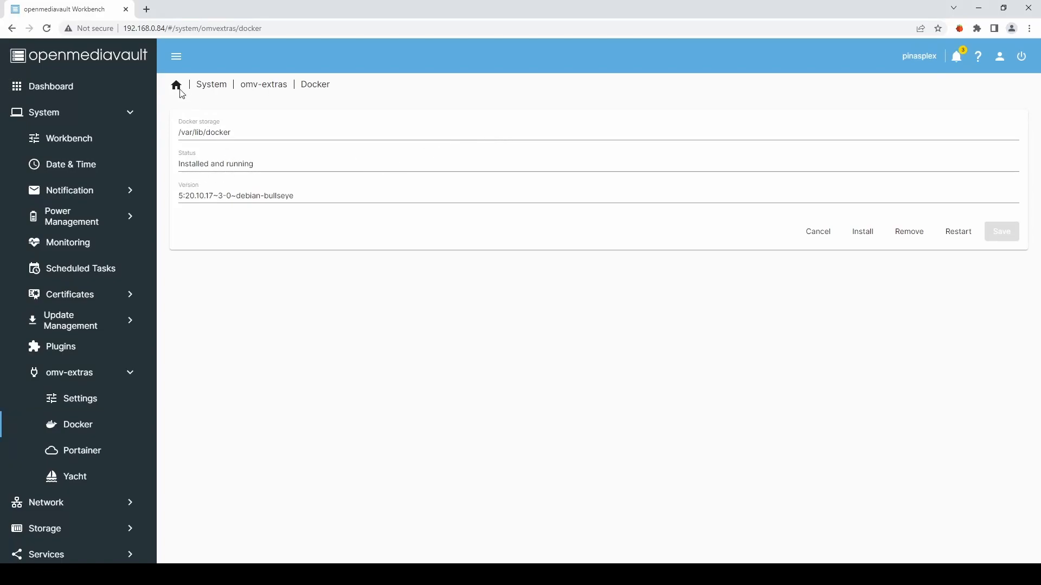
pyautogui.click(175, 85)
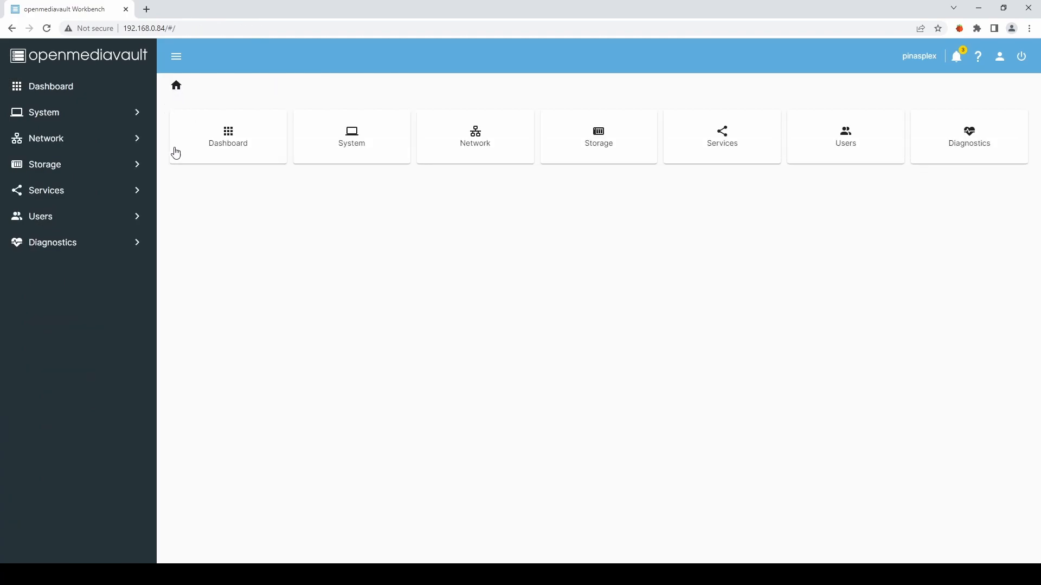
# Edit the pinasplex user and tick ssh in its Groups list.
pyautogui.click(40, 216)
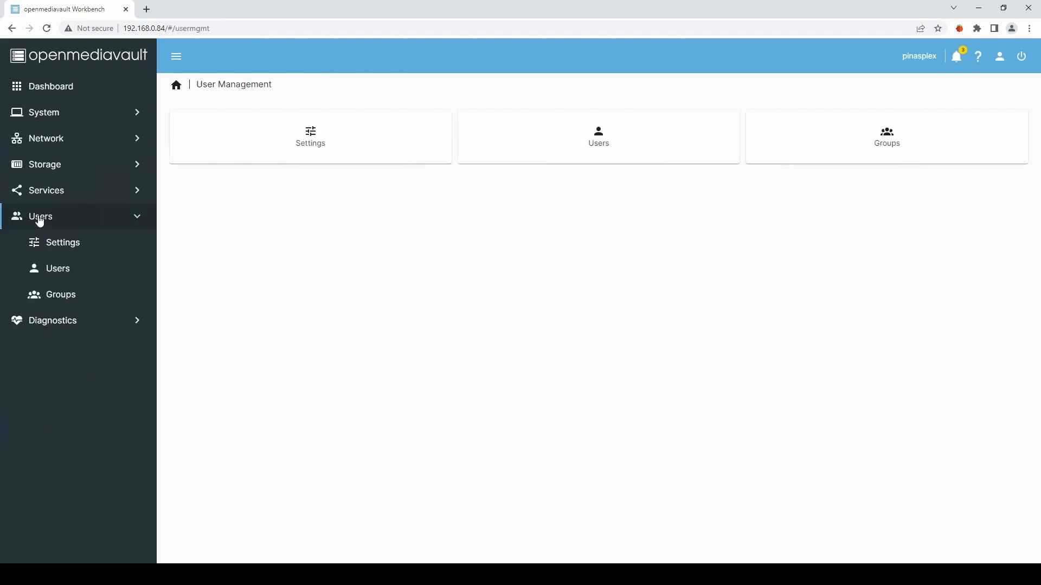
pyautogui.moveTo(58, 268)
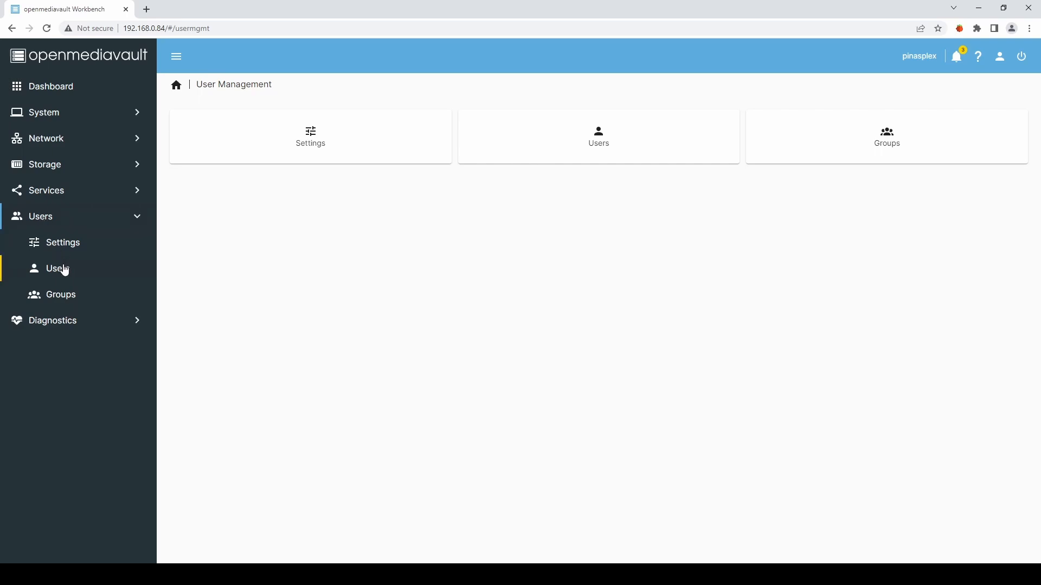
pyautogui.click(58, 268)
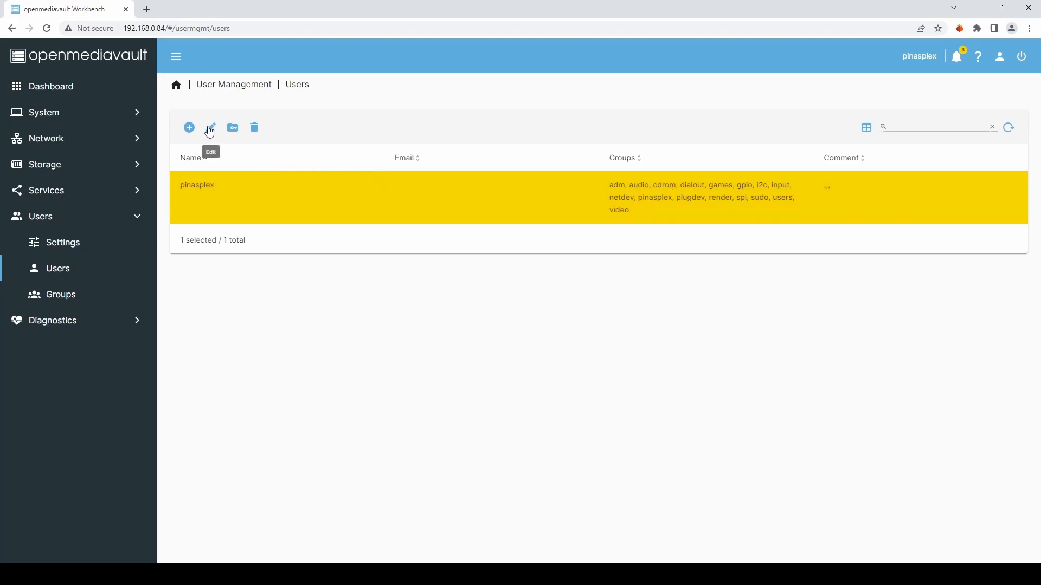
pyautogui.click(210, 127)
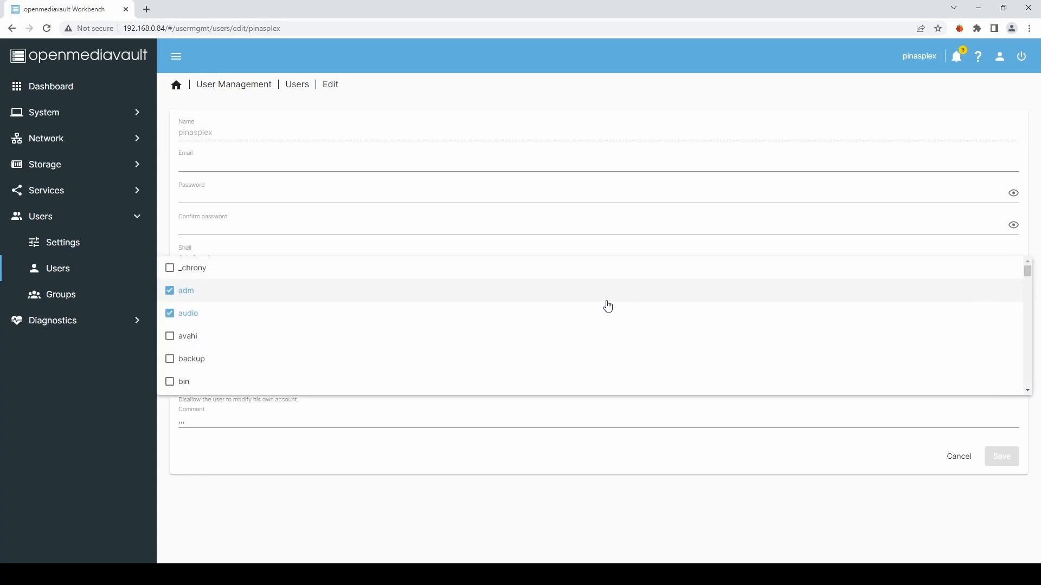
pyautogui.scroll(-3)
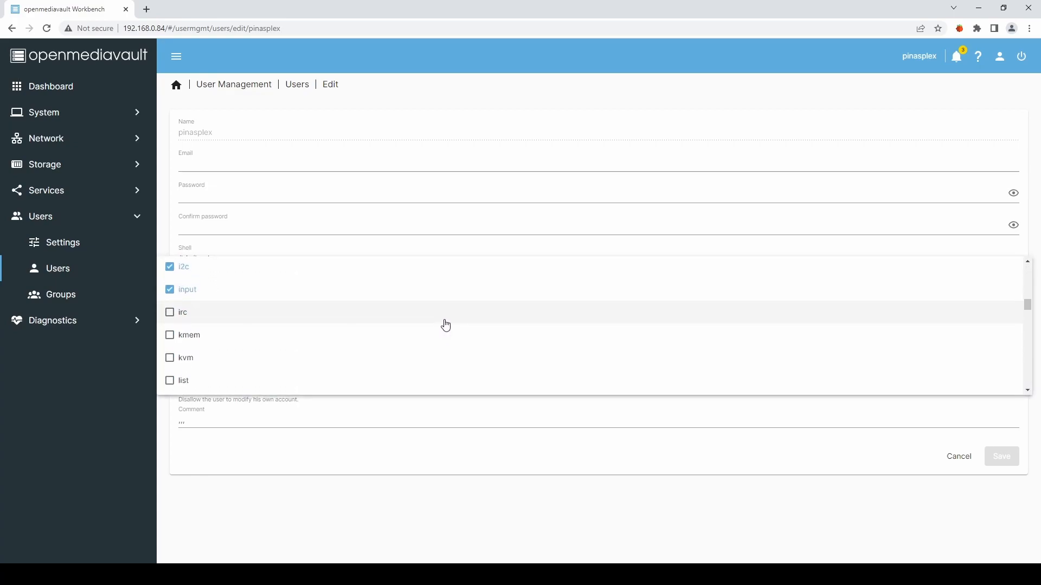
pyautogui.scroll(-3)
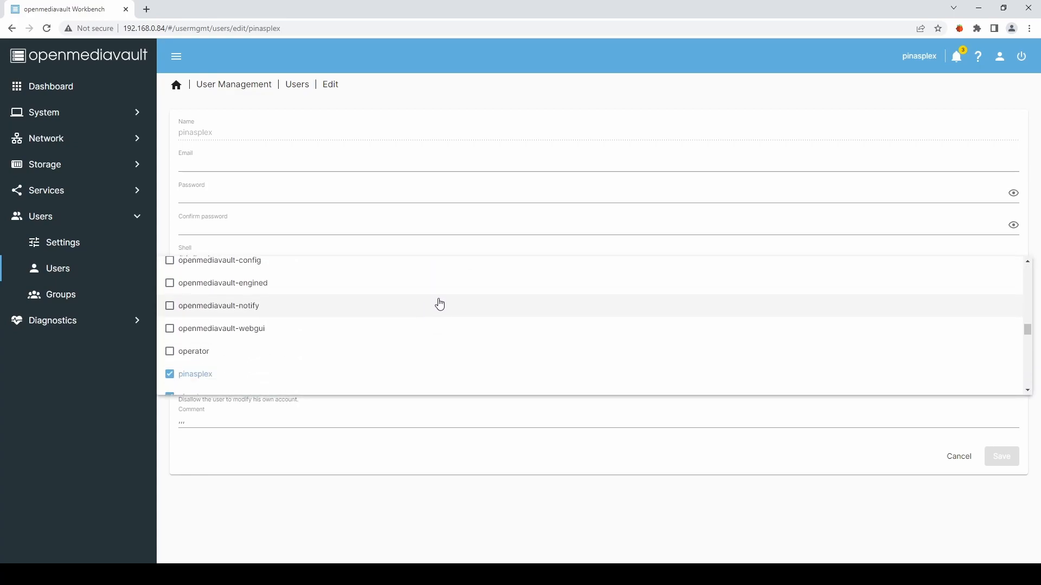
pyautogui.scroll(-3)
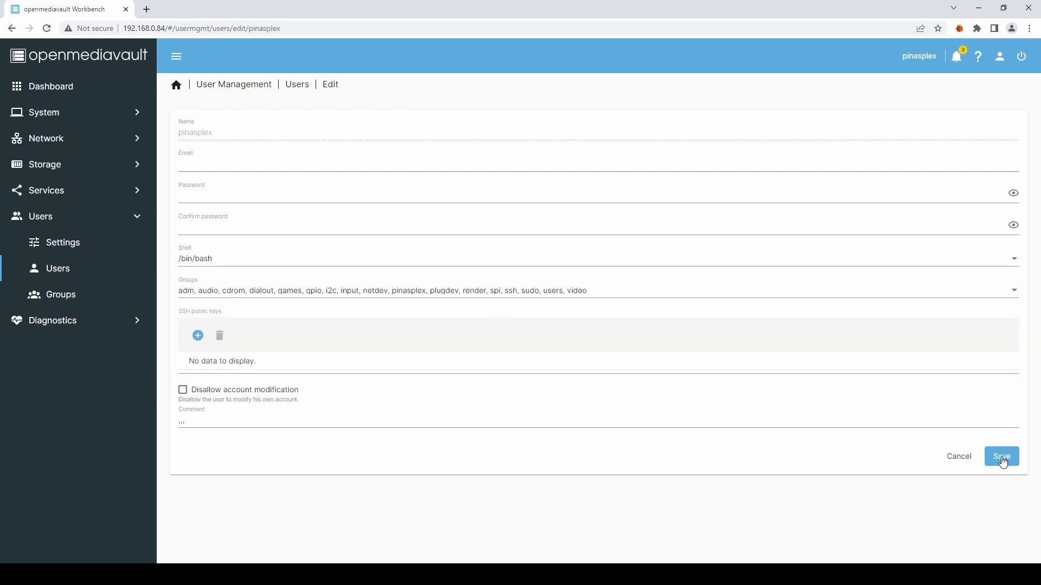
# Save the updated group memberships, retrying after a server error, and apply pending changes.
pyautogui.click(1001, 456)
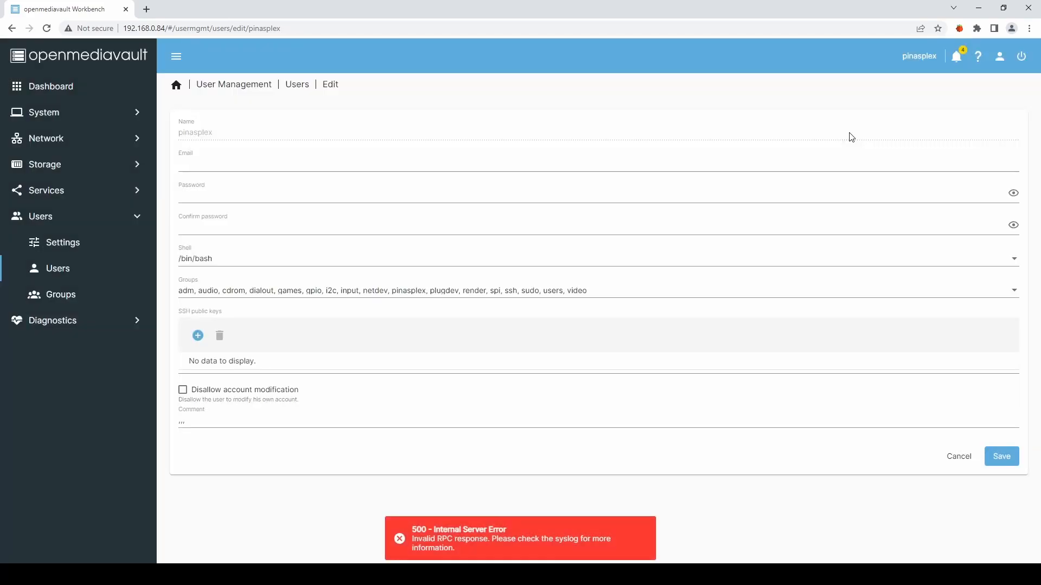
pyautogui.moveTo(493, 549)
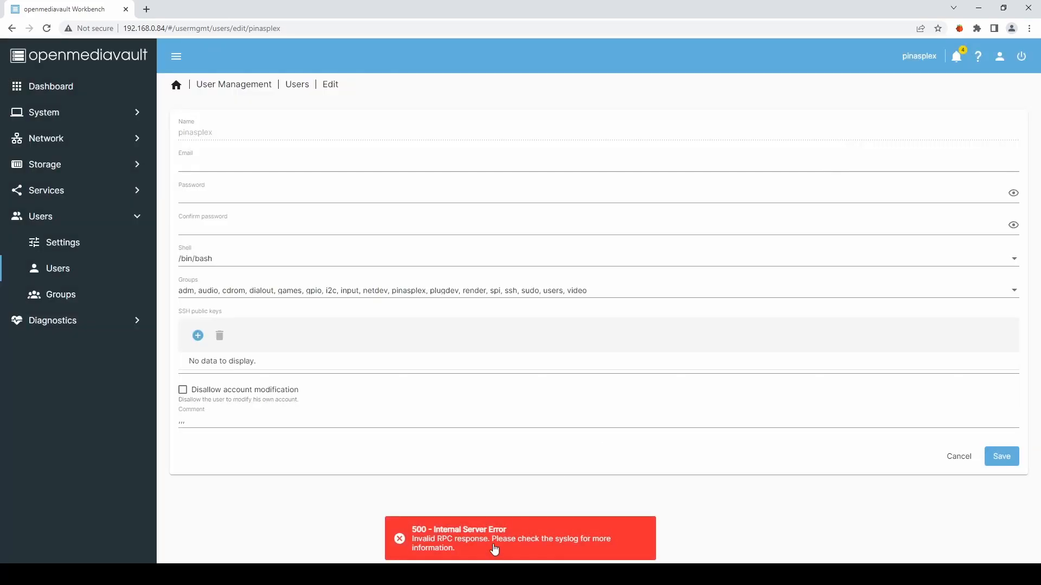
pyautogui.click(1001, 456)
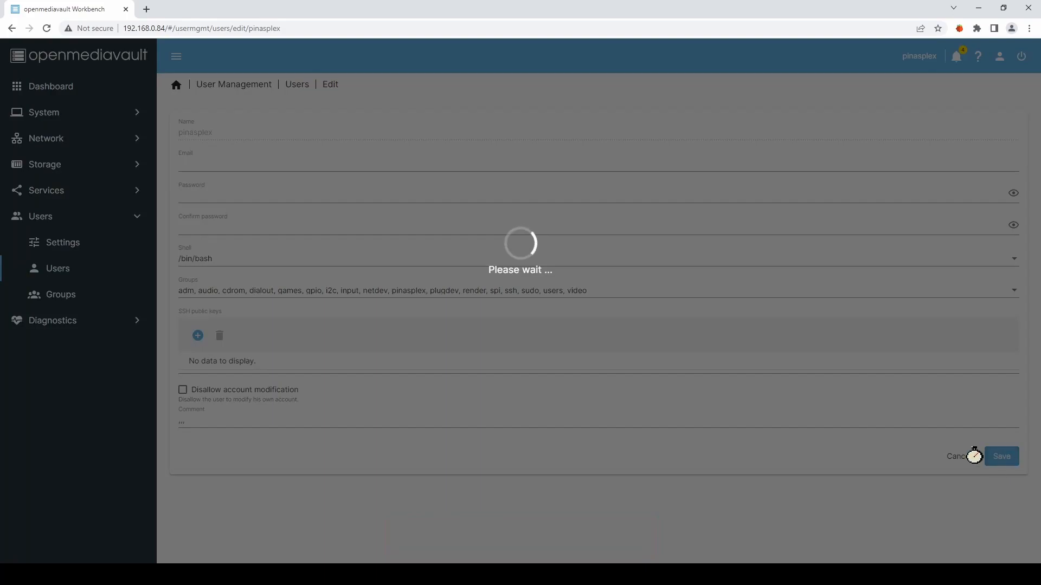
pyautogui.click(1001, 456)
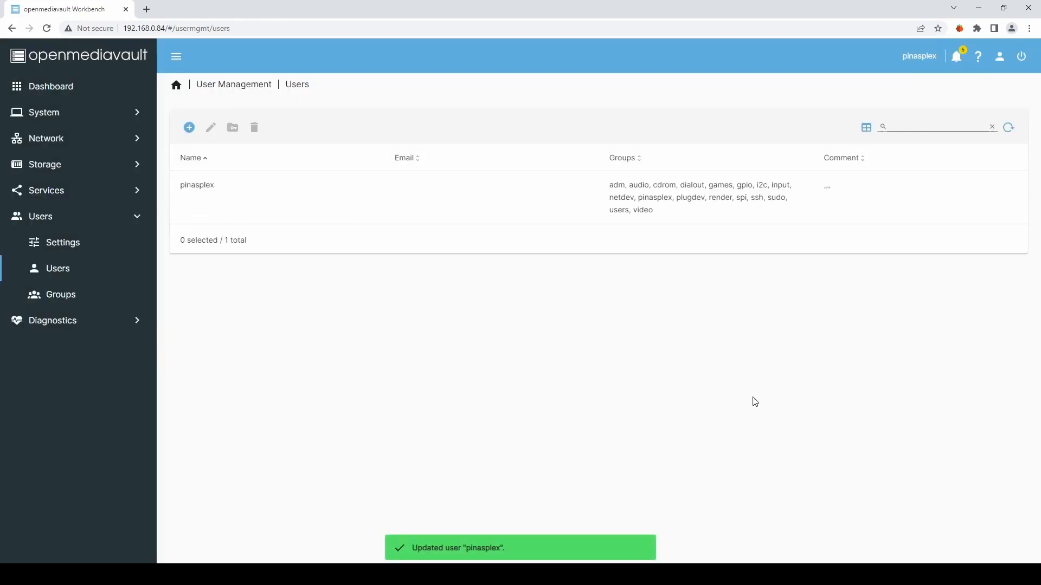
pyautogui.moveTo(269, 297)
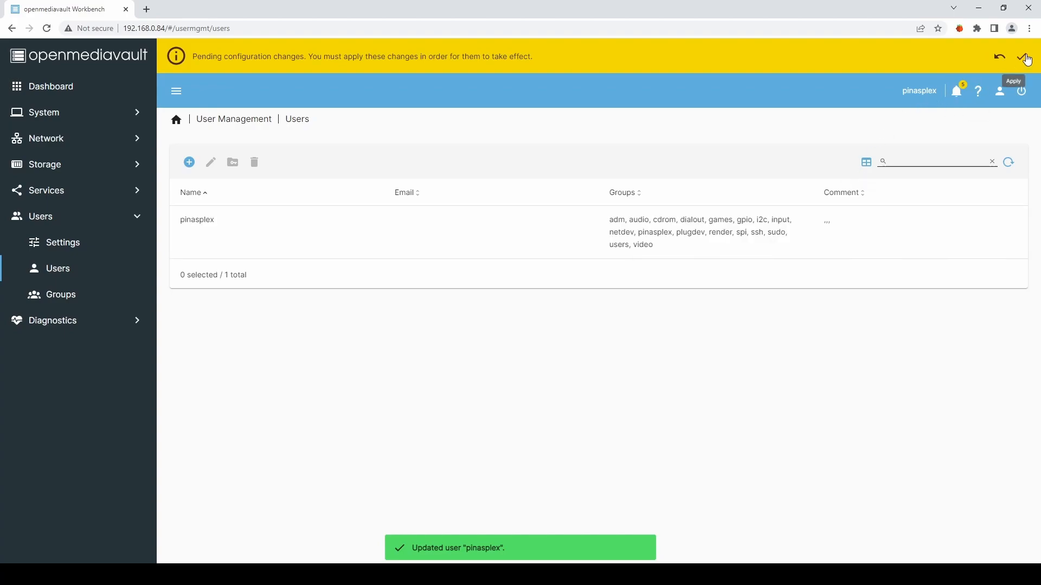
pyautogui.click(1023, 56)
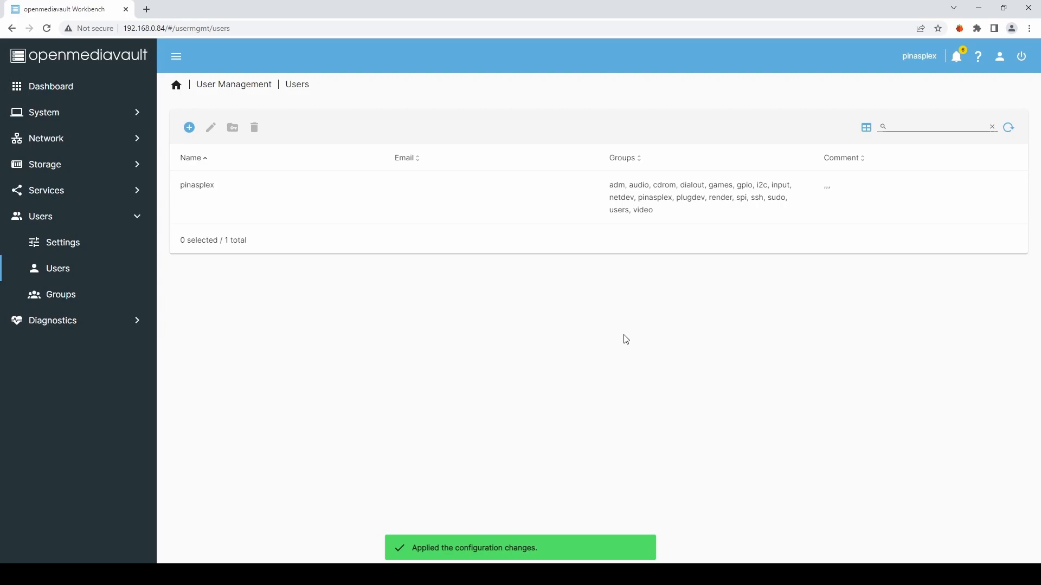
pyautogui.moveTo(63, 141)
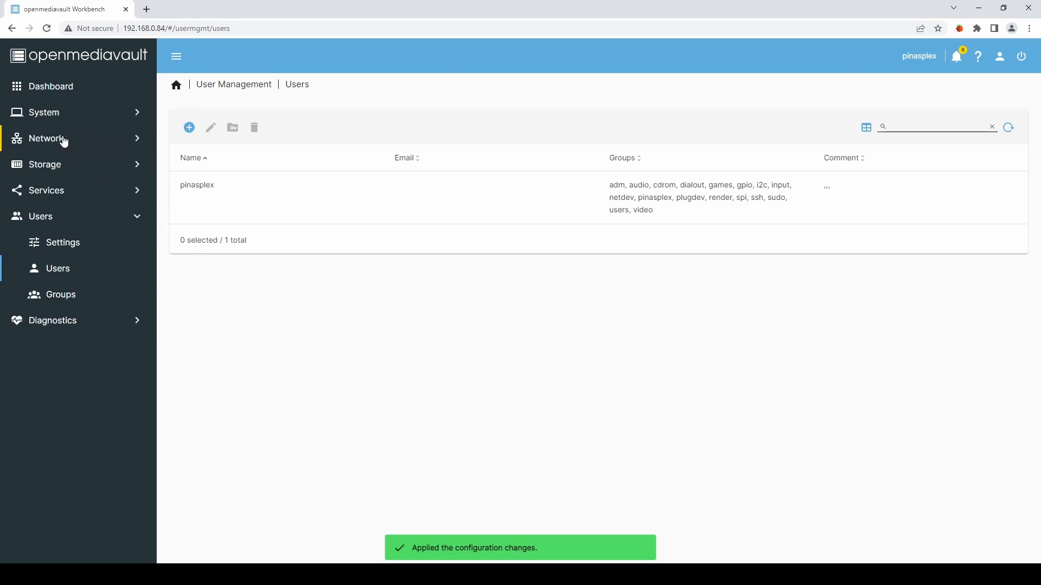
# Edit the eth0 interface under Network and set its IPv4 method to Static.
pyautogui.click(47, 138)
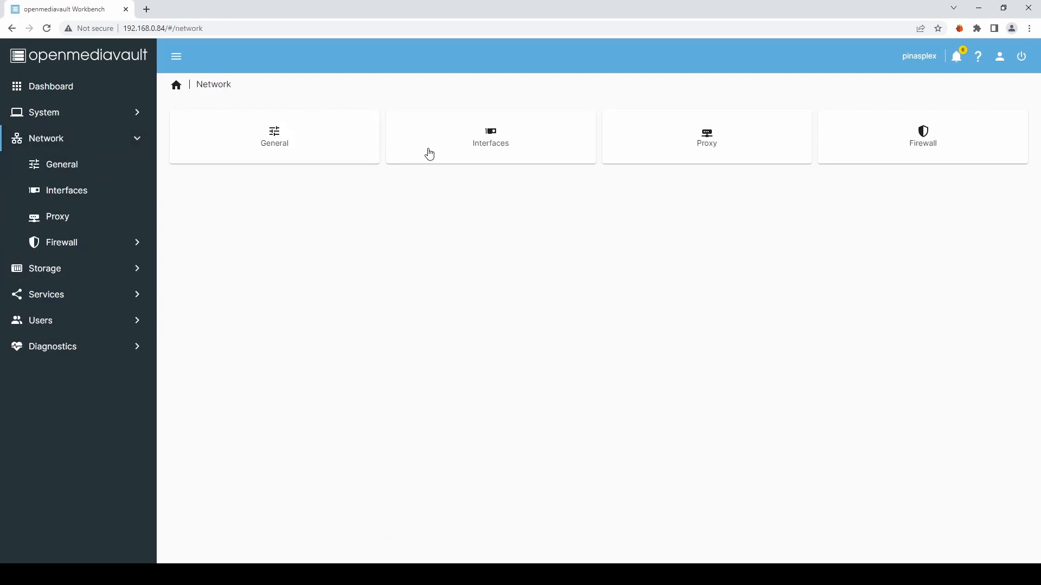
pyautogui.click(274, 136)
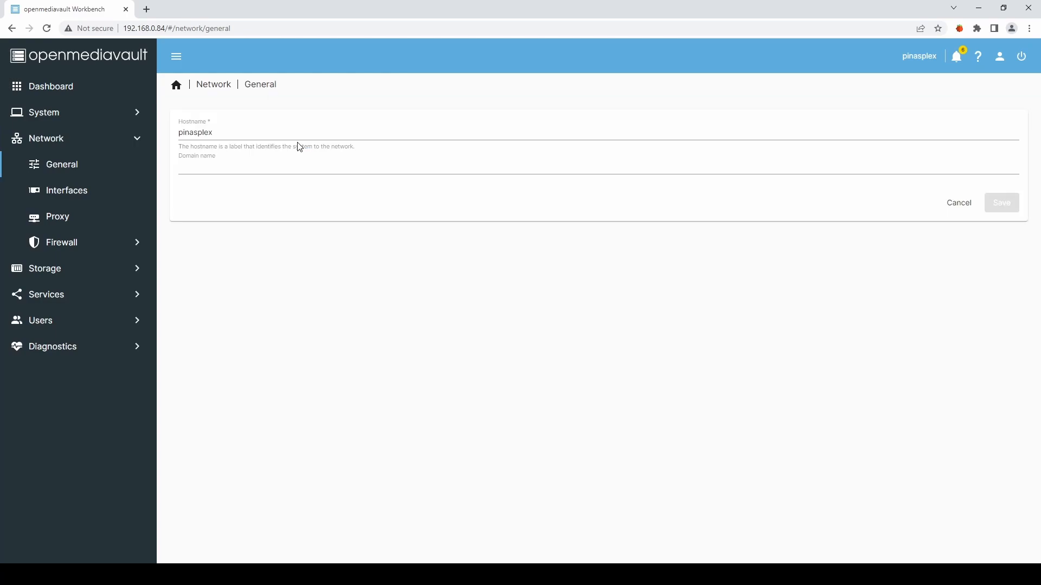
pyautogui.click(66, 191)
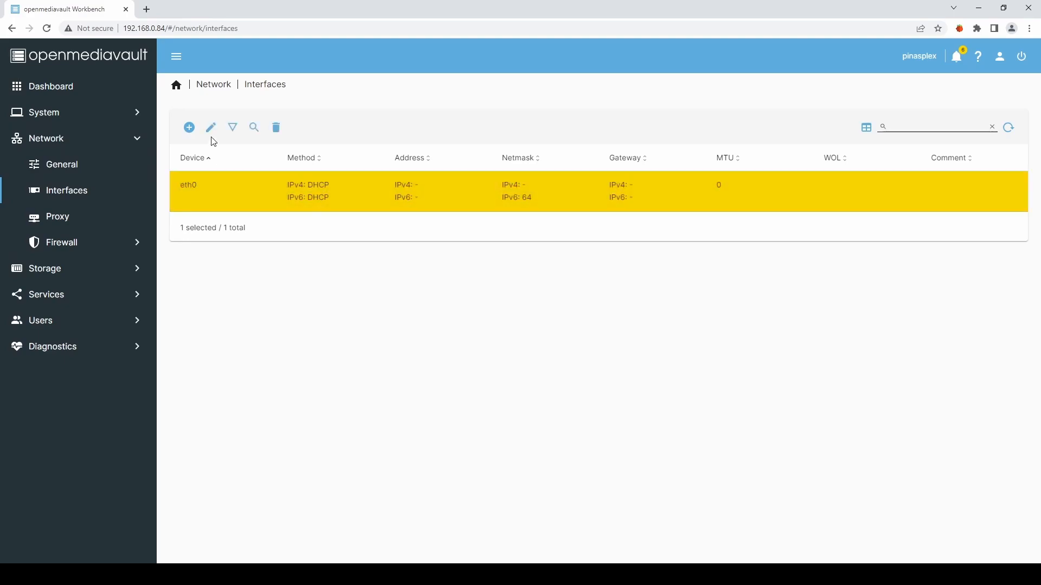
pyautogui.click(210, 128)
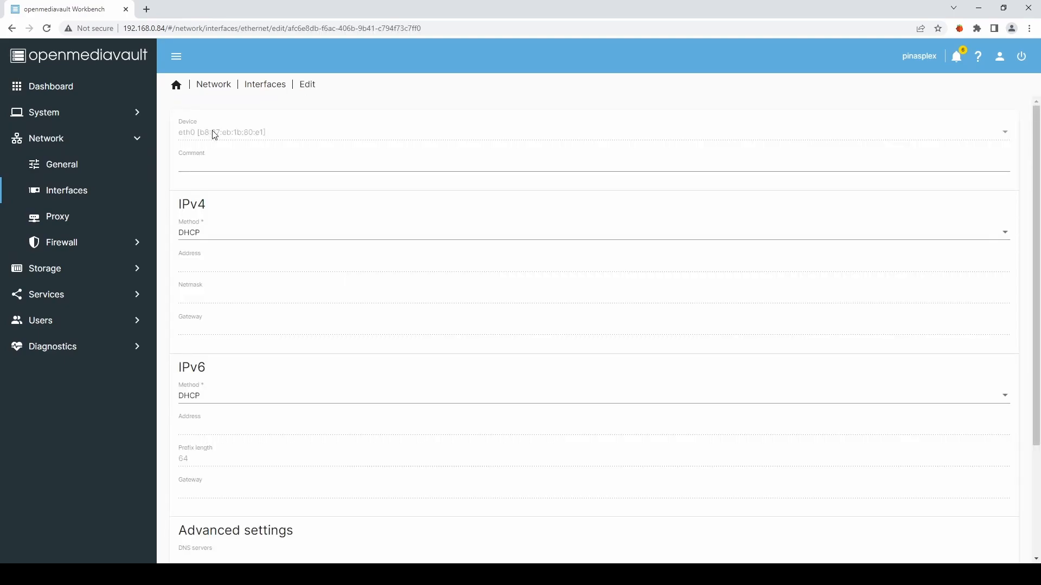
pyautogui.moveTo(208, 237)
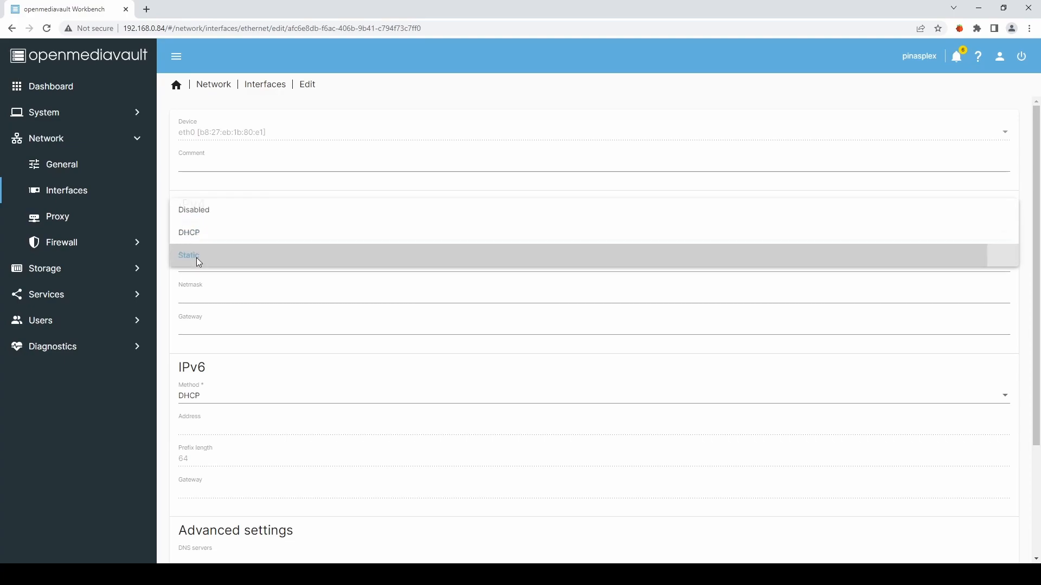
pyautogui.click(189, 255)
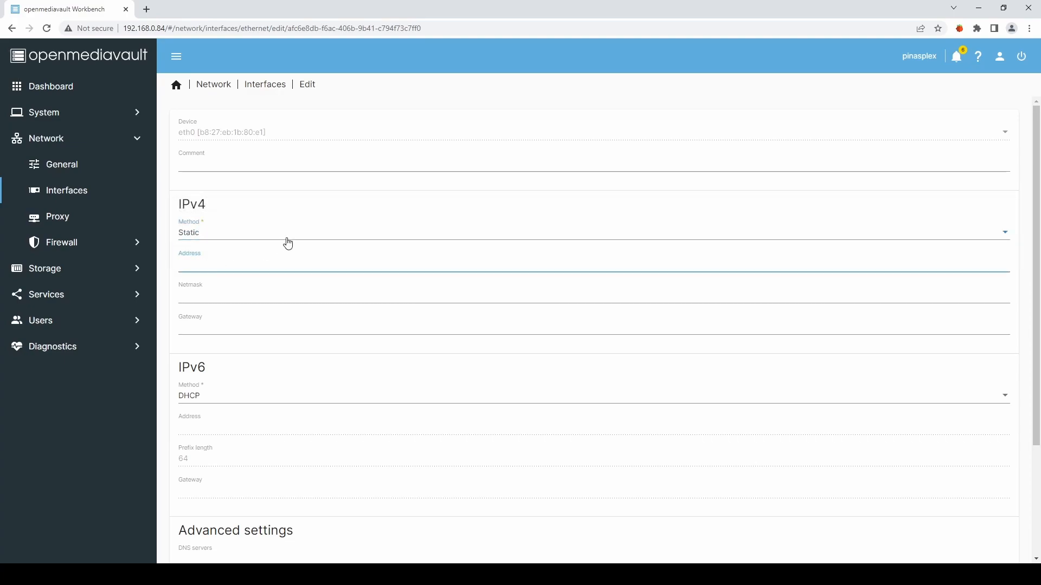
# Enter address 192.168.0.105, netmask 255.255.255.0, gateway 192.168.0.1 and save the interface.
pyautogui.write('192.168.0')
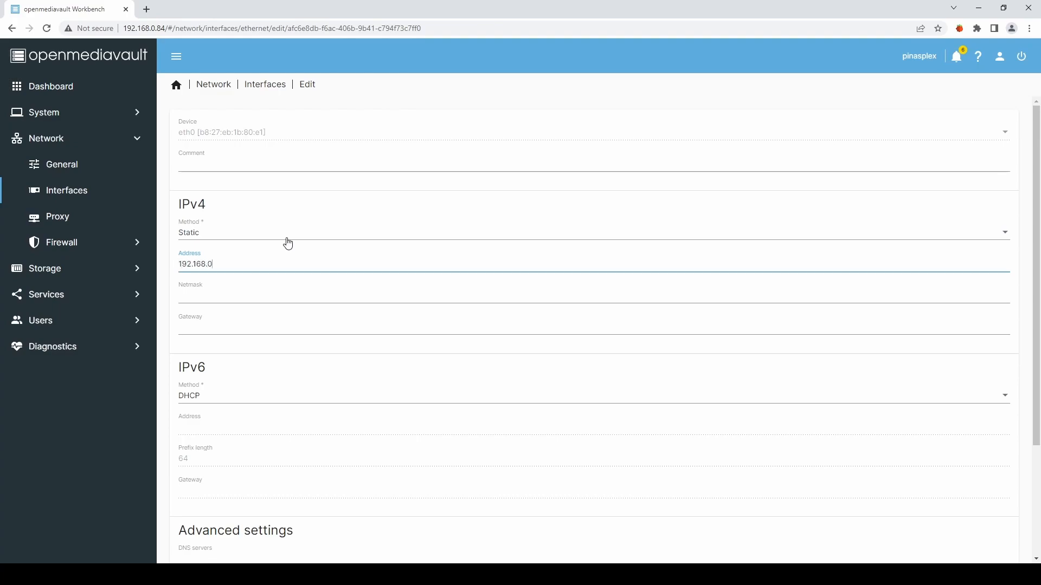
pyautogui.write('1')
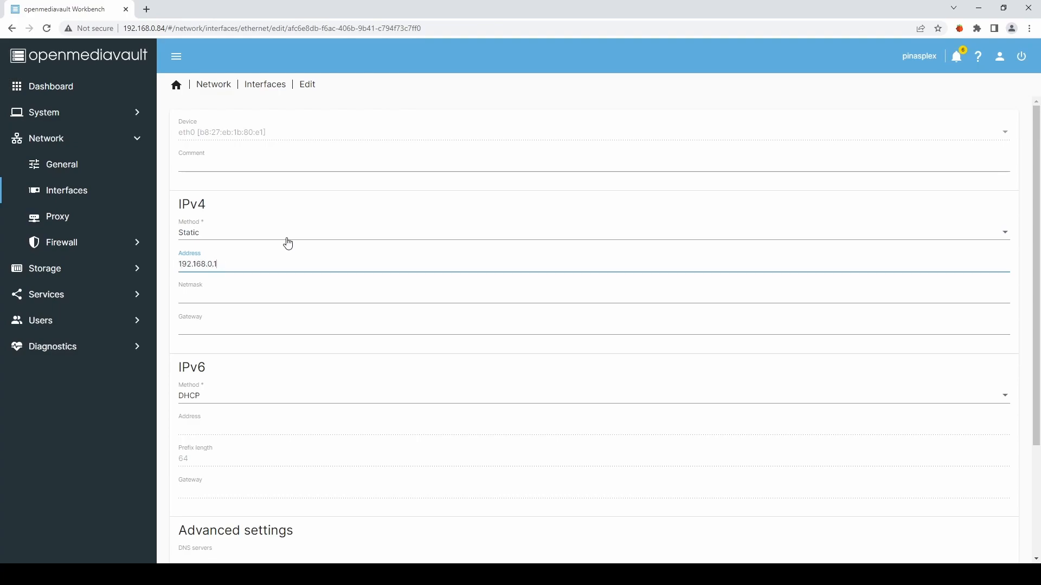
pyautogui.write('05')
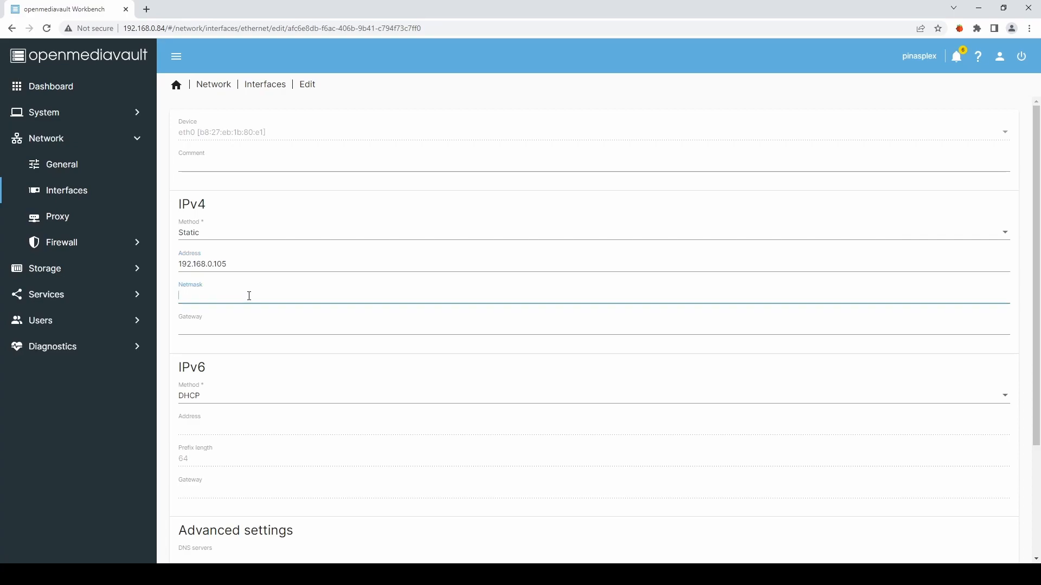
pyautogui.write('255.255.255.0')
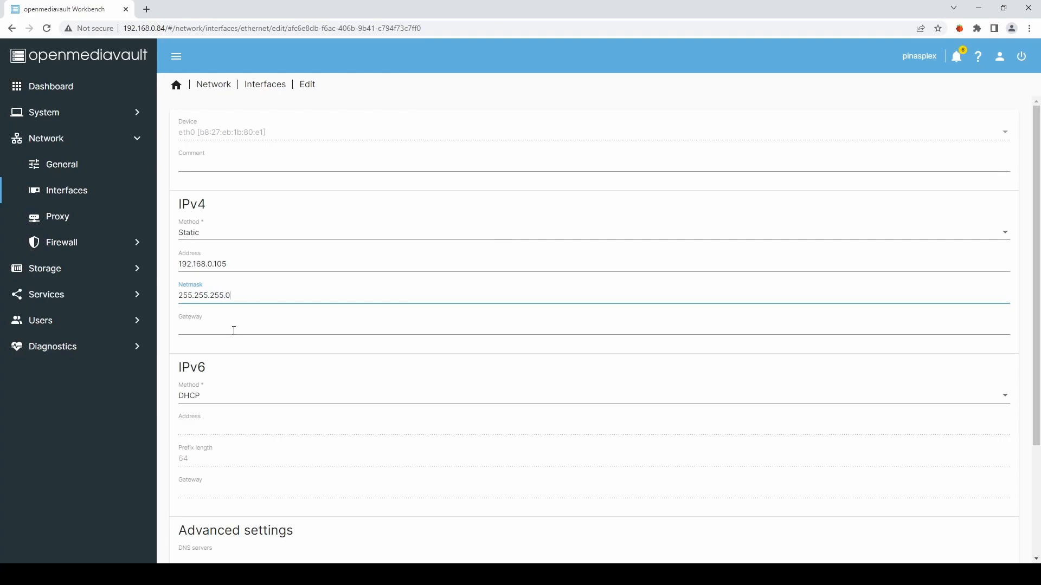
pyautogui.click(225, 326)
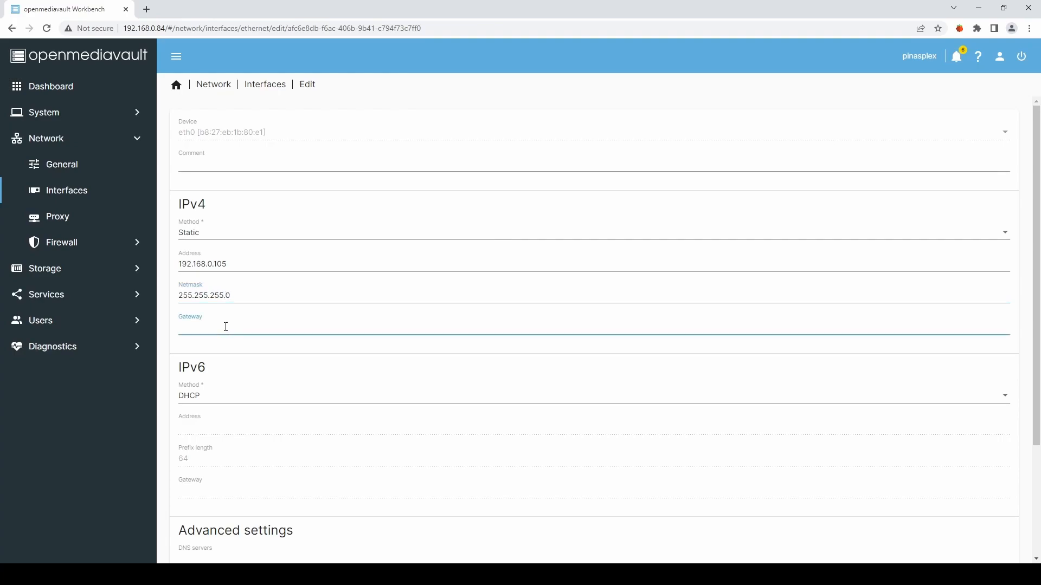
pyautogui.write('192.168.')
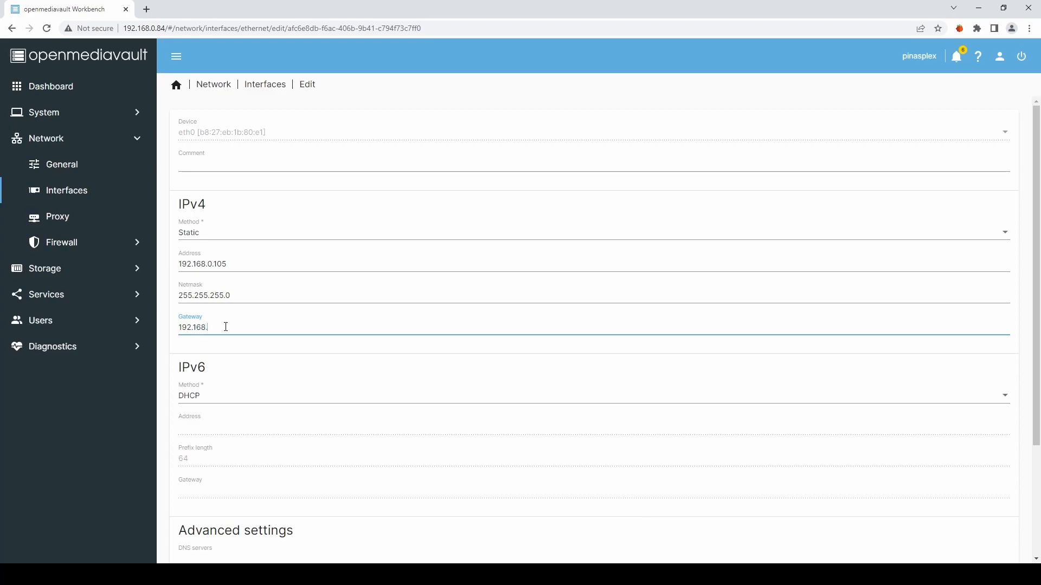
pyautogui.write('0.1')
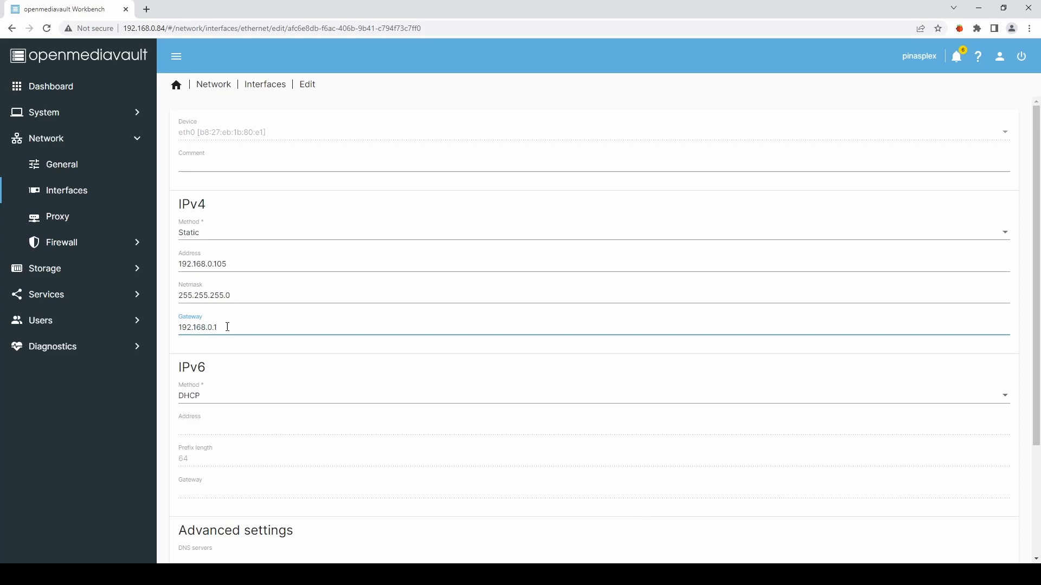
pyautogui.moveTo(242, 327)
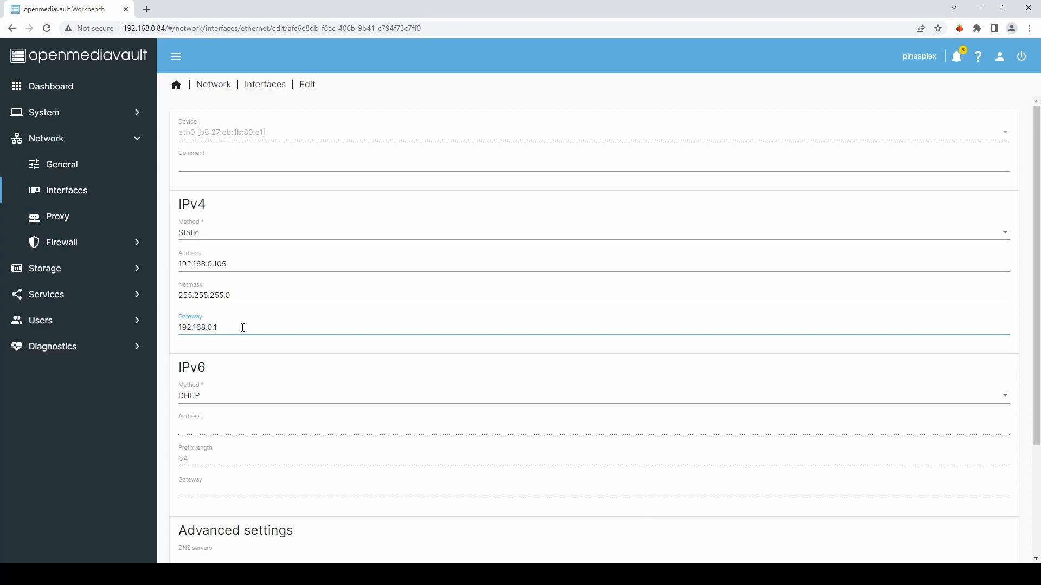
pyautogui.scroll(-3)
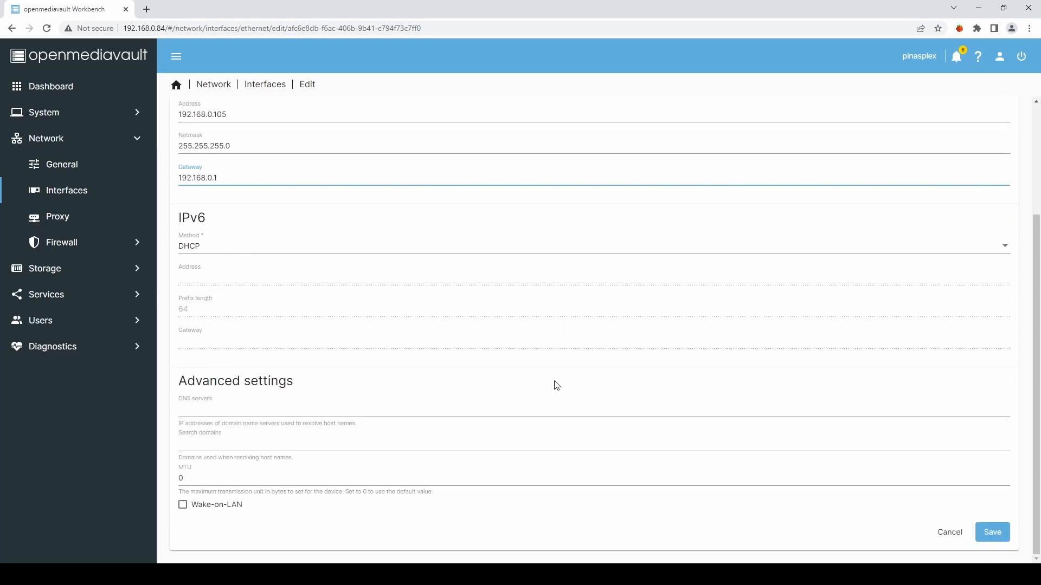
pyautogui.moveTo(802, 449)
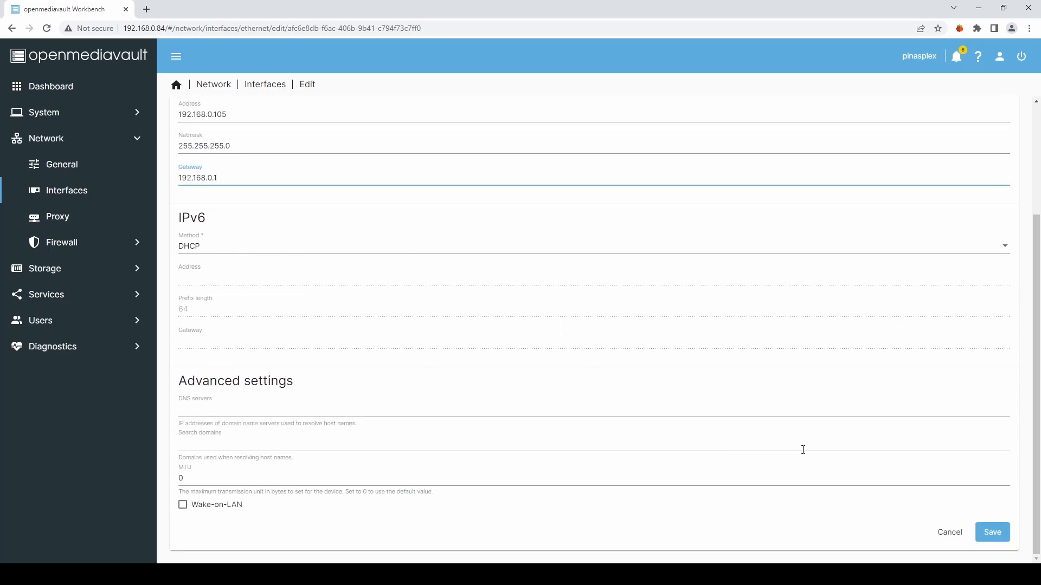
pyautogui.click(991, 531)
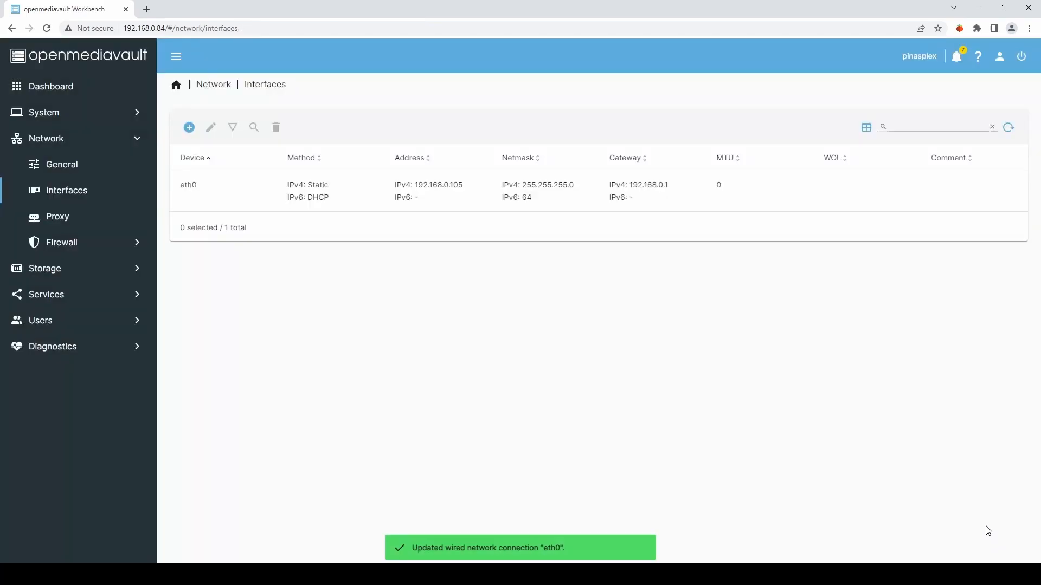
pyautogui.moveTo(920, 468)
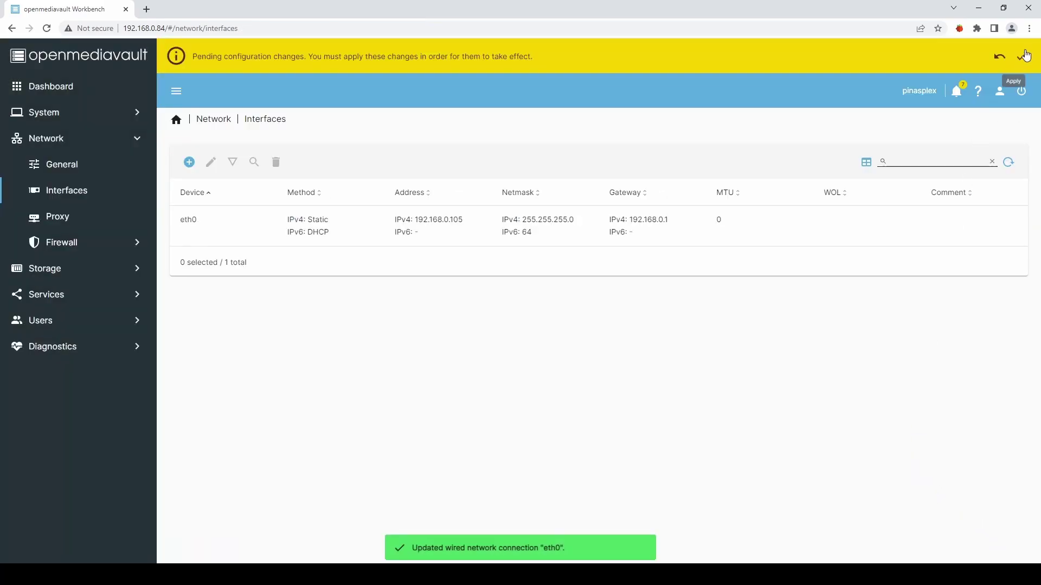
# Apply the pending static network change from the yellow banner.
pyautogui.click(1021, 56)
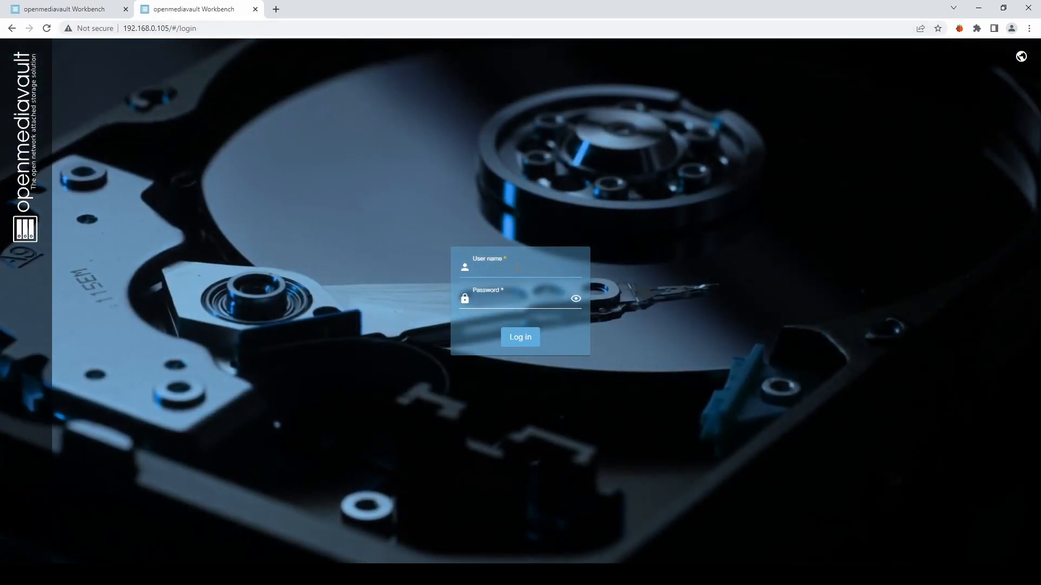
# Sign in as admin at 192.168.0.105, retrying after one rejected attempt, and open the account menu.
pyautogui.write('admin')
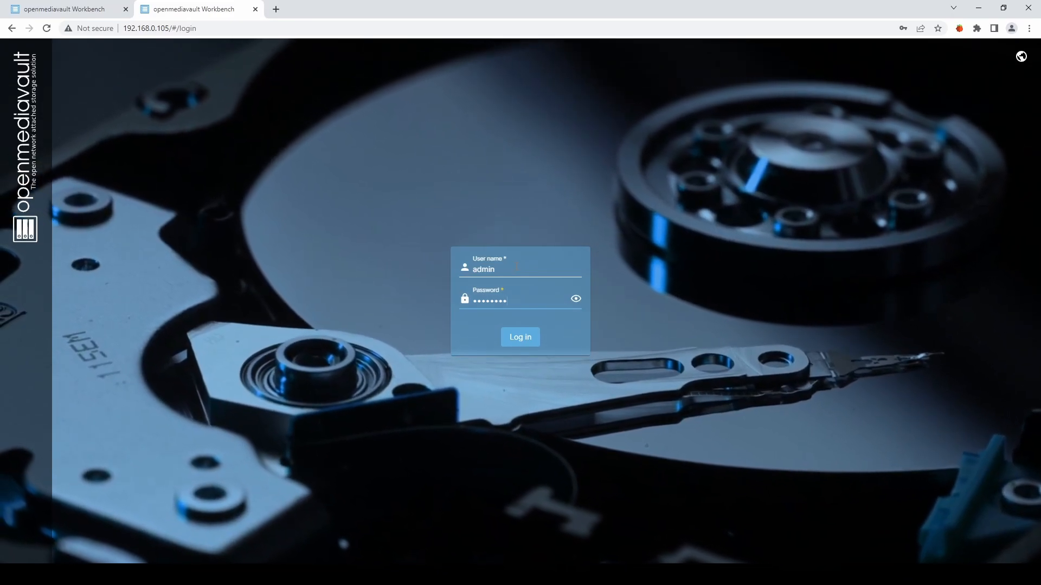
pyautogui.click(520, 337)
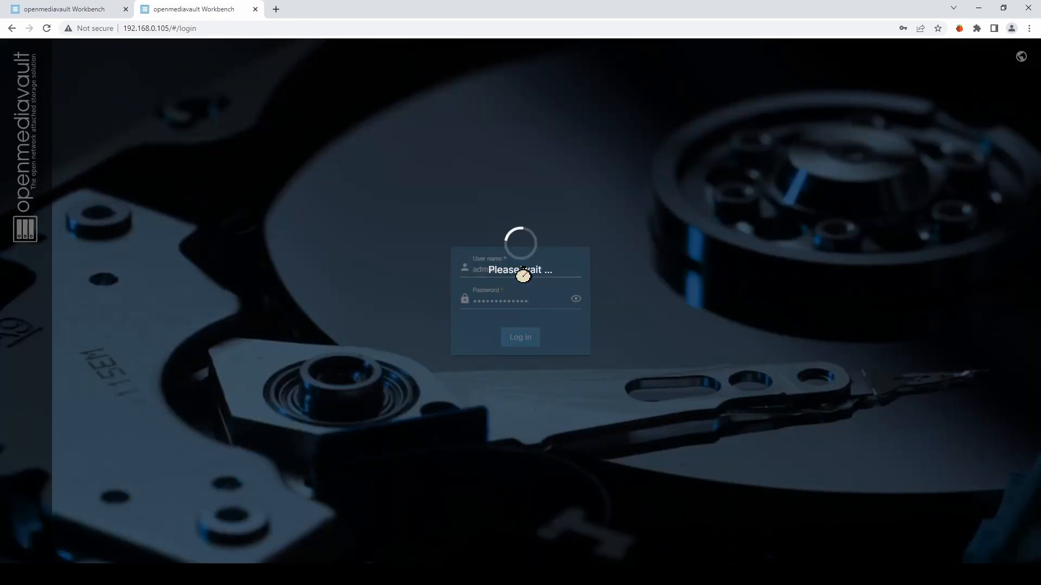
pyautogui.click(519, 337)
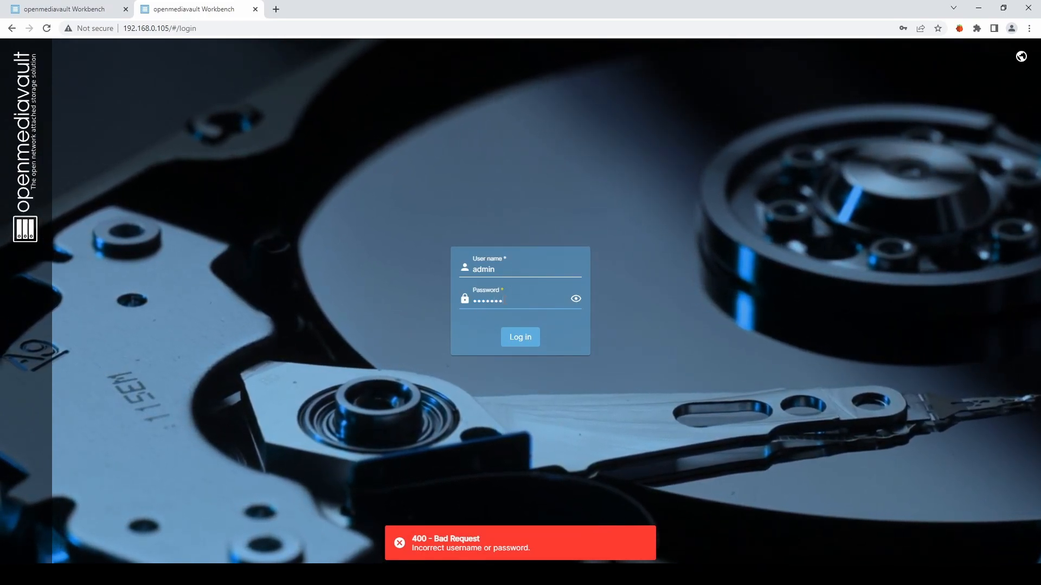
pyautogui.click(520, 337)
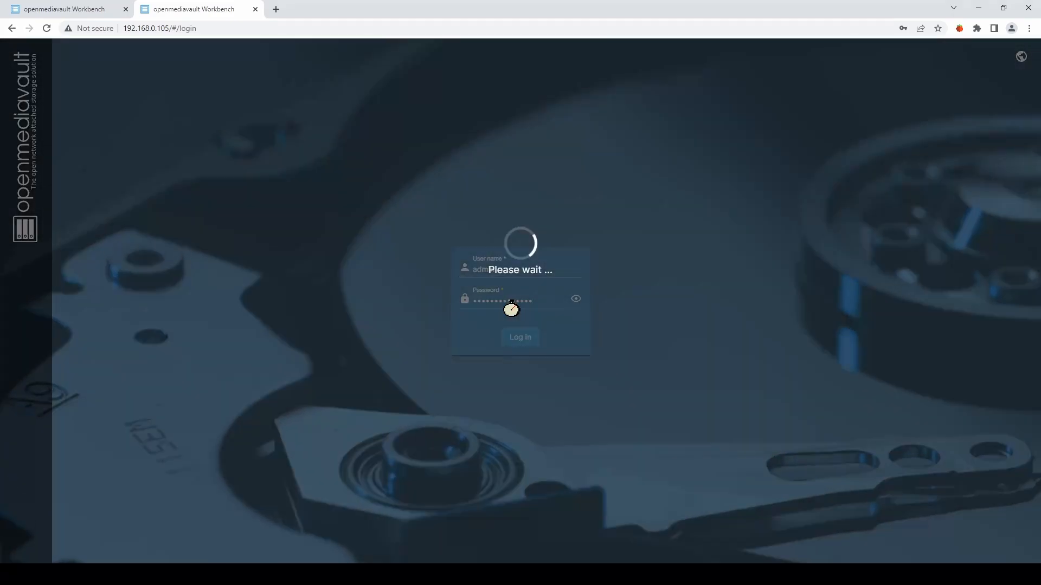
pyautogui.click(520, 338)
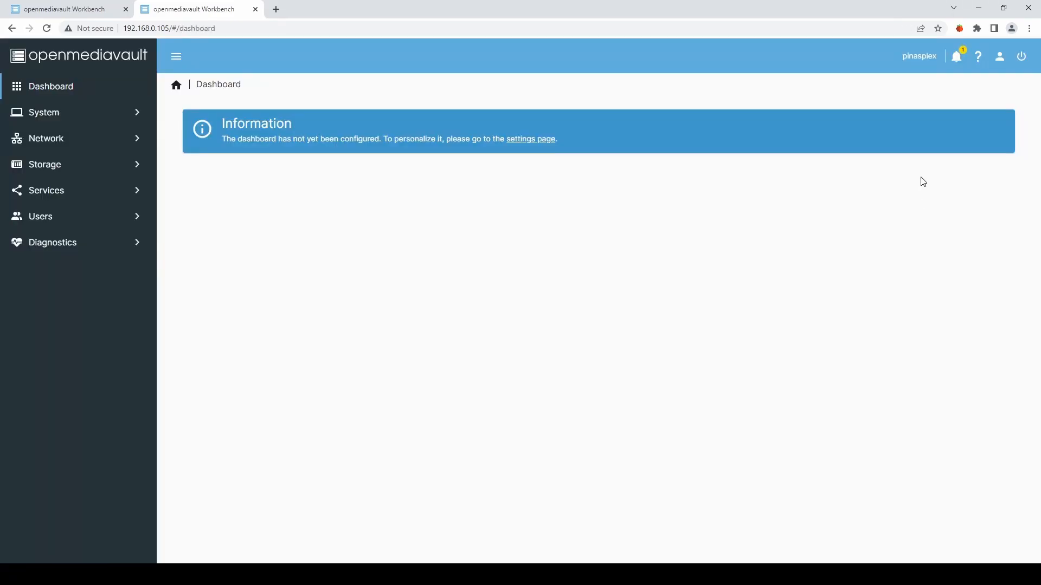
pyautogui.moveTo(982, 80)
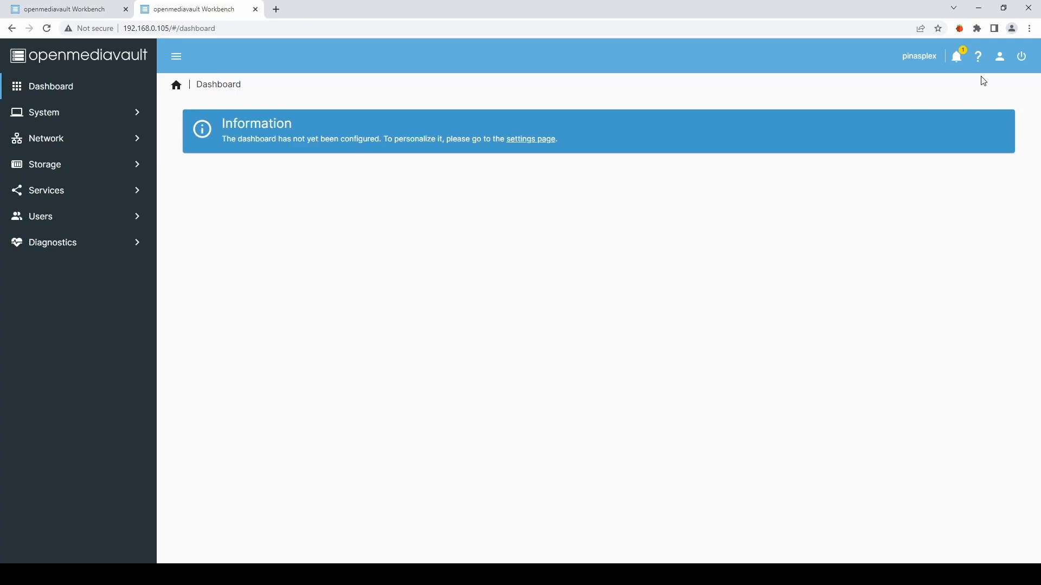
pyautogui.click(999, 56)
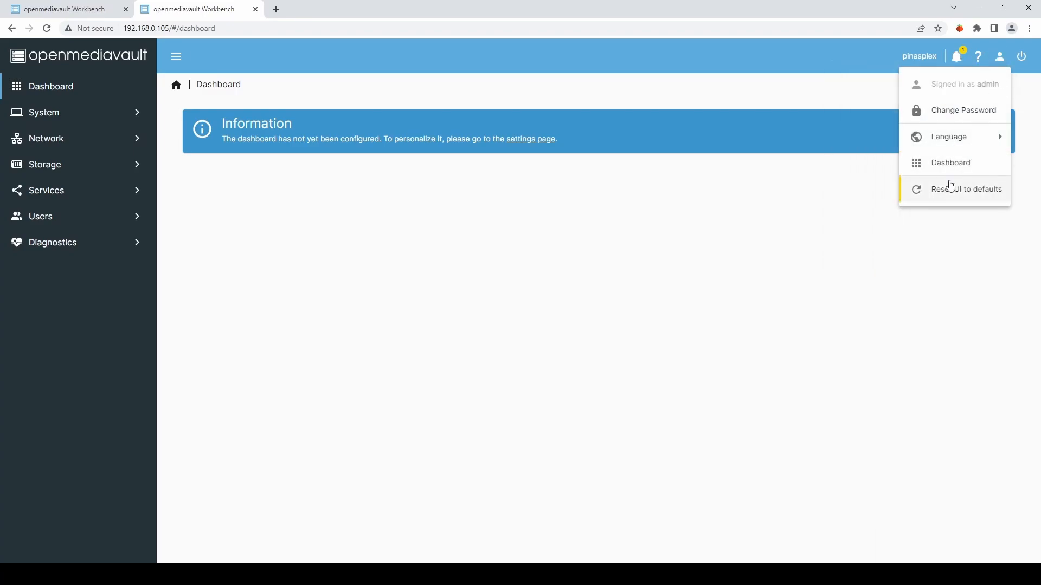
# Enable CPU Utilization, File Systems, Load Average, Memory, Services and System Information widgets and save.
pyautogui.click(949, 163)
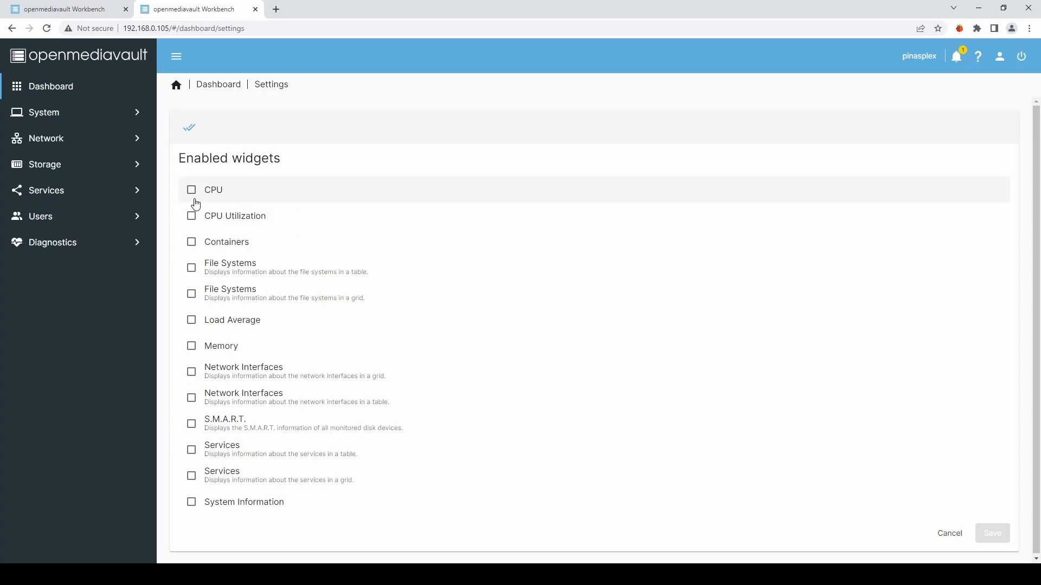
pyautogui.click(191, 215)
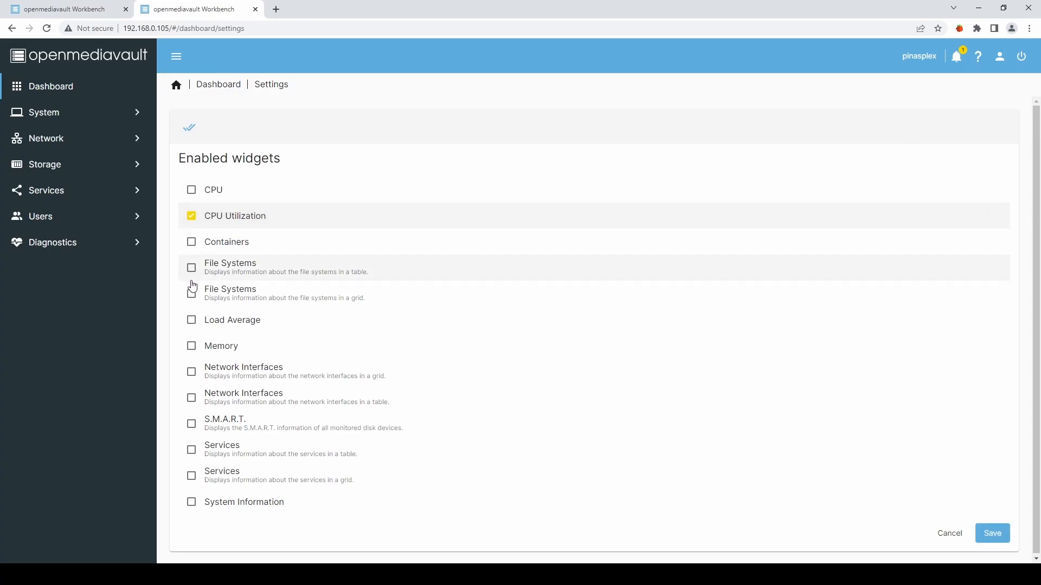
pyautogui.click(192, 346)
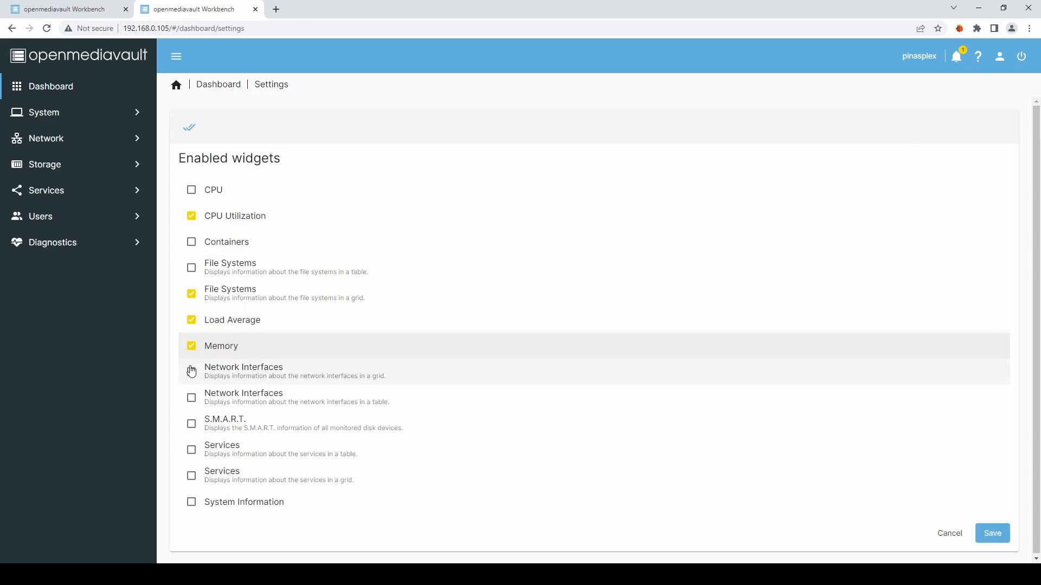
pyautogui.moveTo(191, 453)
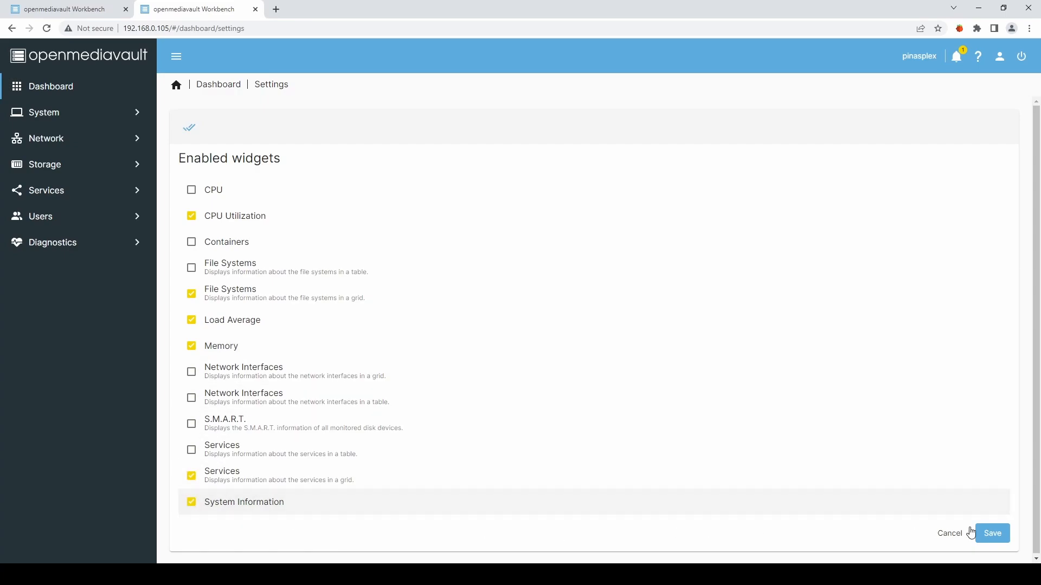
pyautogui.click(991, 533)
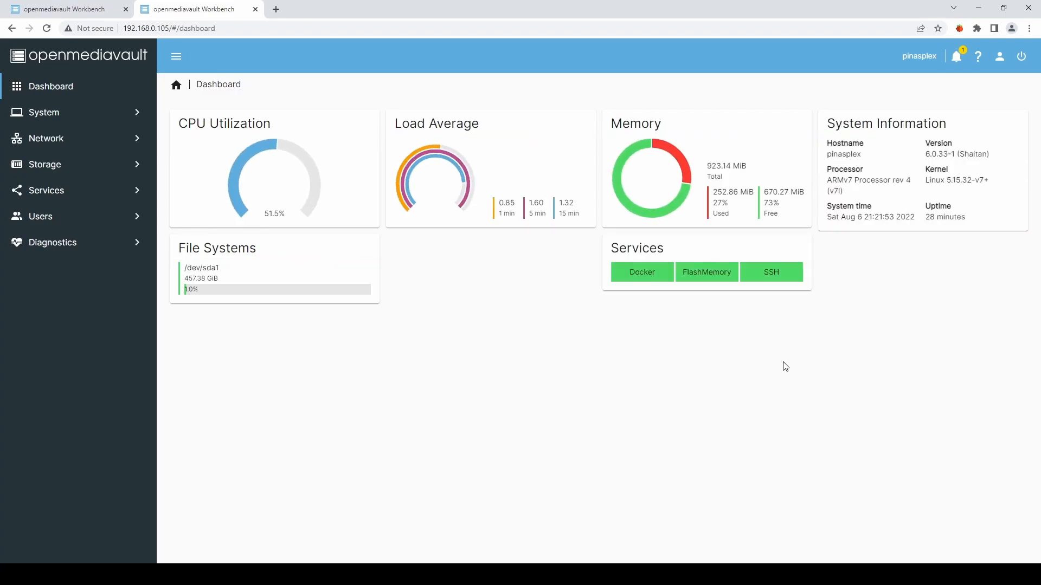